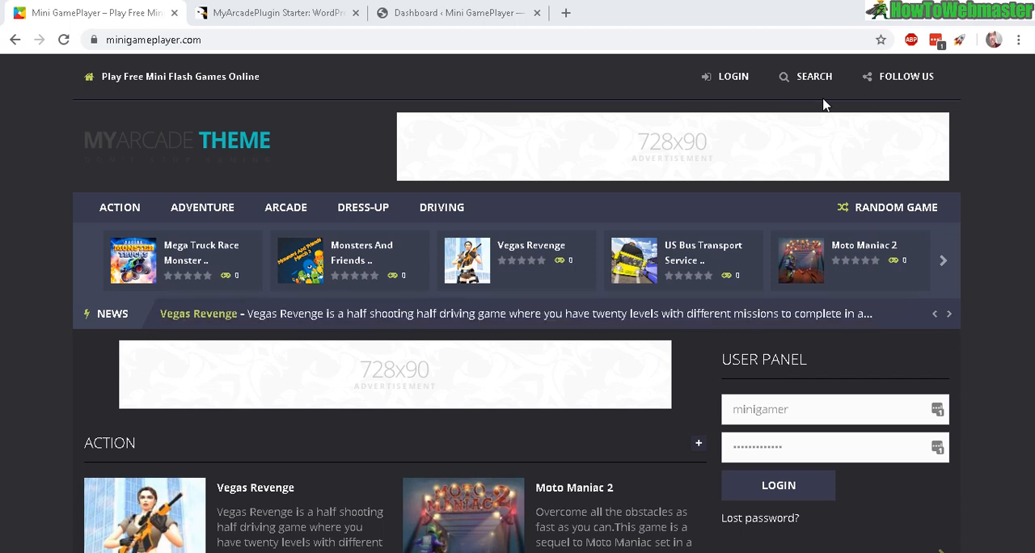
pyautogui.moveTo(750, 137)
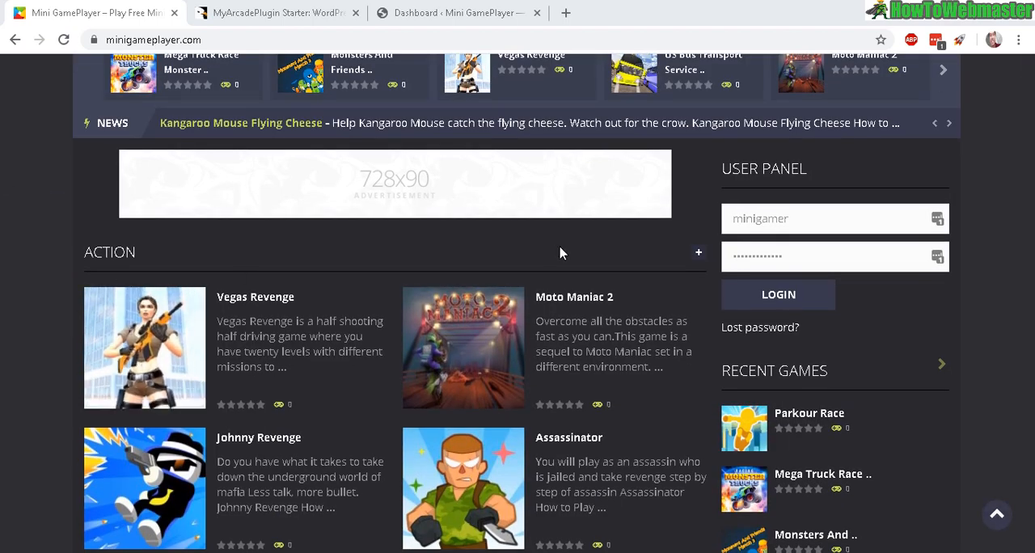
# - Scroll through the Mini GamePlayer homepage's game sections, then switch to the MyArcadePlugin Starter tab
pyautogui.scroll(-3)
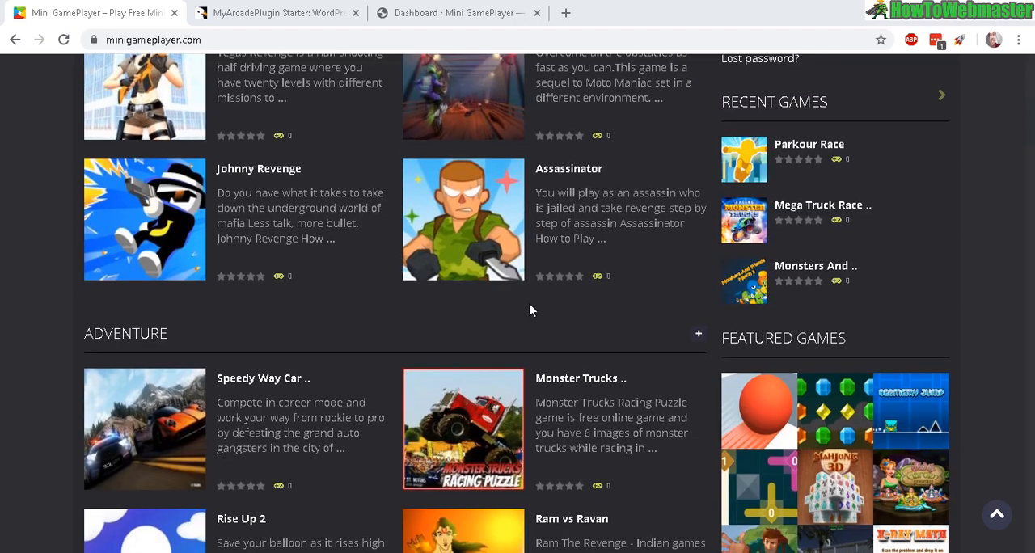
pyautogui.scroll(-3)
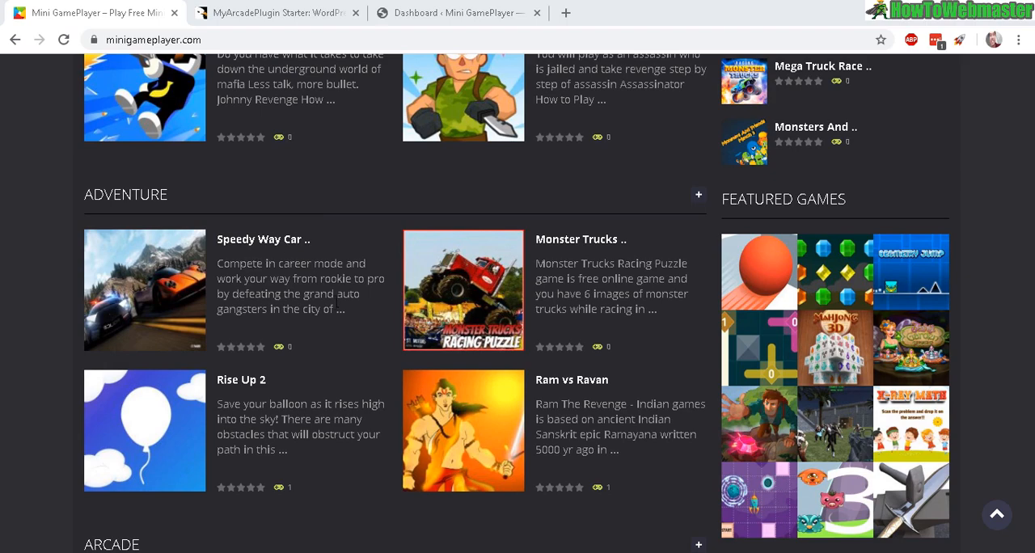
pyautogui.scroll(-3)
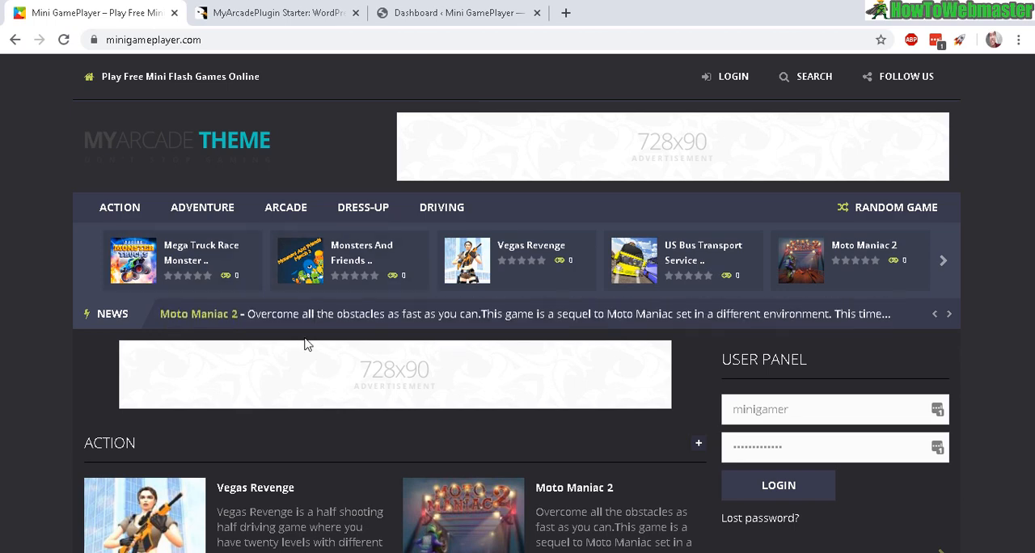
pyautogui.scroll(-3)
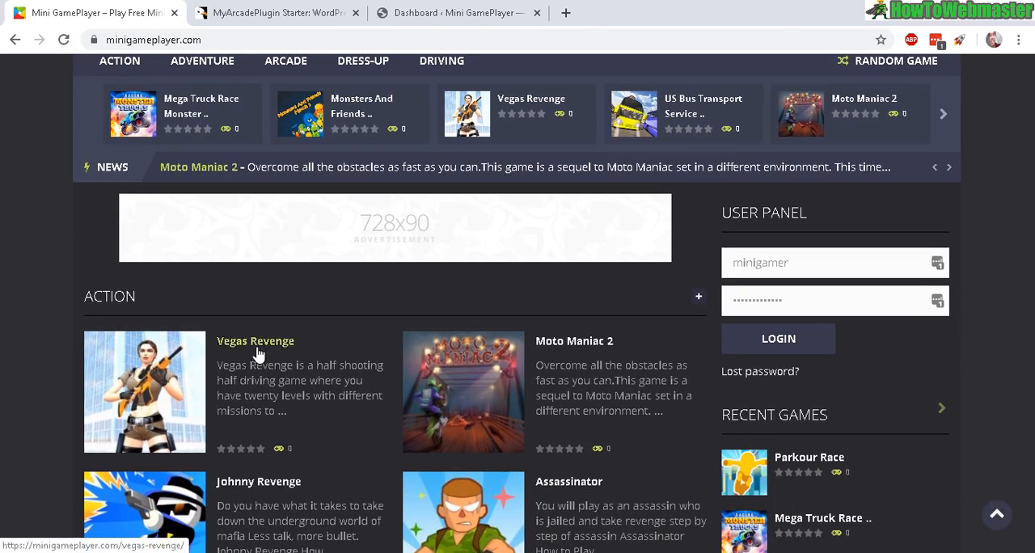
pyautogui.scroll(-3)
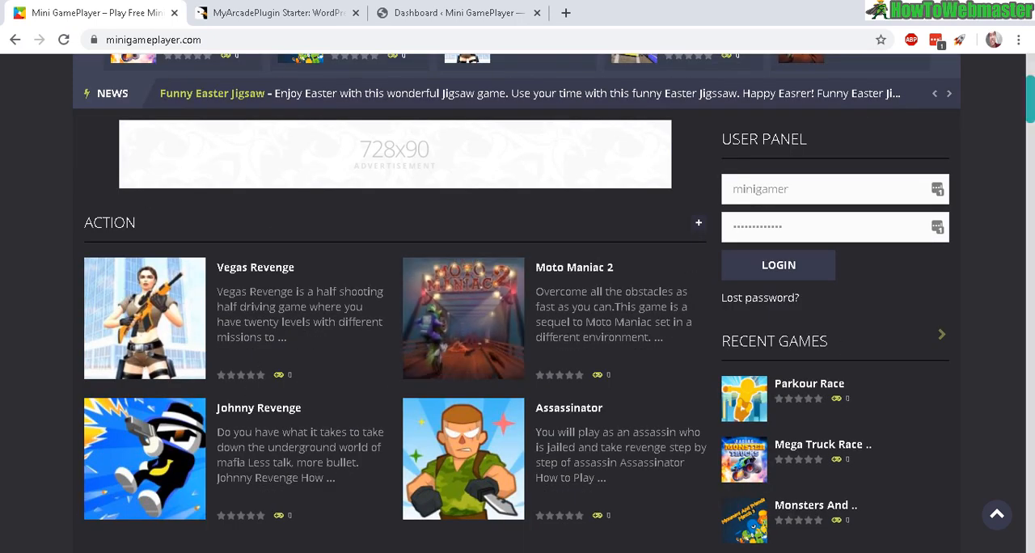
pyautogui.scroll(3)
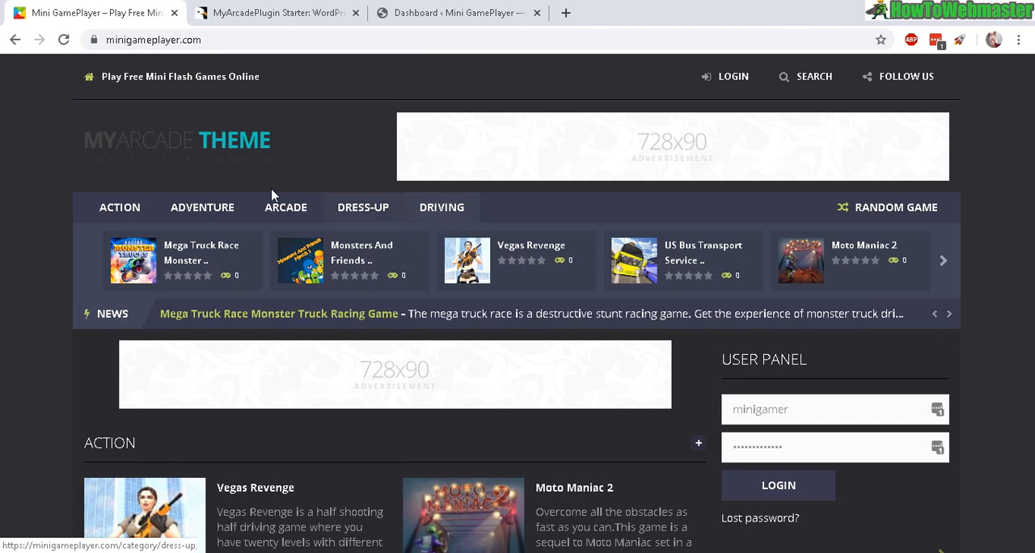
pyautogui.click(275, 12)
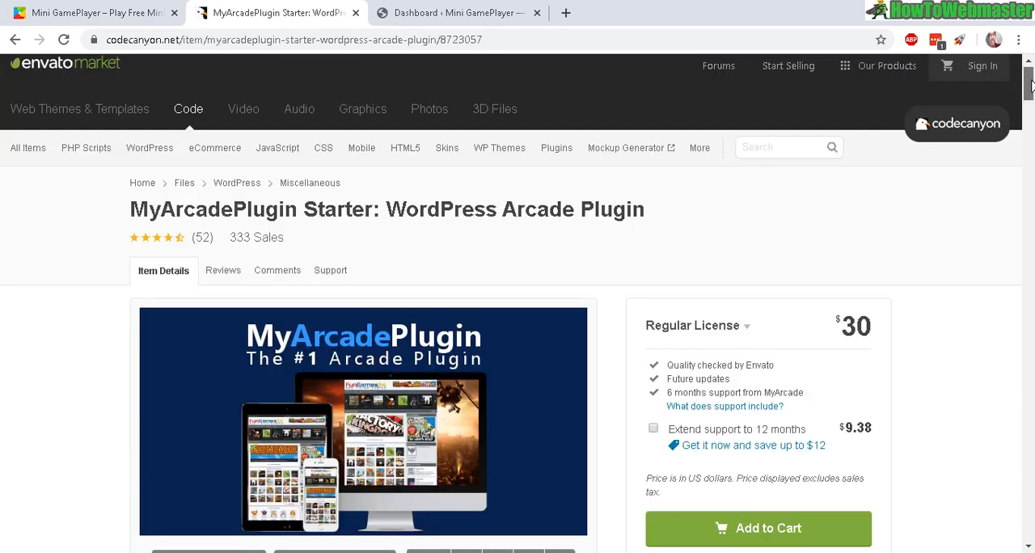
# - Review the plugin's Game Distributors and Individual Game Types sections on CodeCanyon
pyautogui.scroll(-3)
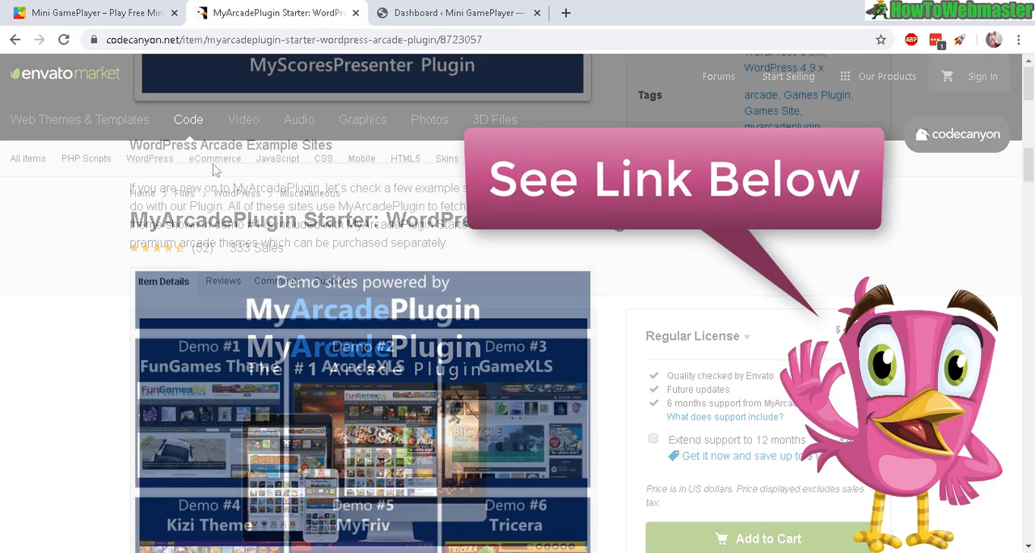
pyautogui.doubleClick(162, 145)
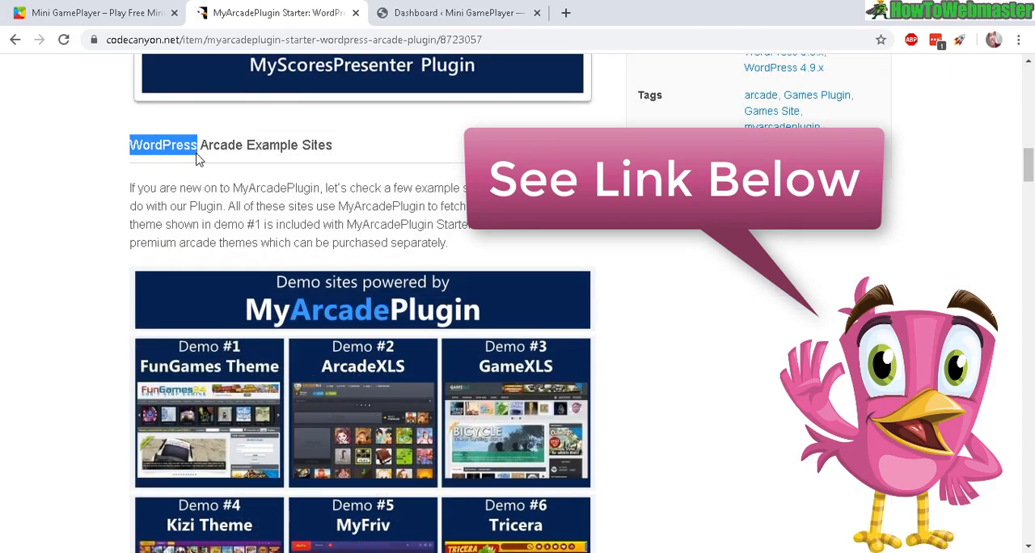
pyautogui.scroll(-3)
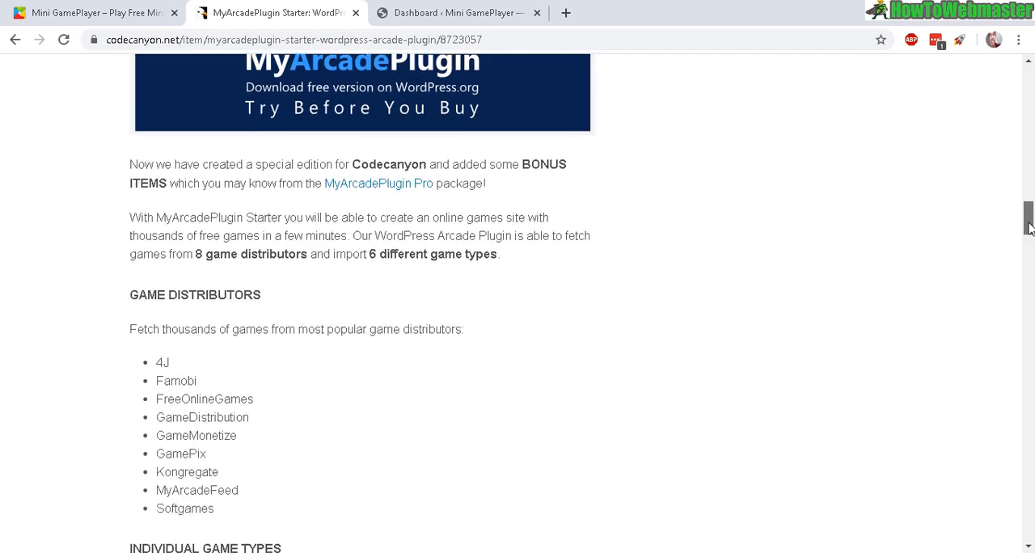
pyautogui.scroll(-3)
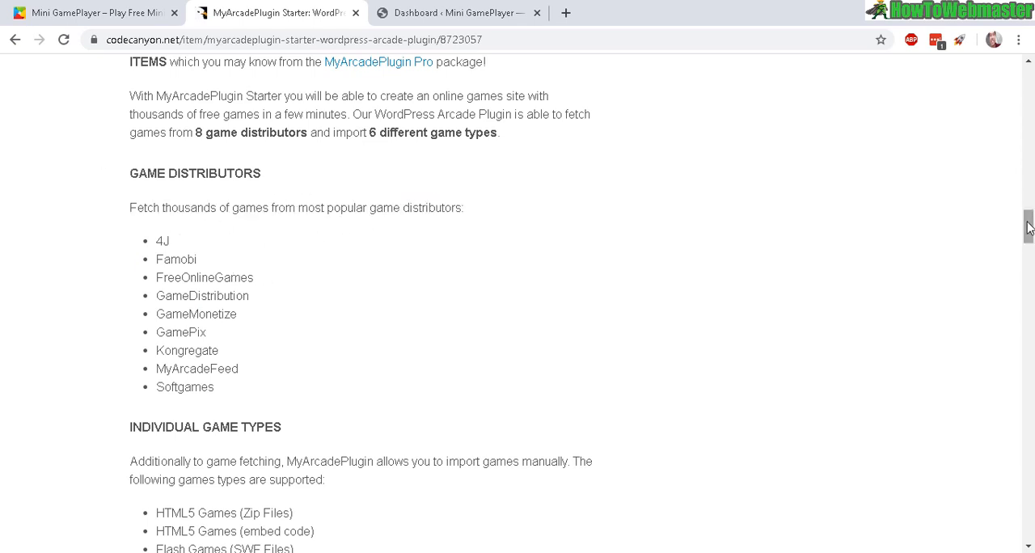
pyautogui.moveTo(430, 324)
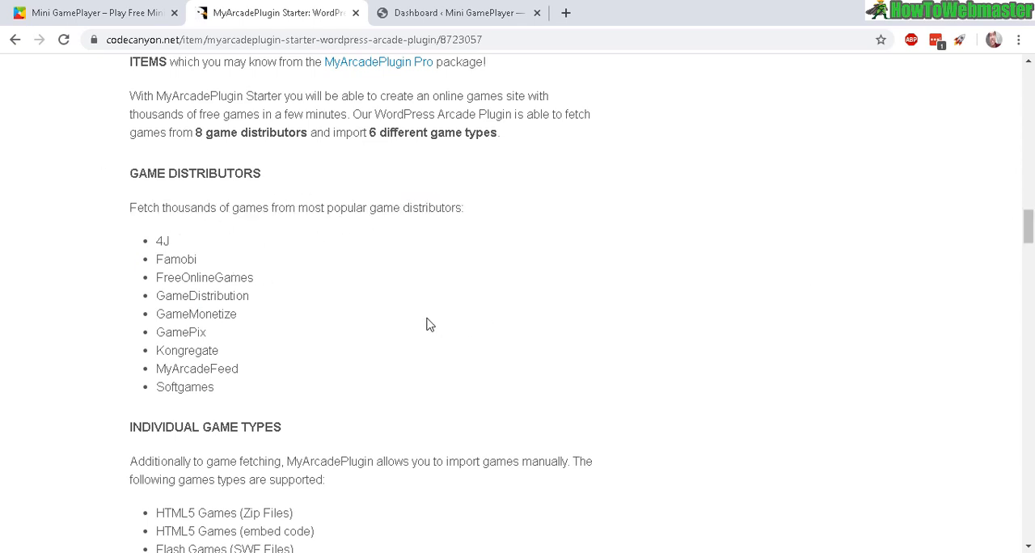
pyautogui.scroll(-3)
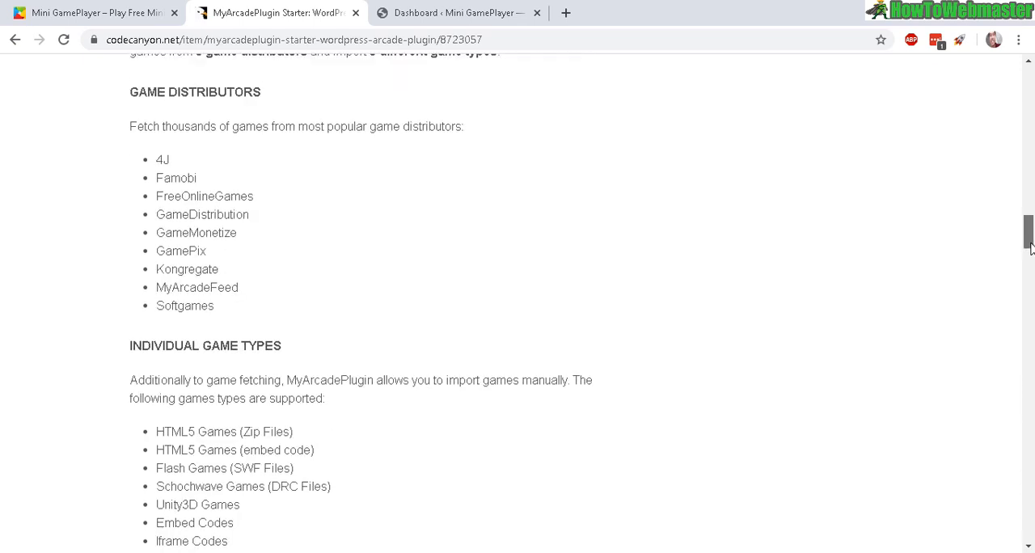
pyautogui.scroll(-3)
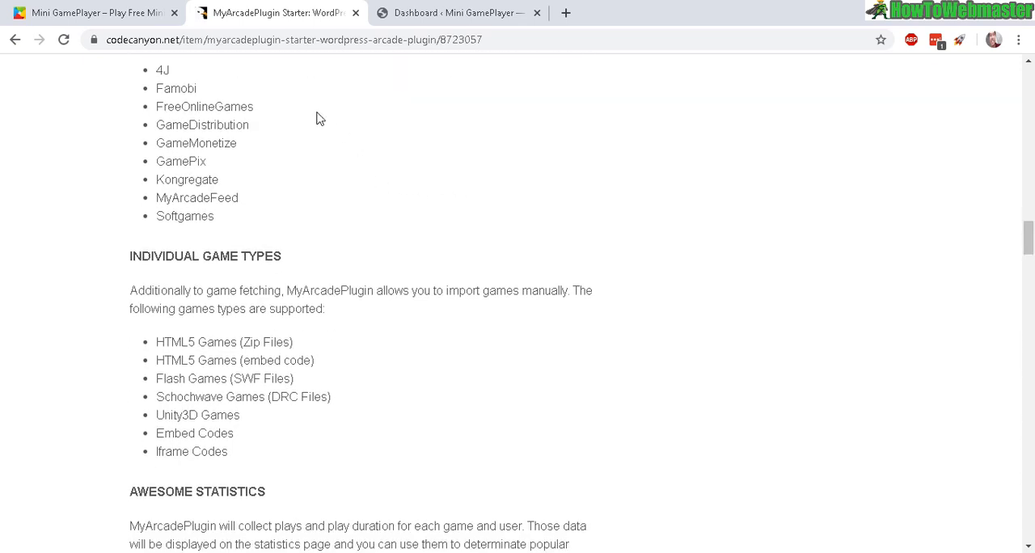
# - Glance at the demo site, review the plugin statistics, then switch to the WordPress dashboard
pyautogui.click(89, 12)
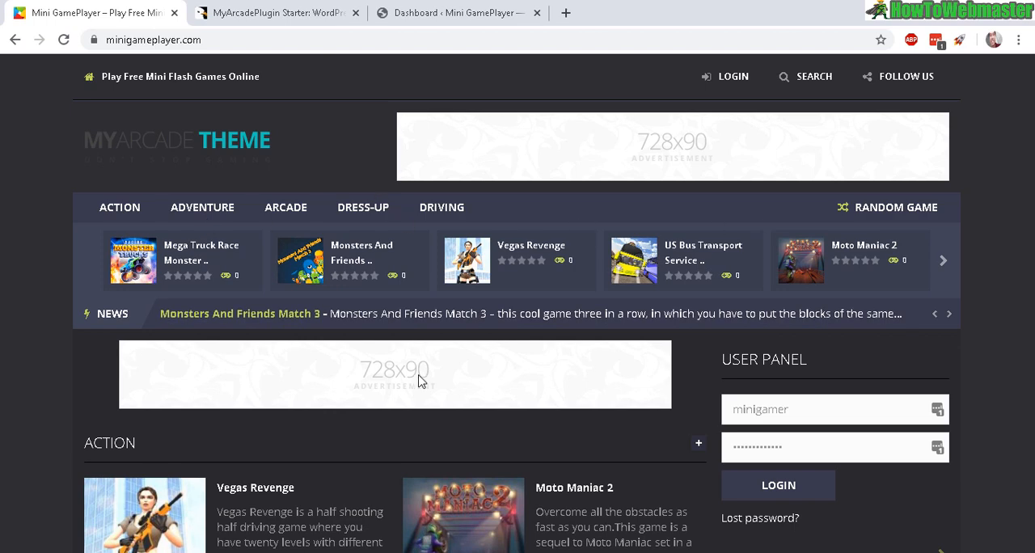
pyautogui.click(275, 12)
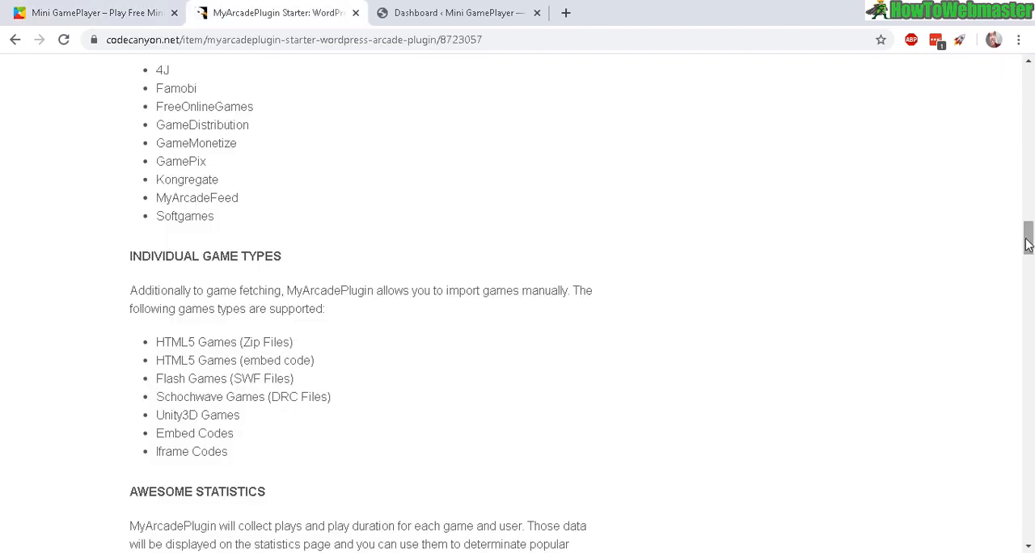
pyautogui.moveTo(537, 324)
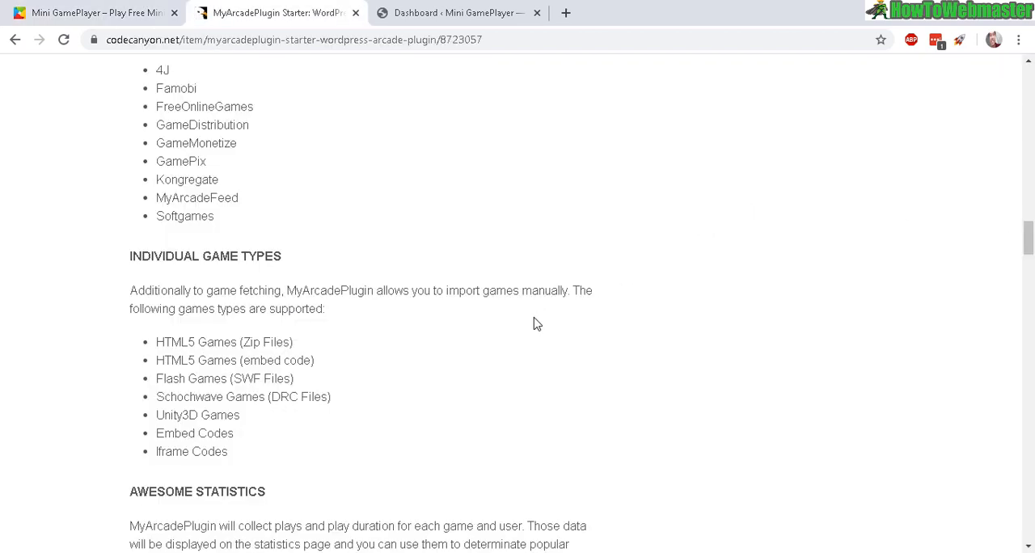
pyautogui.scroll(-3)
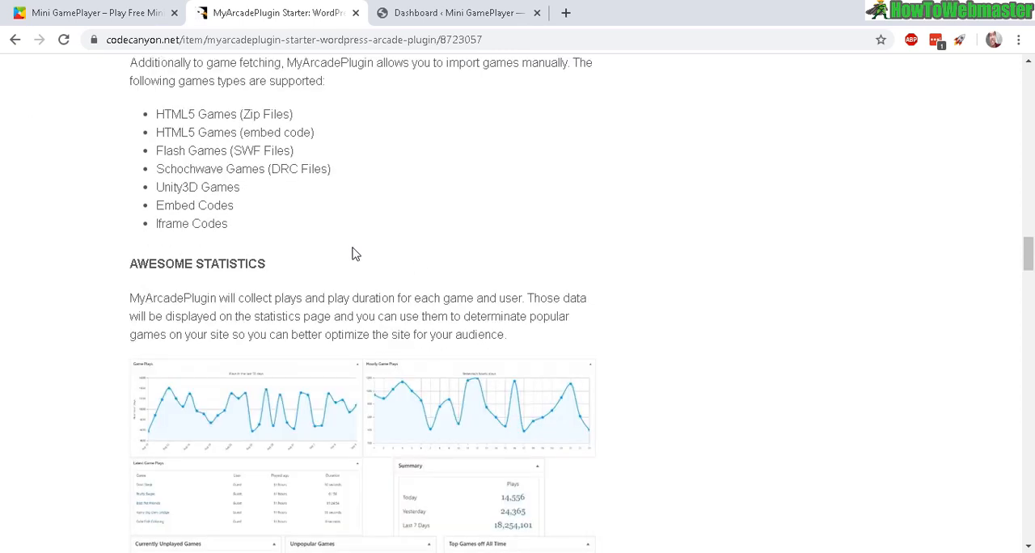
pyautogui.moveTo(362, 241)
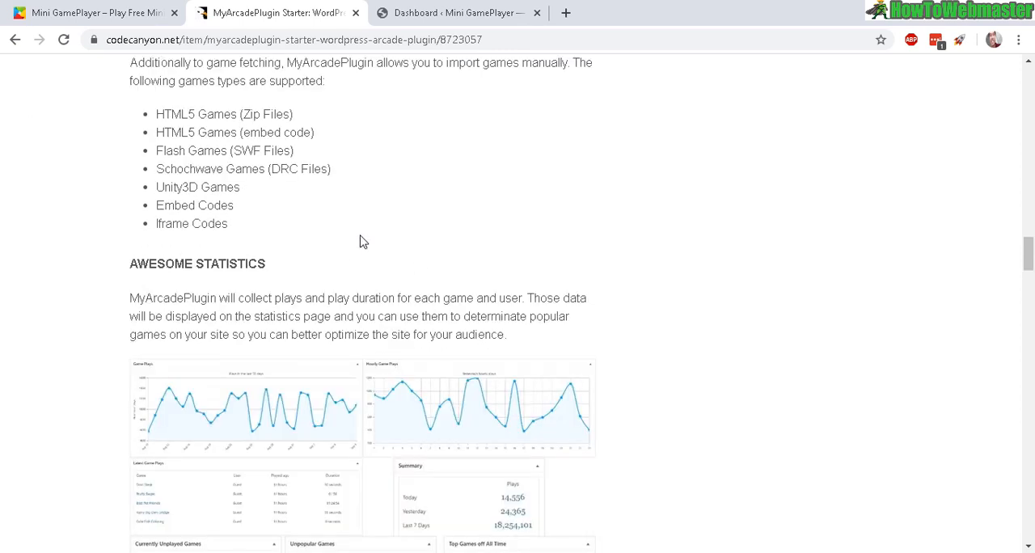
pyautogui.click(457, 12)
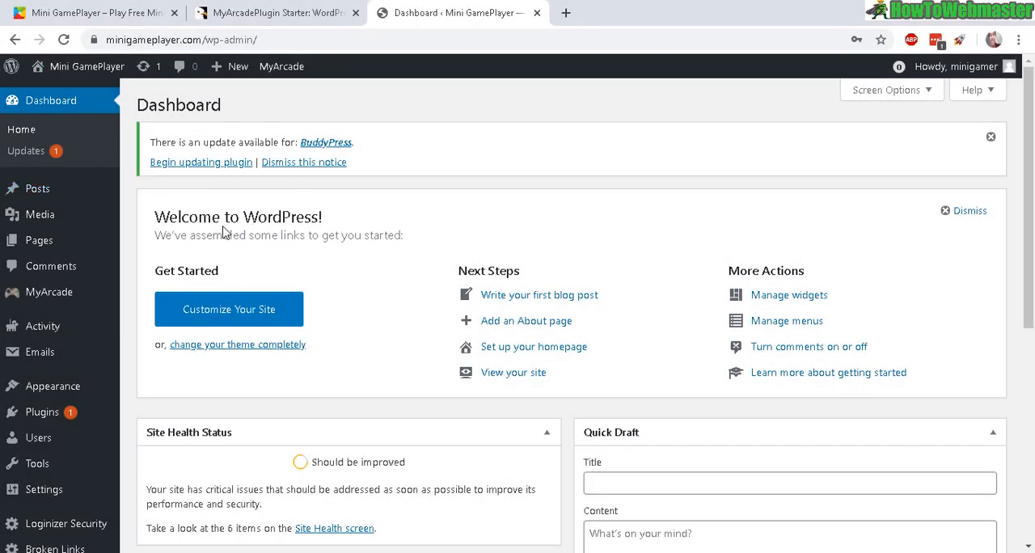
pyautogui.moveTo(589, 106)
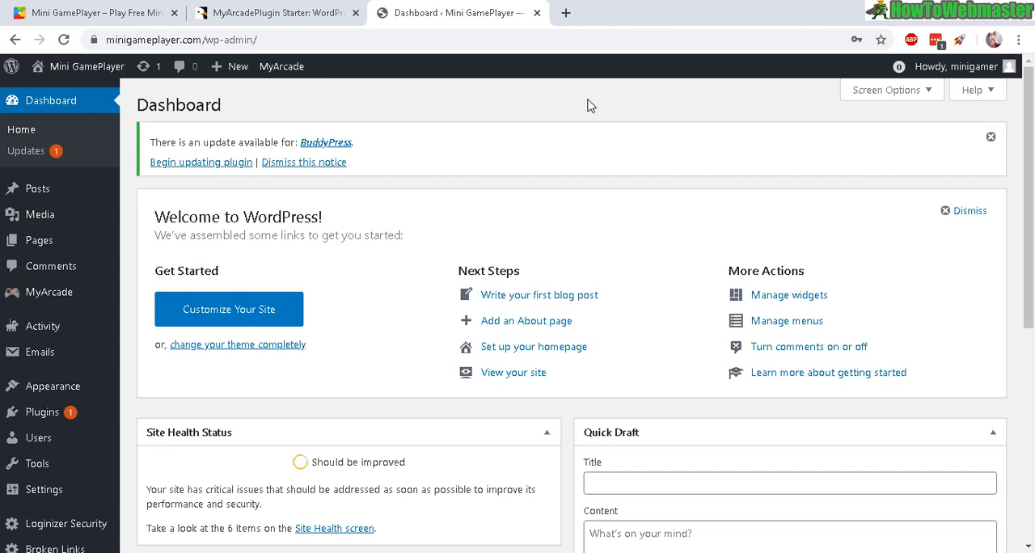
pyautogui.moveTo(412, 292)
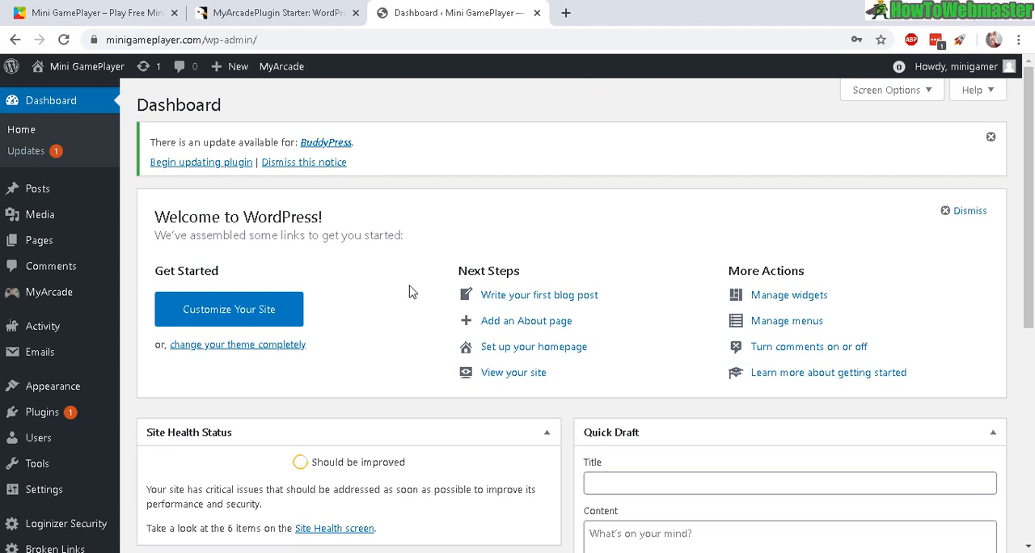
pyautogui.moveTo(431, 241)
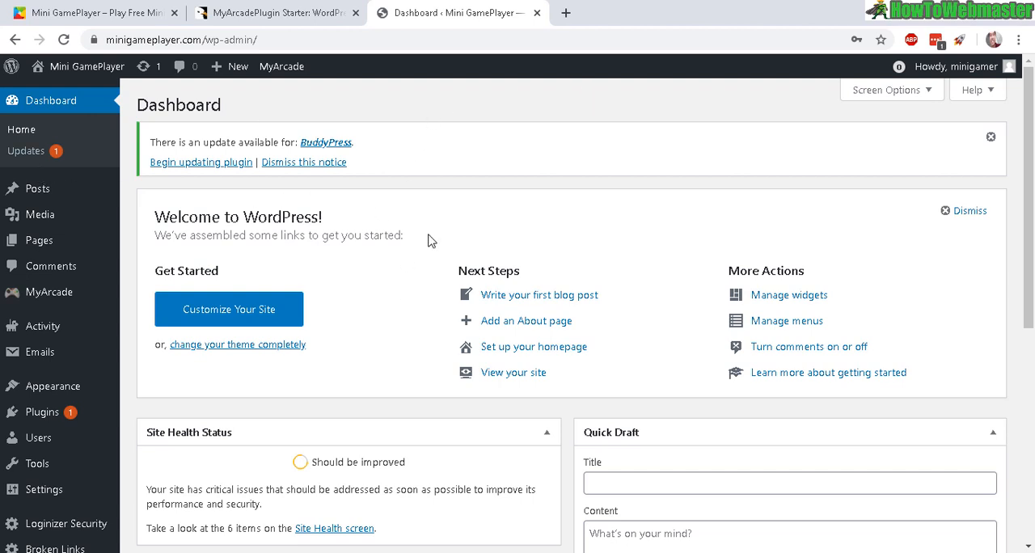
# - Open Plugins > Add New in a new browser tab, keeping the dashboard open
pyautogui.click(275, 12)
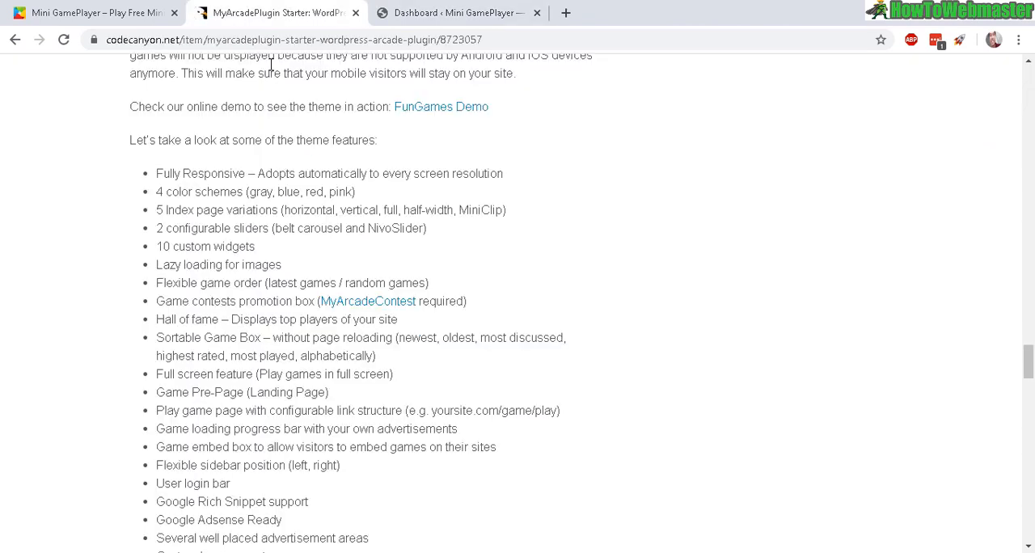
pyautogui.click(457, 12)
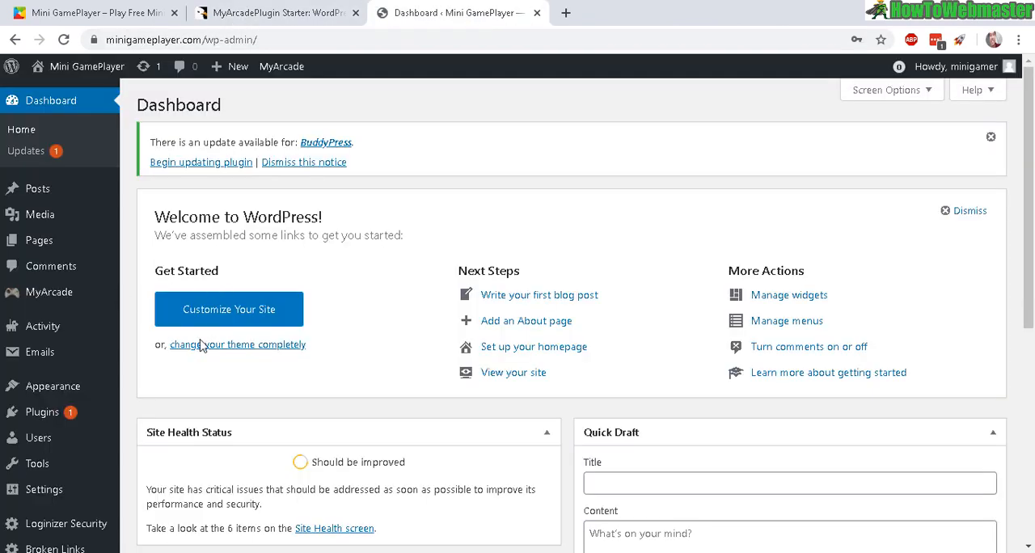
pyautogui.moveTo(49, 292)
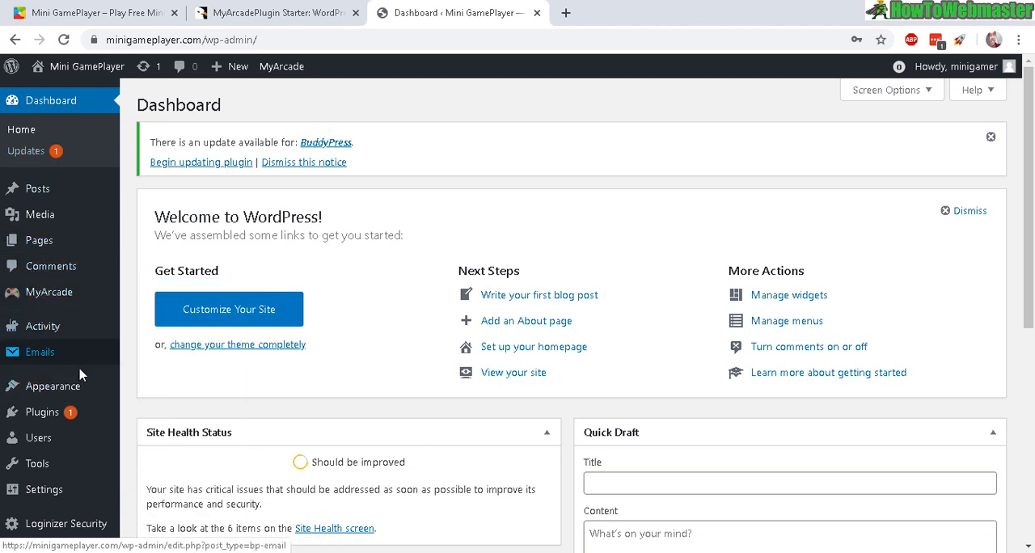
pyautogui.click(42, 336)
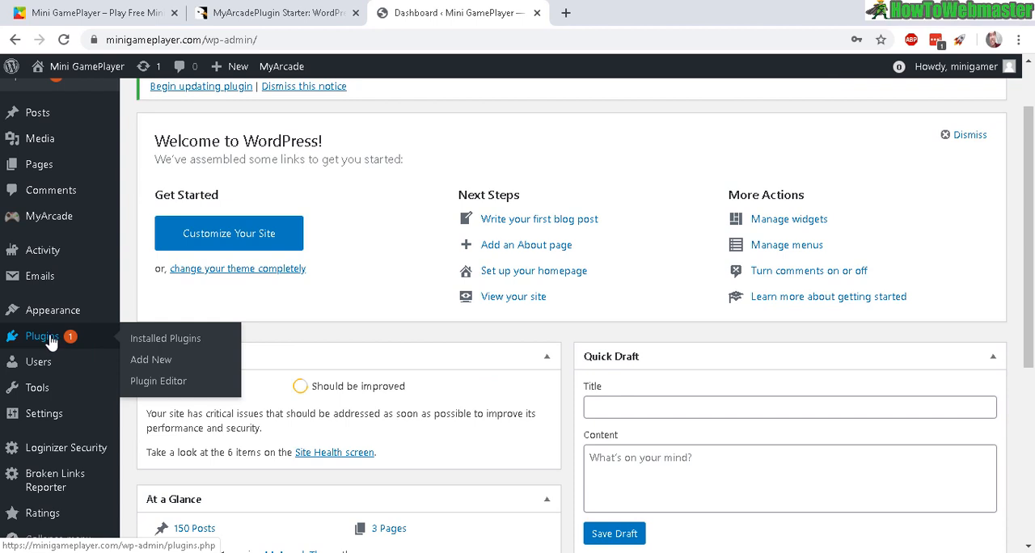
pyautogui.rightClick(150, 359)
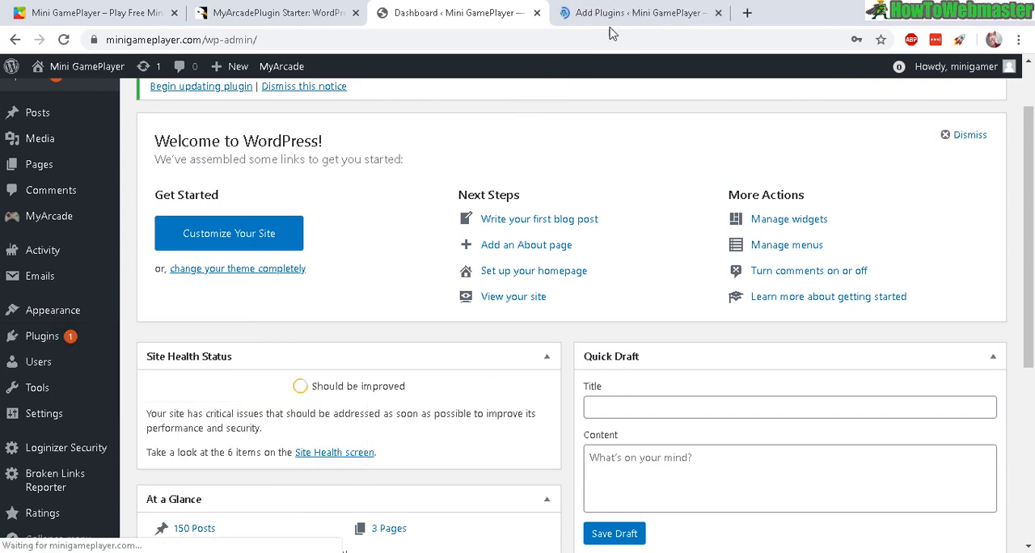
# - Show the Upload Plugin zip form on the Add Plugins page
pyautogui.click(631, 12)
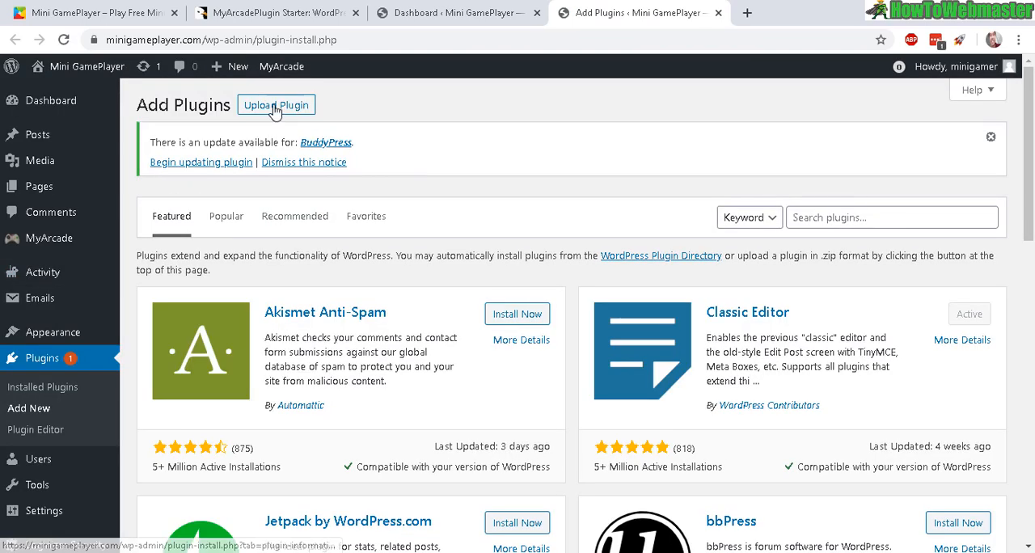
pyautogui.click(275, 106)
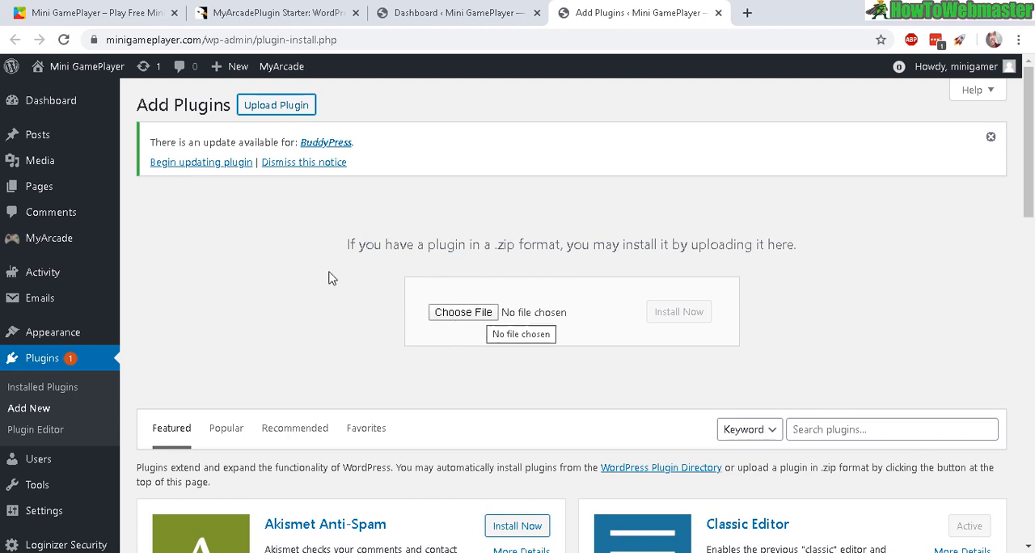
pyautogui.moveTo(52, 333)
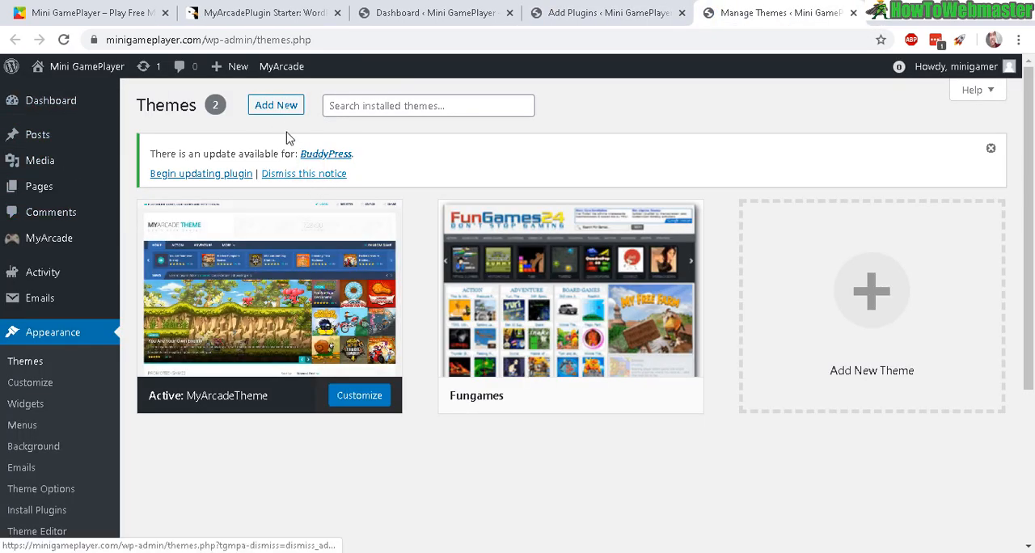
# - View the Upload Theme zip form, then return to the installed themes list
pyautogui.click(276, 105)
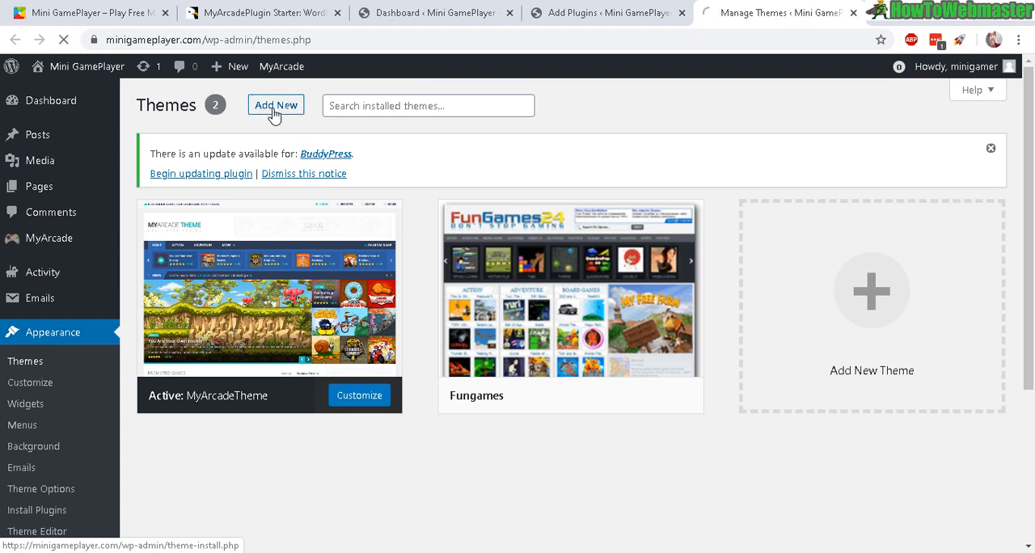
pyautogui.click(276, 105)
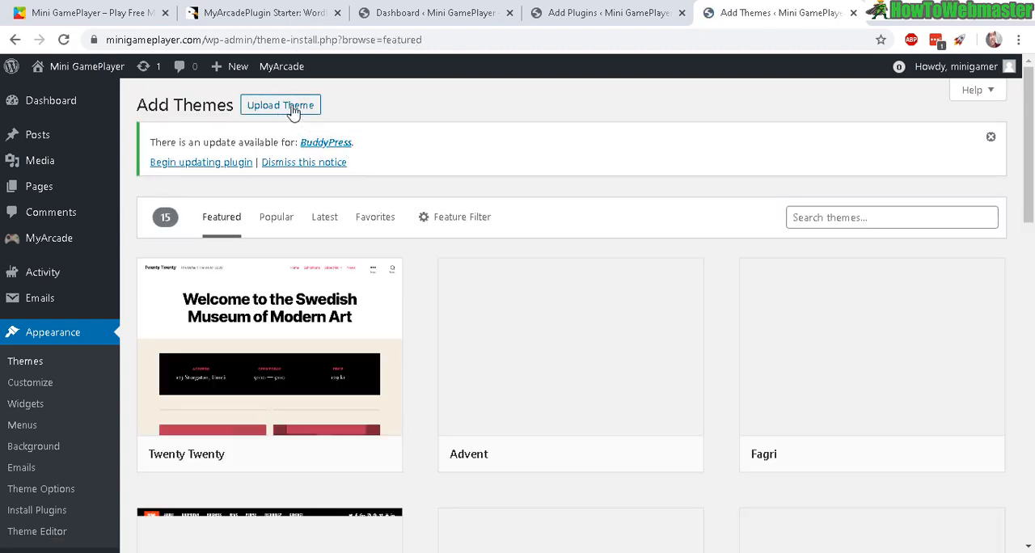
pyautogui.click(281, 105)
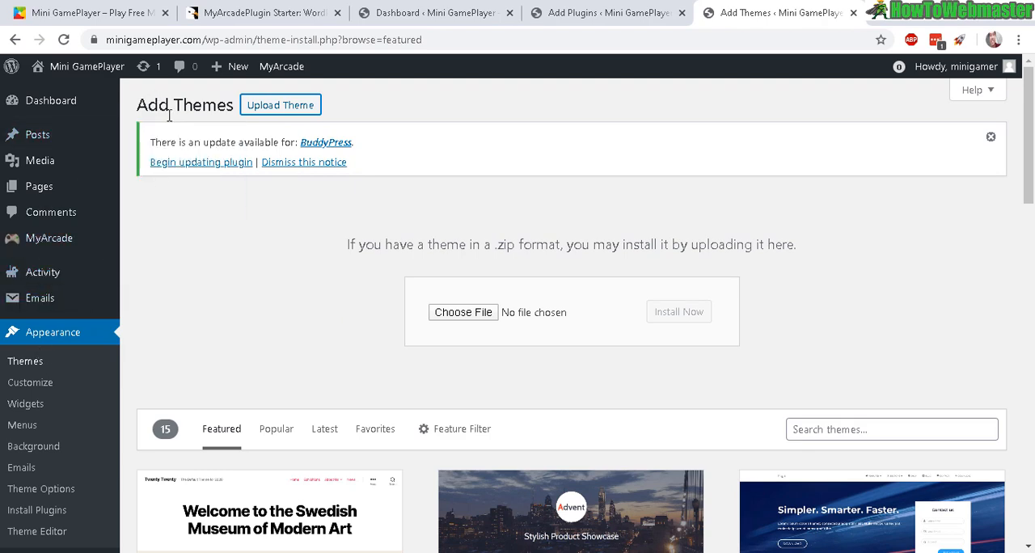
pyautogui.click(25, 360)
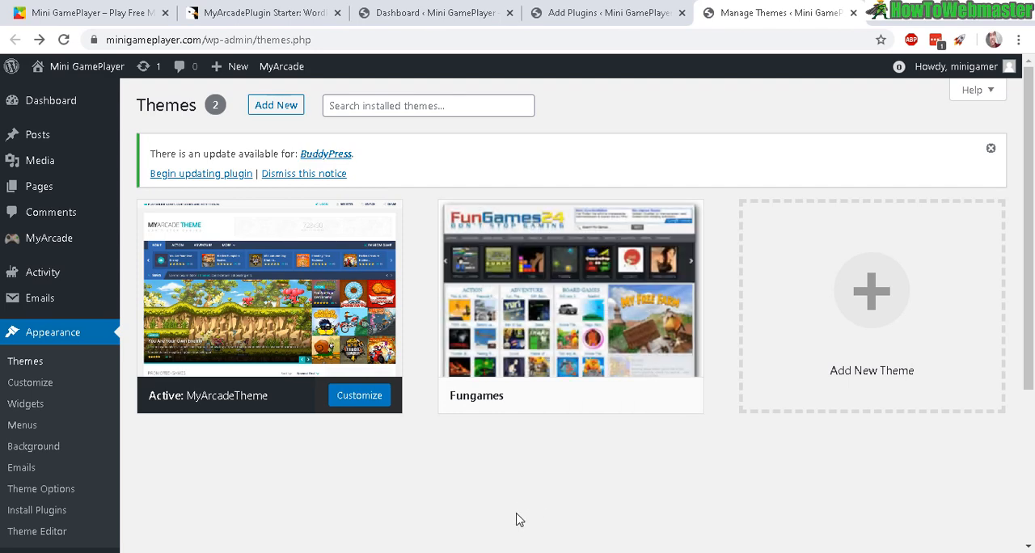
pyautogui.moveTo(269, 292)
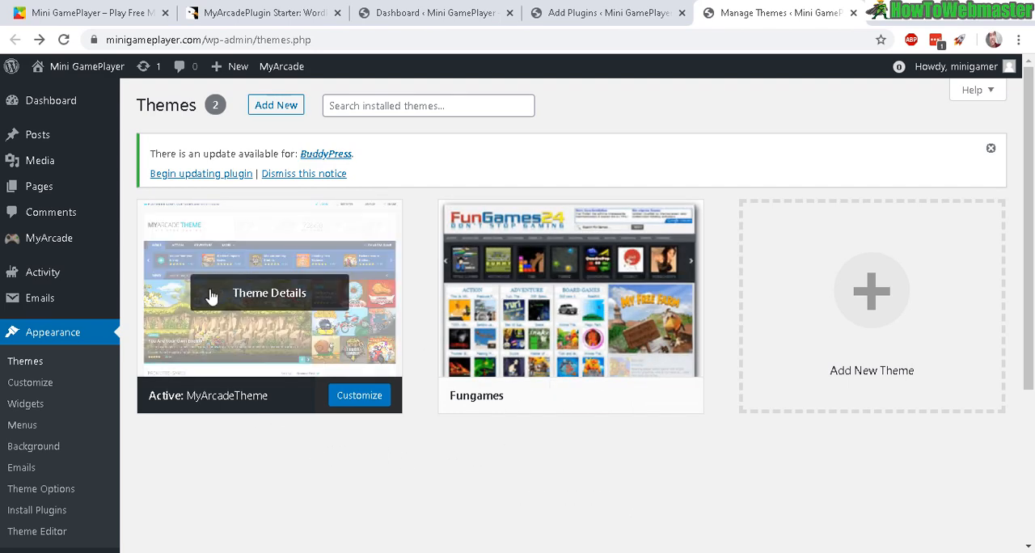
pyautogui.moveTo(208, 423)
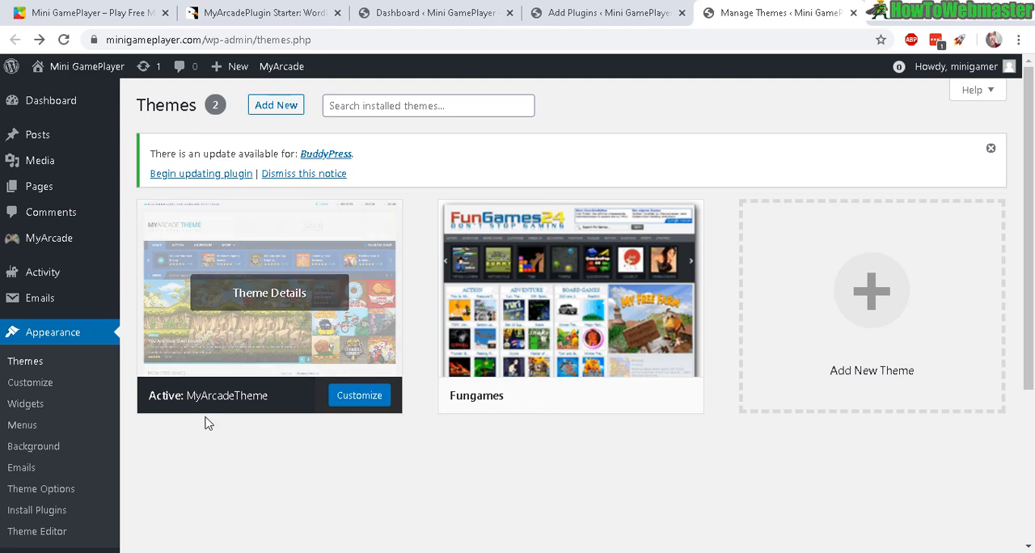
pyautogui.moveTo(266, 474)
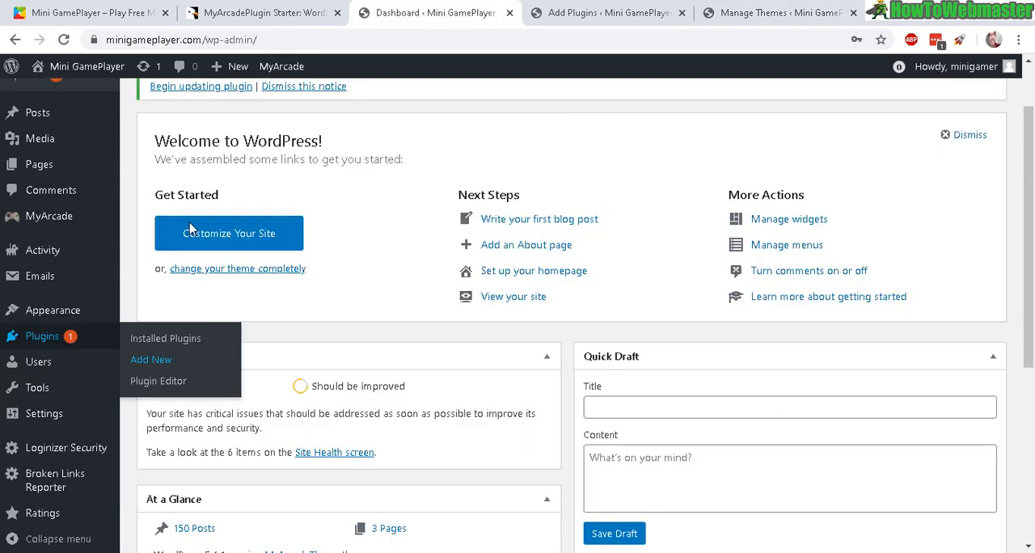
pyautogui.moveTo(50, 216)
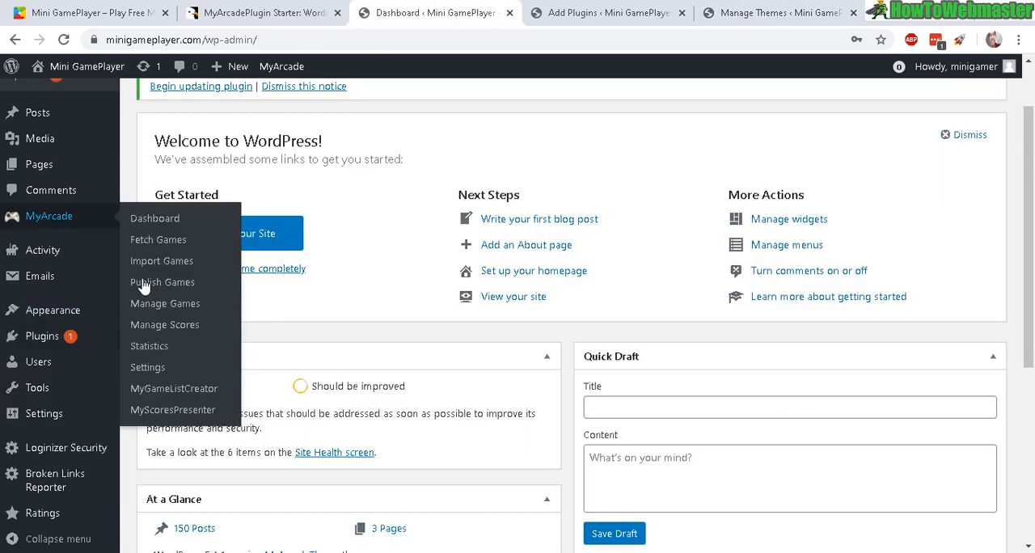
# - Open MyArcade > Settings and expand General Settings to show score and publishing options
pyautogui.click(147, 367)
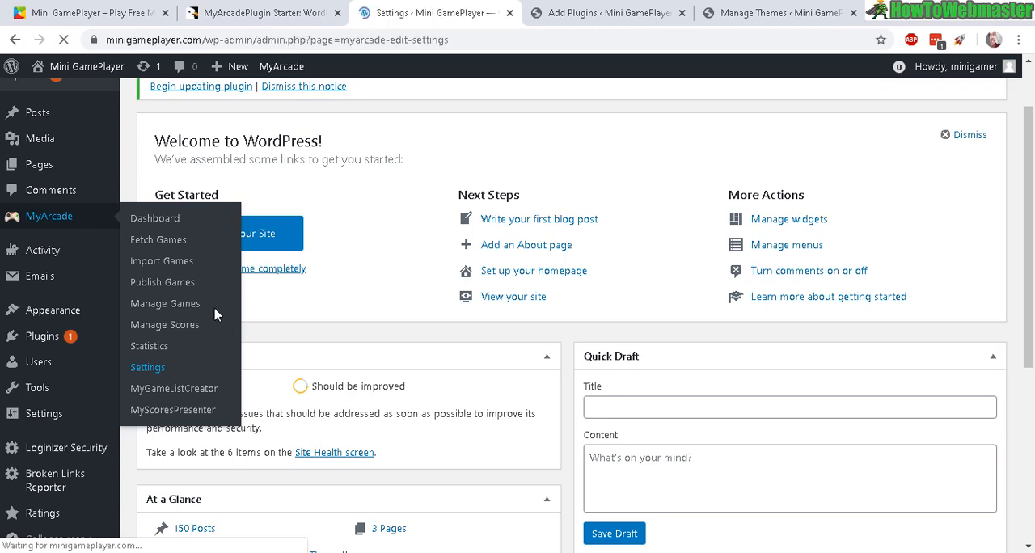
pyautogui.click(147, 367)
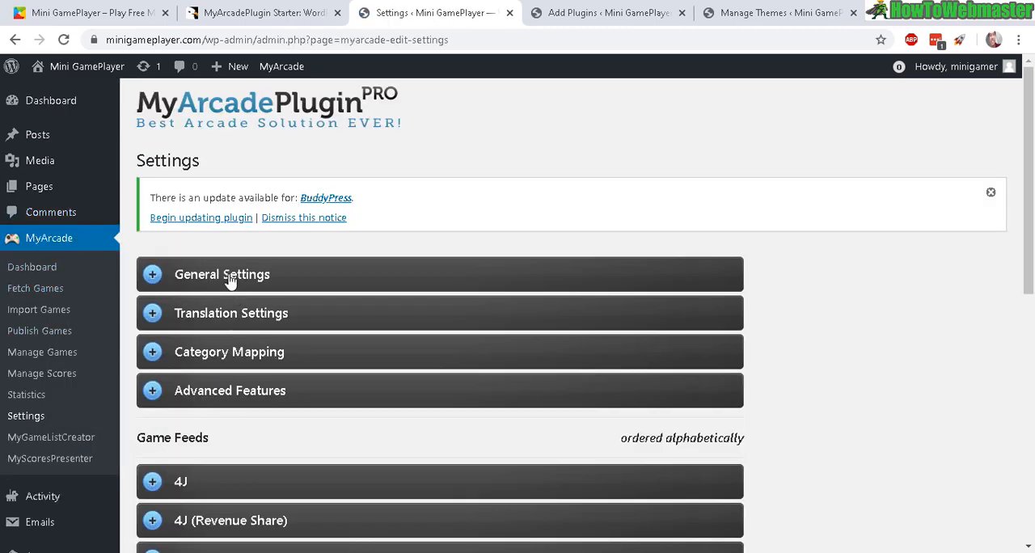
pyautogui.click(221, 275)
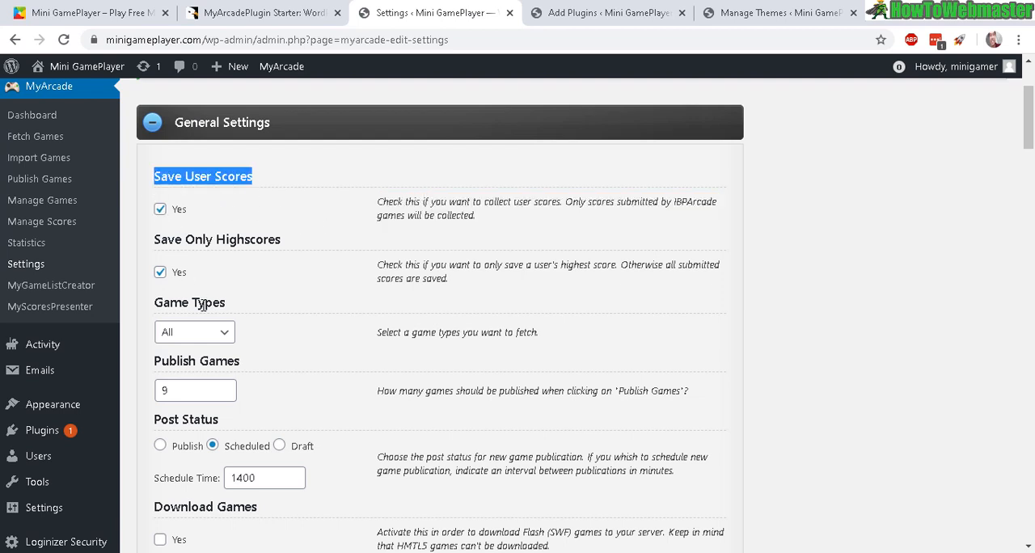
pyautogui.scroll(-3)
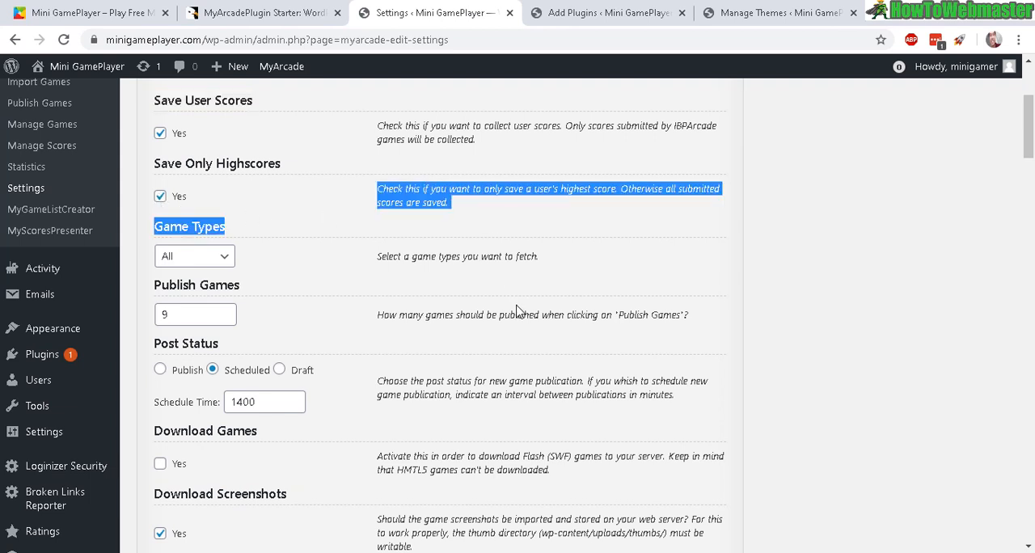
pyautogui.scroll(-3)
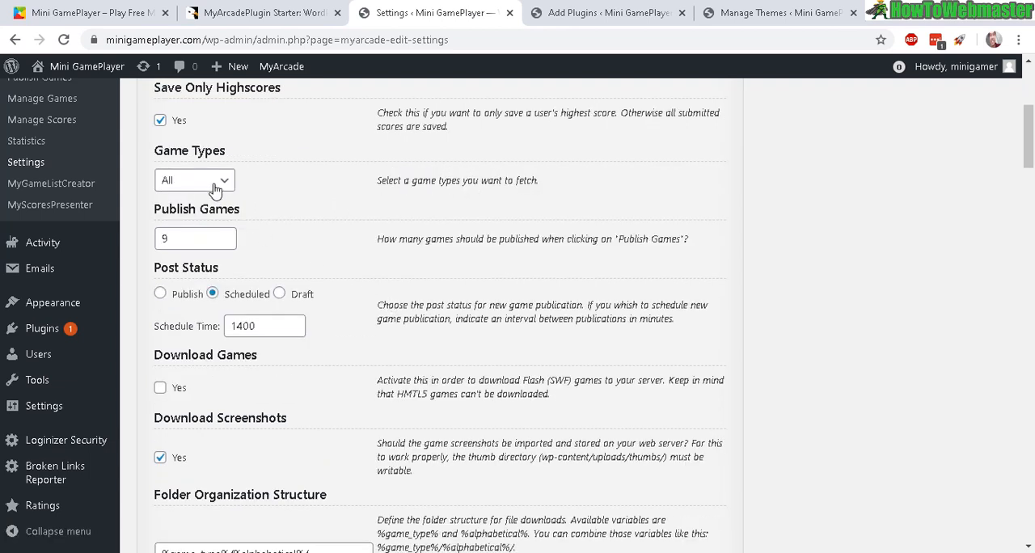
pyautogui.click(194, 180)
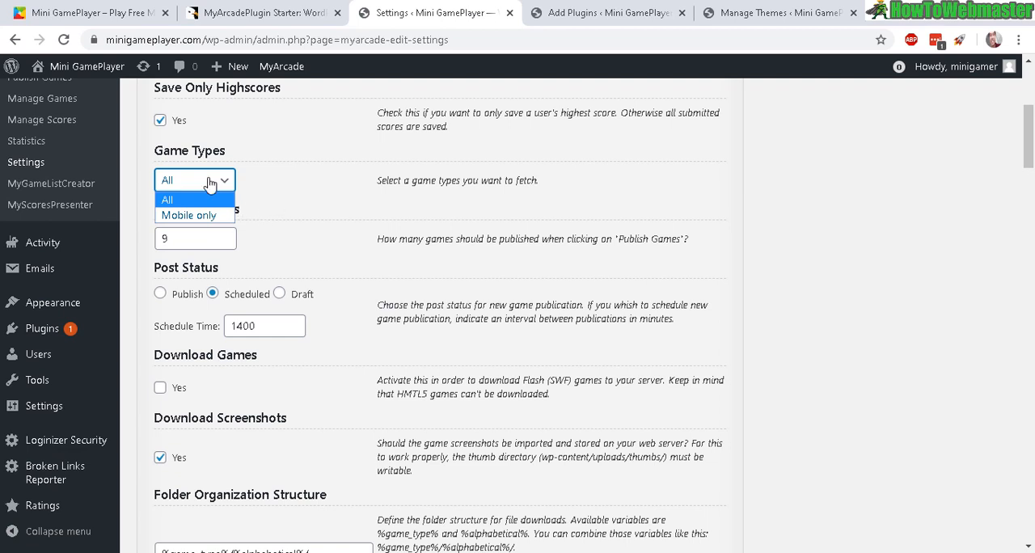
pyautogui.moveTo(194, 215)
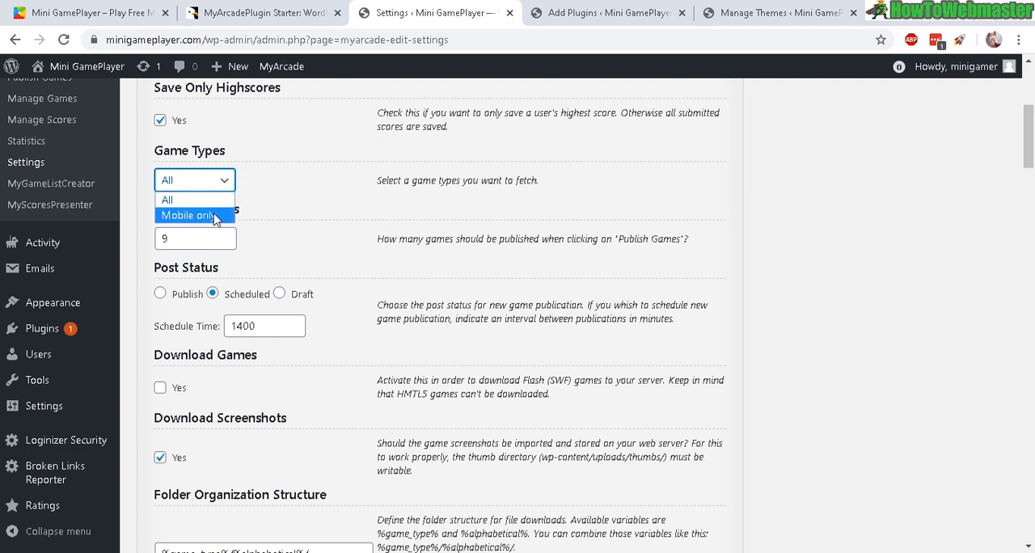
pyautogui.moveTo(219, 220)
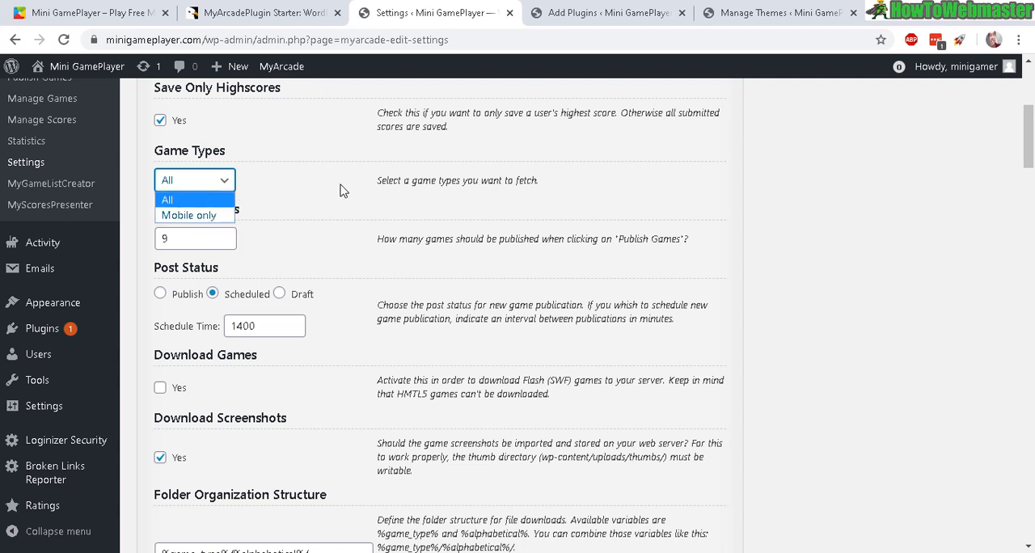
pyautogui.click(167, 200)
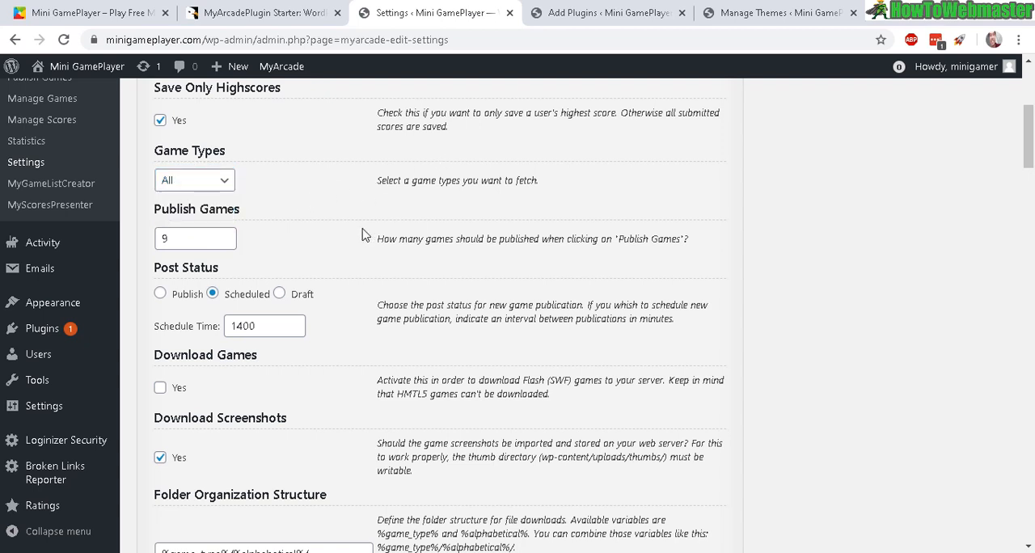
pyautogui.moveTo(186, 180)
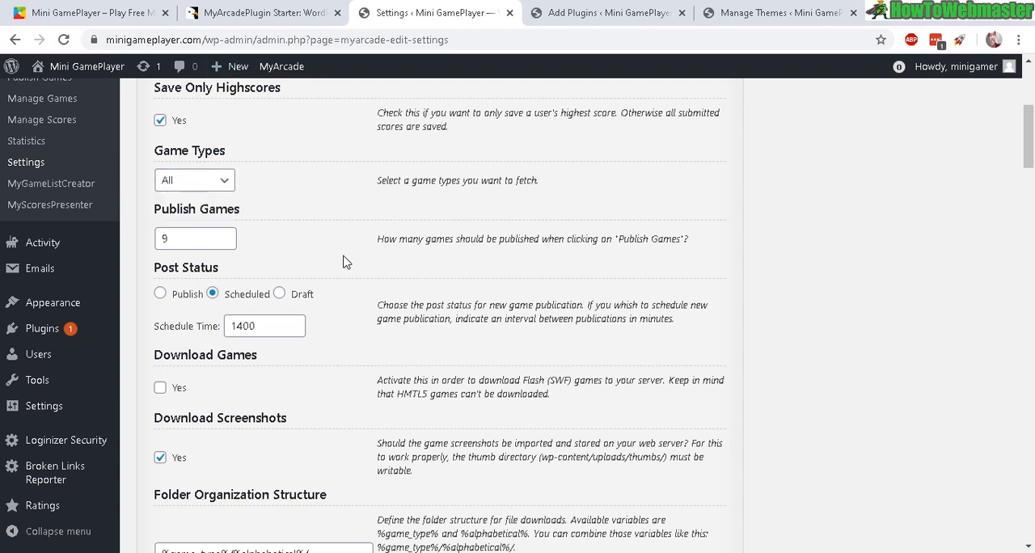
pyautogui.scroll(-3)
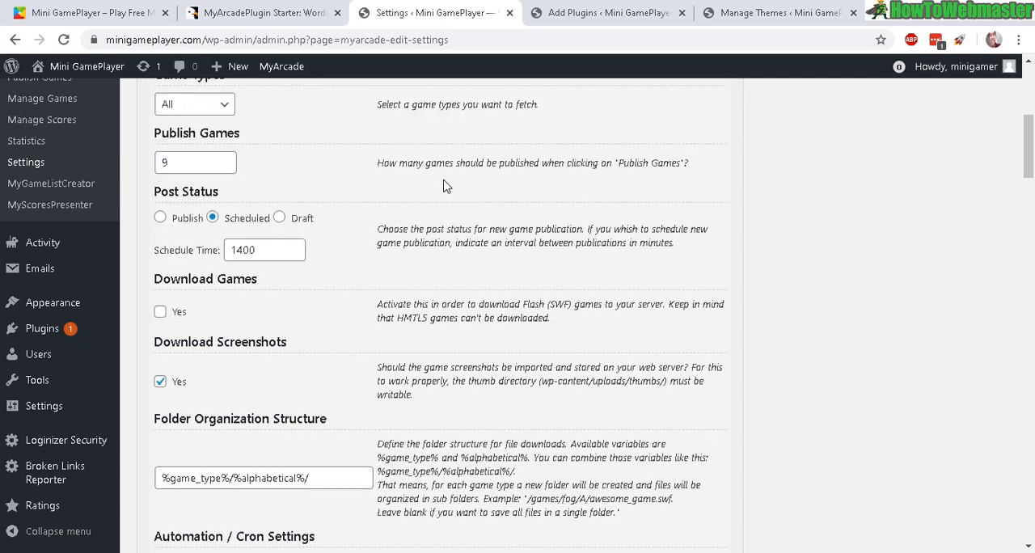
pyautogui.doubleClick(651, 162)
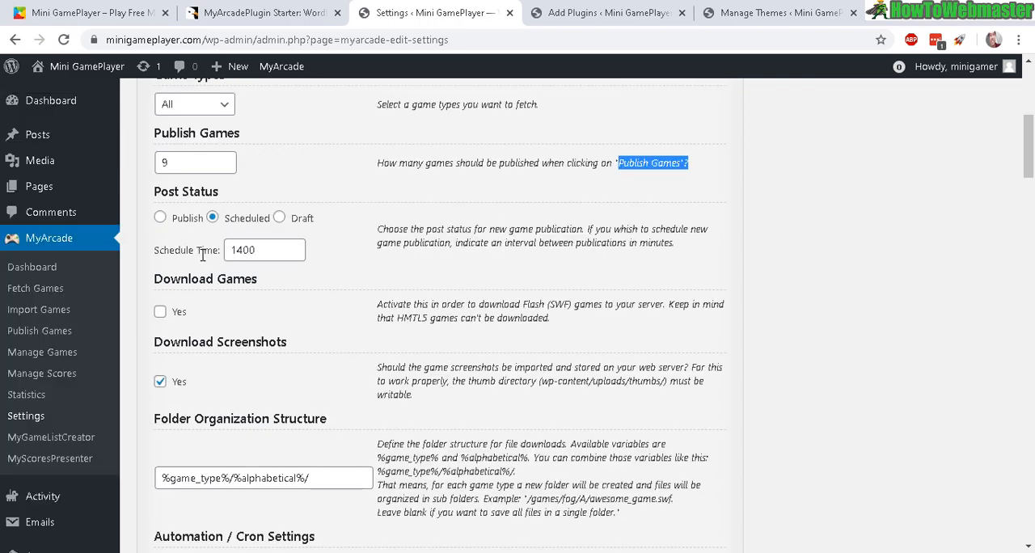
pyautogui.moveTo(353, 297)
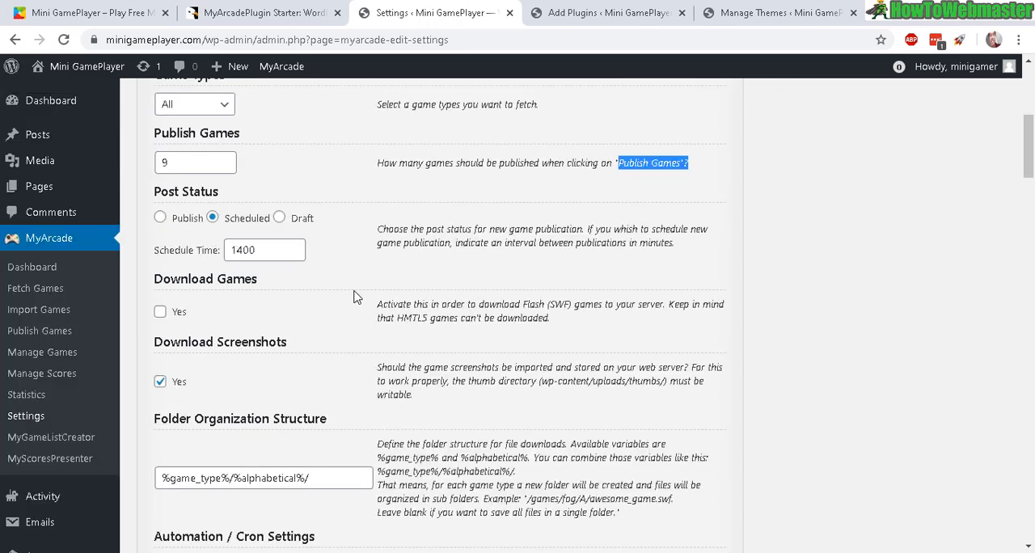
pyautogui.moveTo(344, 244)
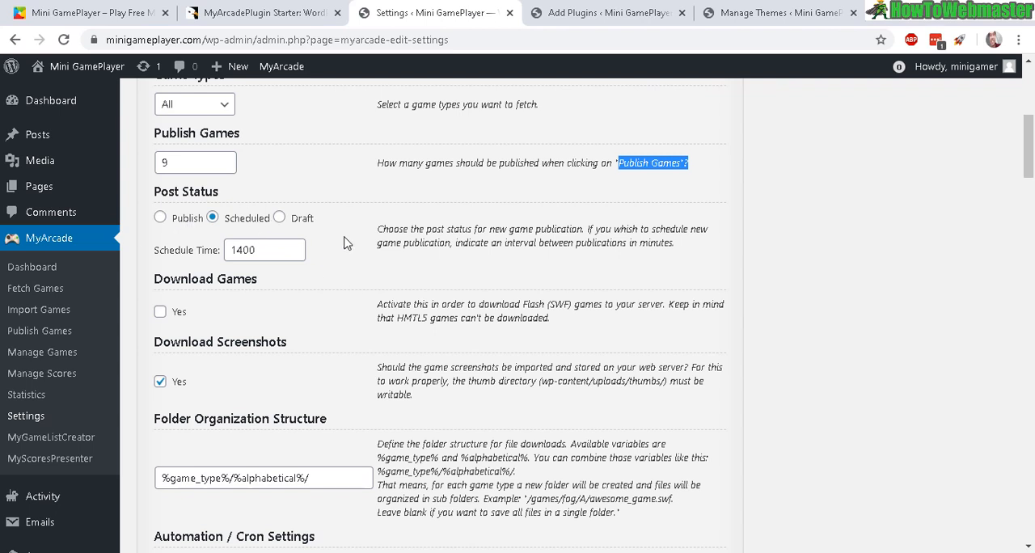
pyautogui.scroll(-3)
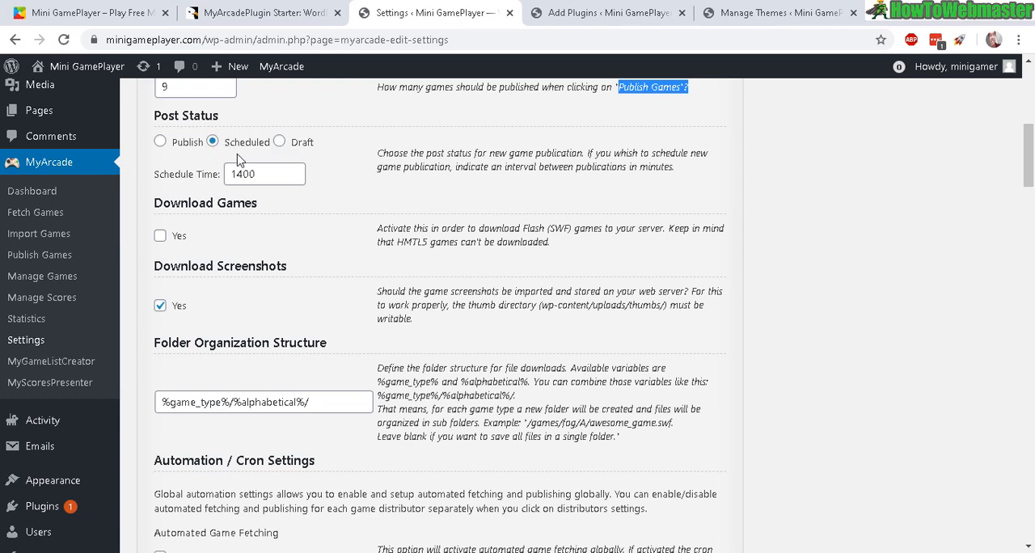
pyautogui.scroll(-3)
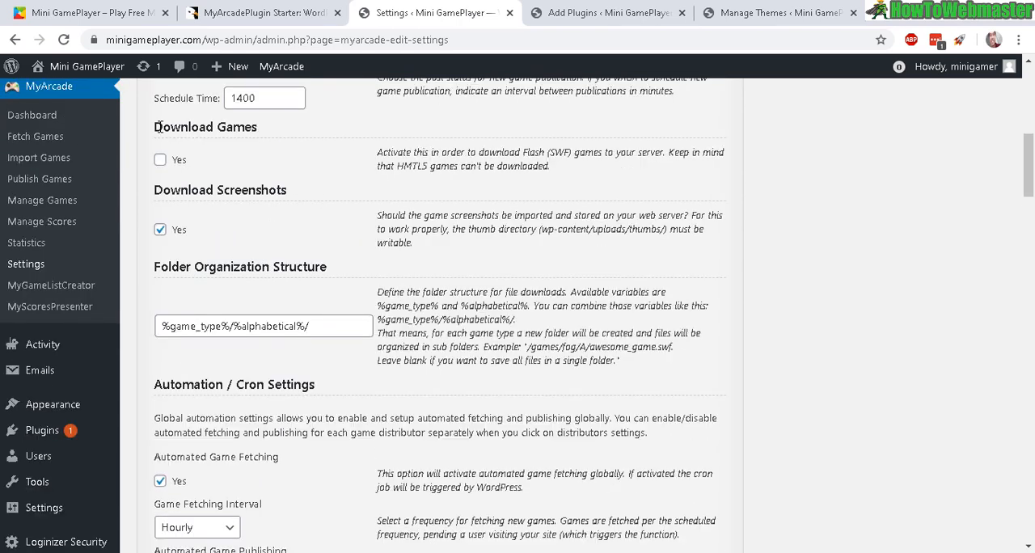
pyautogui.doubleClick(205, 127)
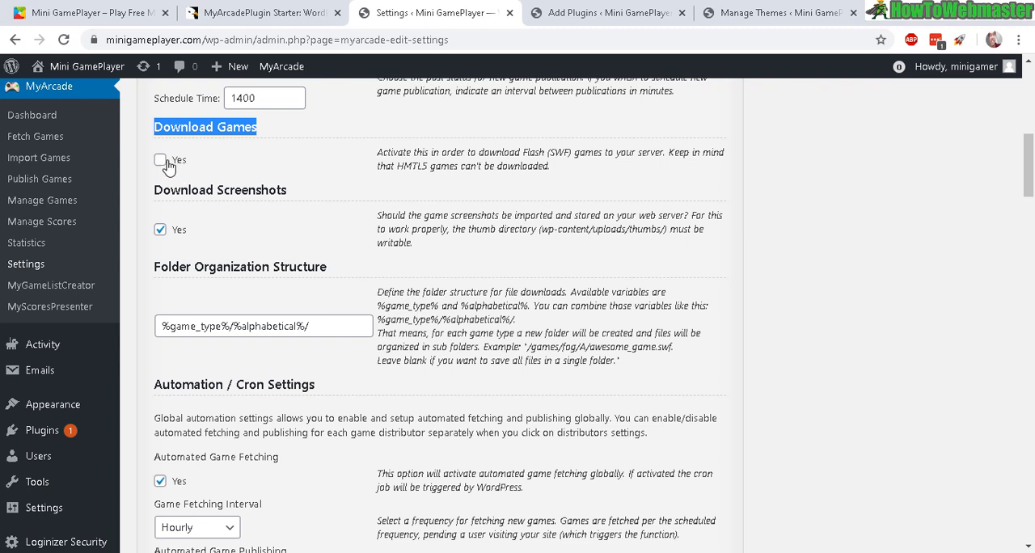
pyautogui.moveTo(171, 167)
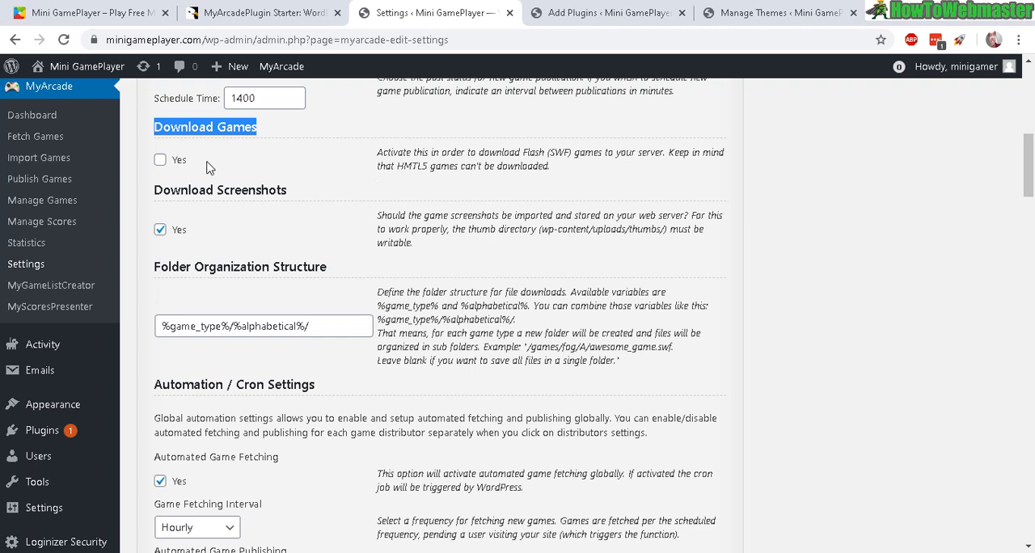
pyautogui.moveTo(263, 179)
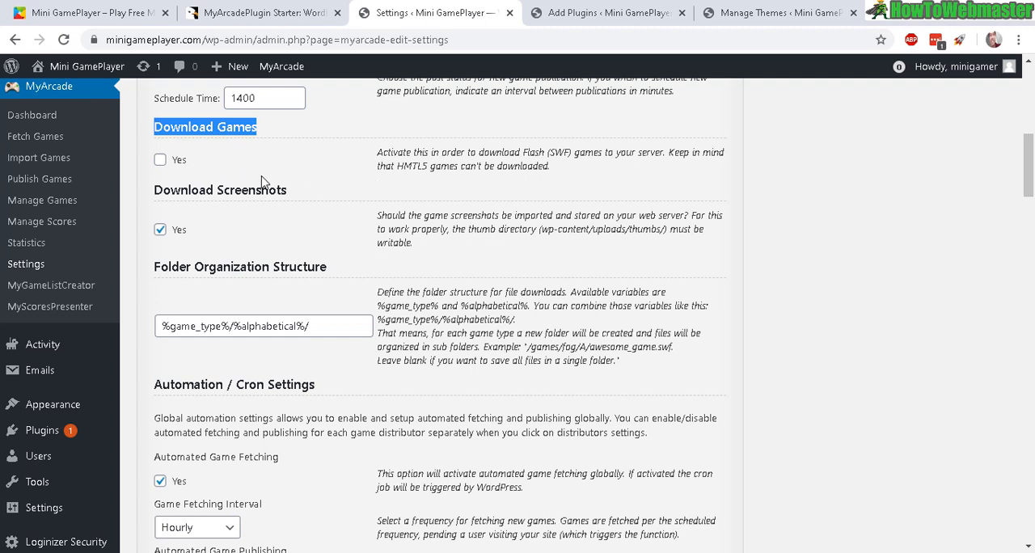
pyautogui.moveTo(248, 189)
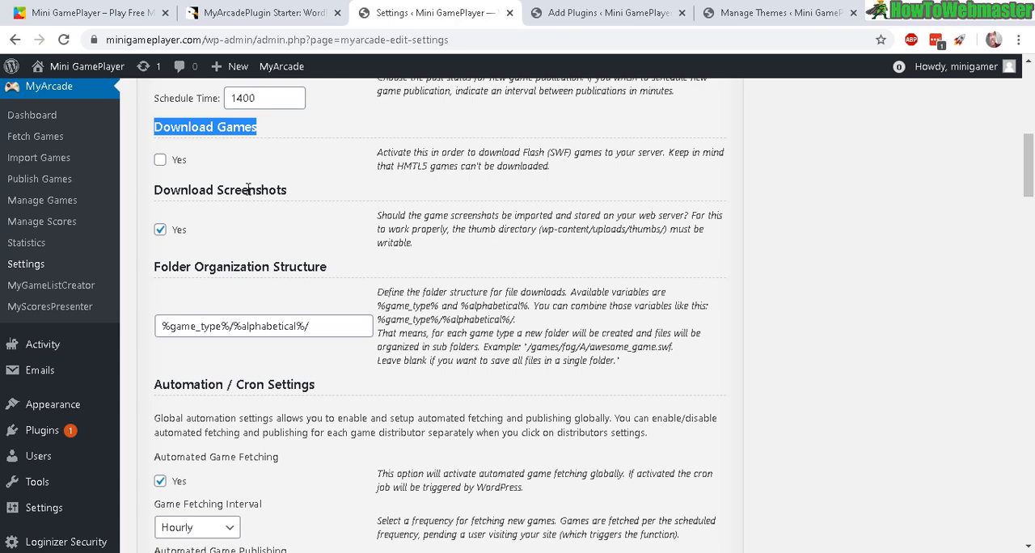
pyautogui.scroll(-3)
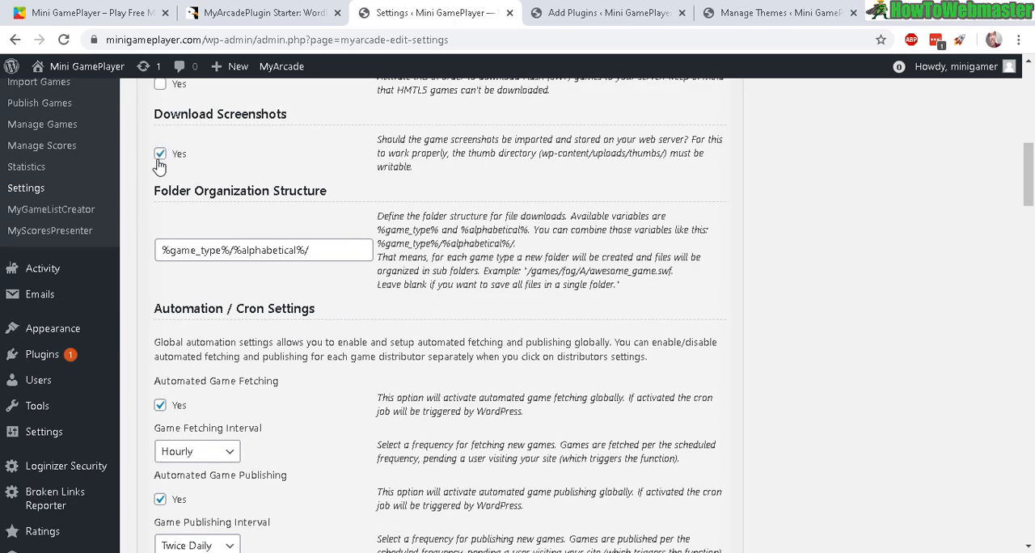
pyautogui.scroll(-3)
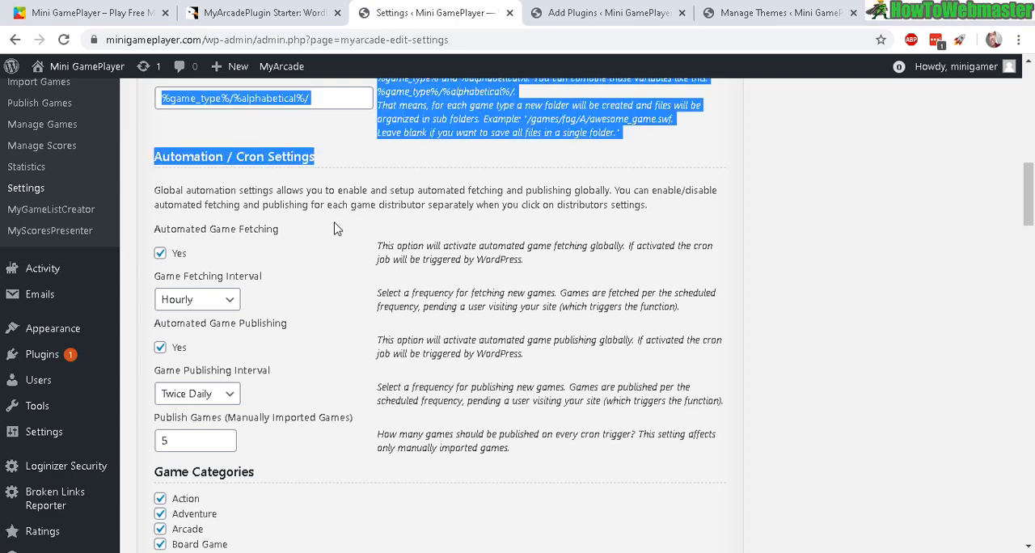
pyautogui.scroll(-3)
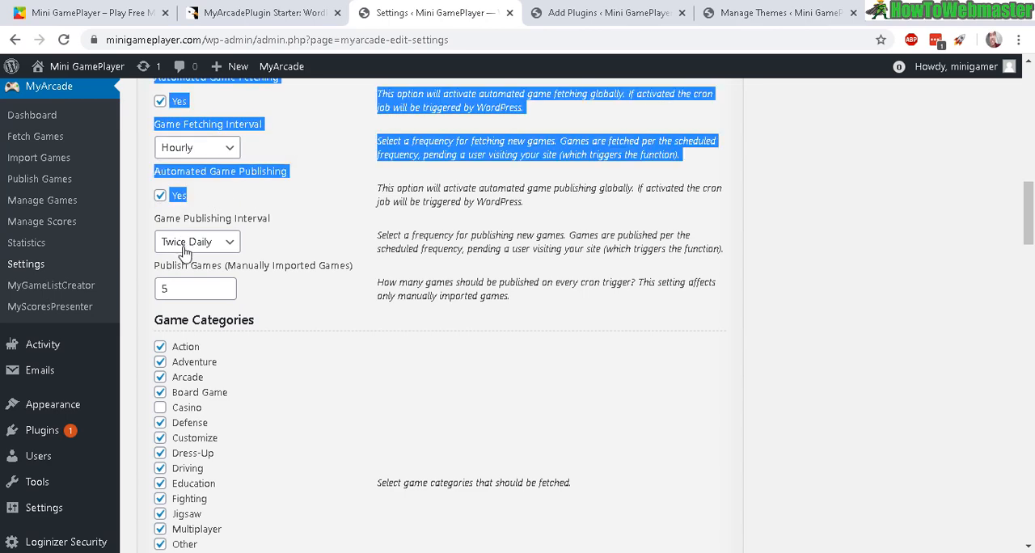
pyautogui.scroll(-3)
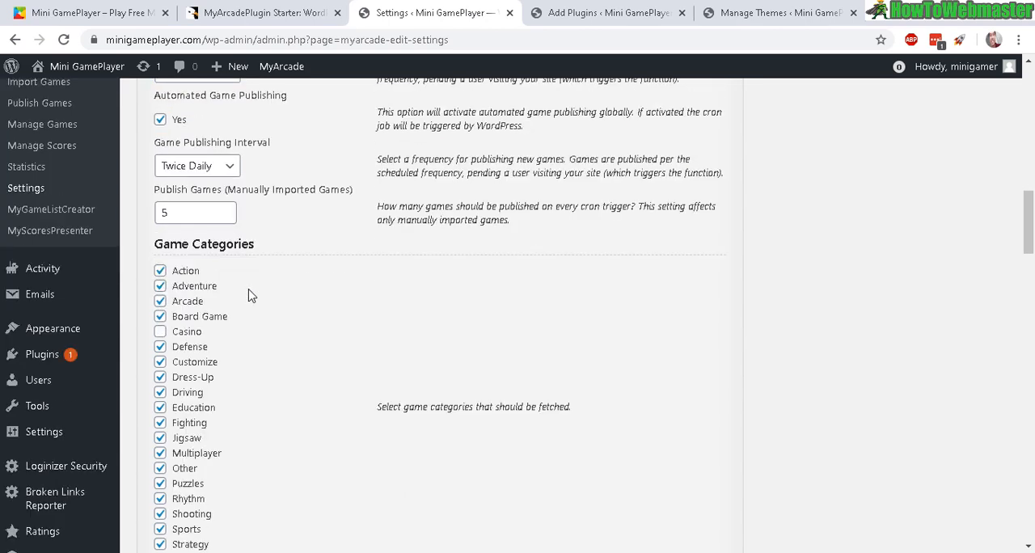
pyautogui.scroll(-3)
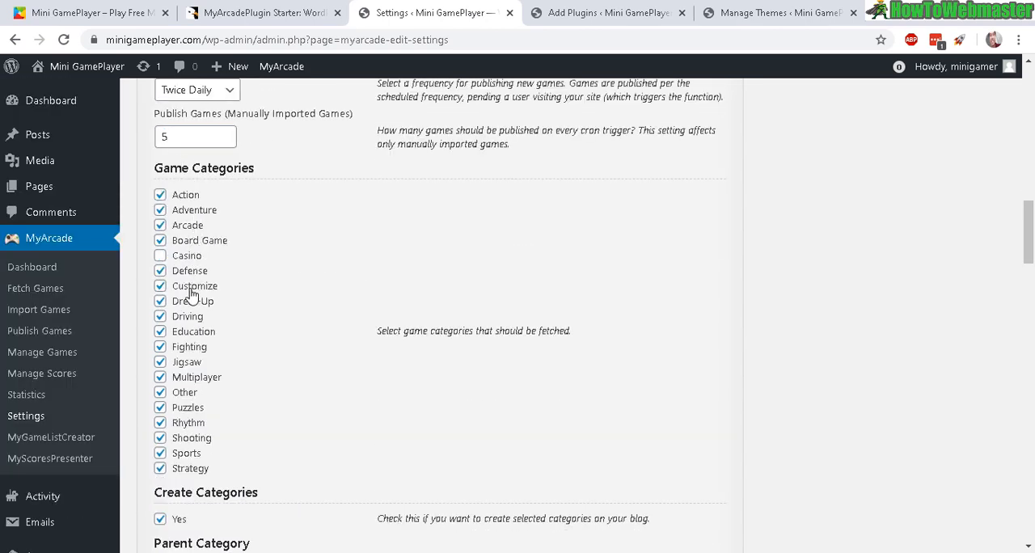
pyautogui.scroll(-3)
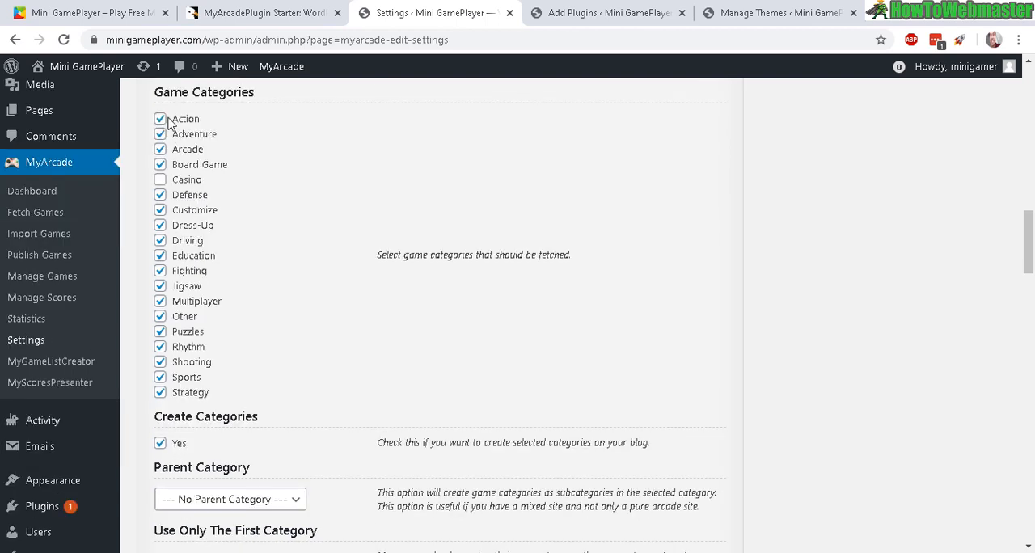
pyautogui.moveTo(305, 222)
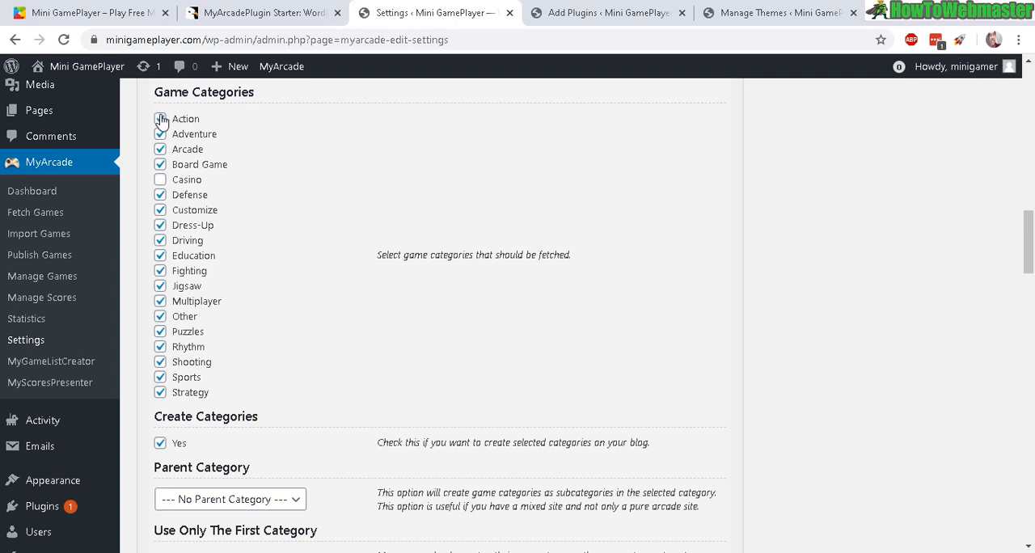
pyautogui.click(159, 118)
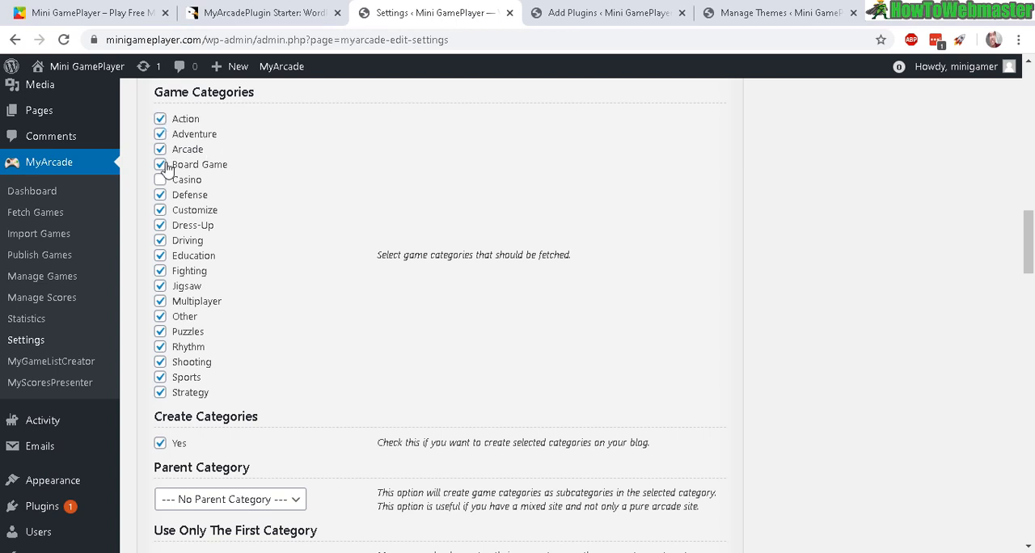
pyautogui.moveTo(157, 245)
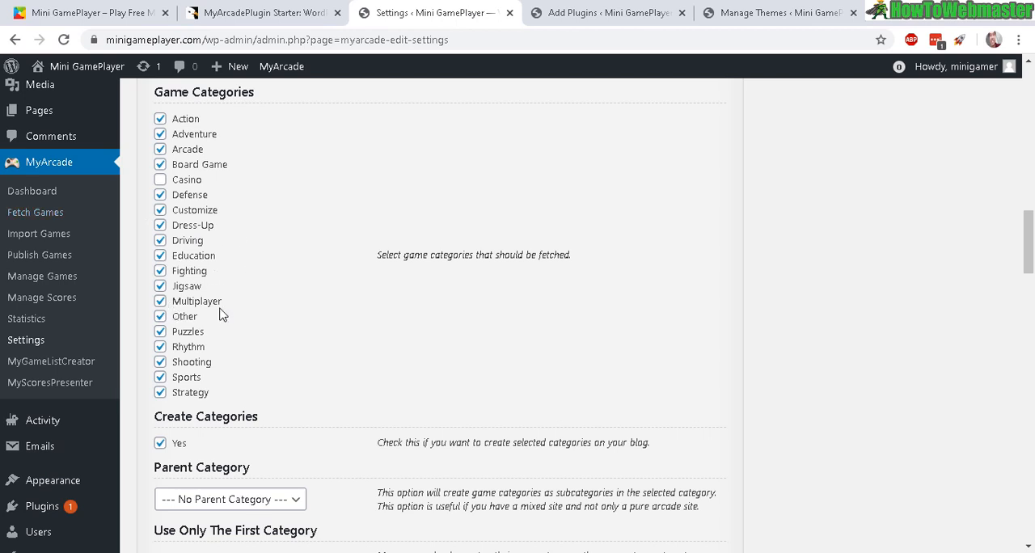
pyautogui.scroll(-3)
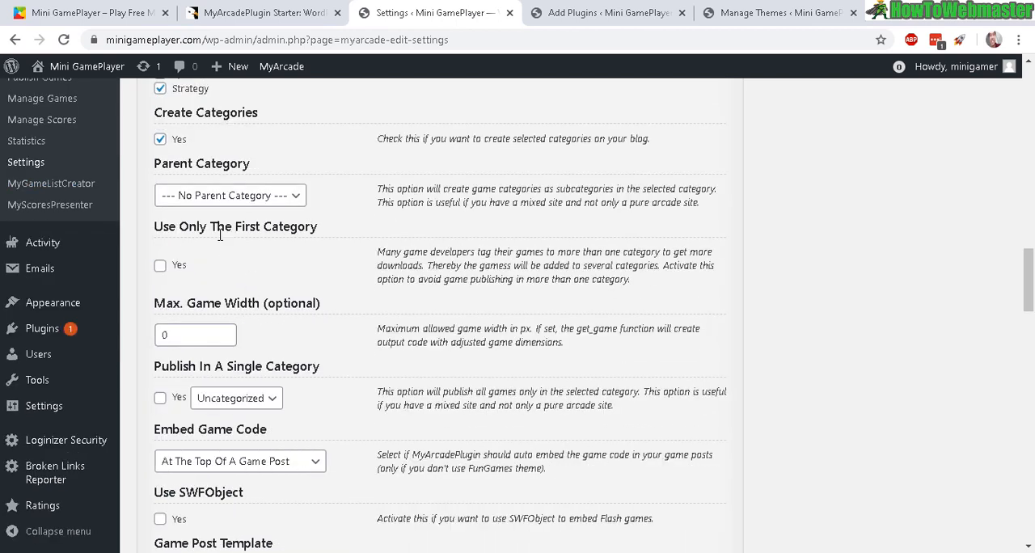
pyautogui.scroll(-3)
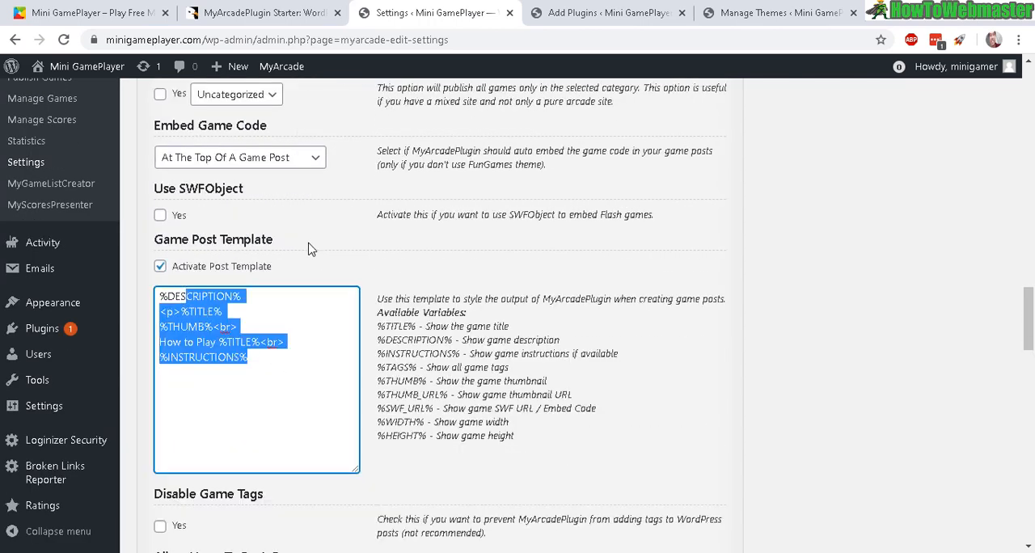
pyautogui.scroll(-3)
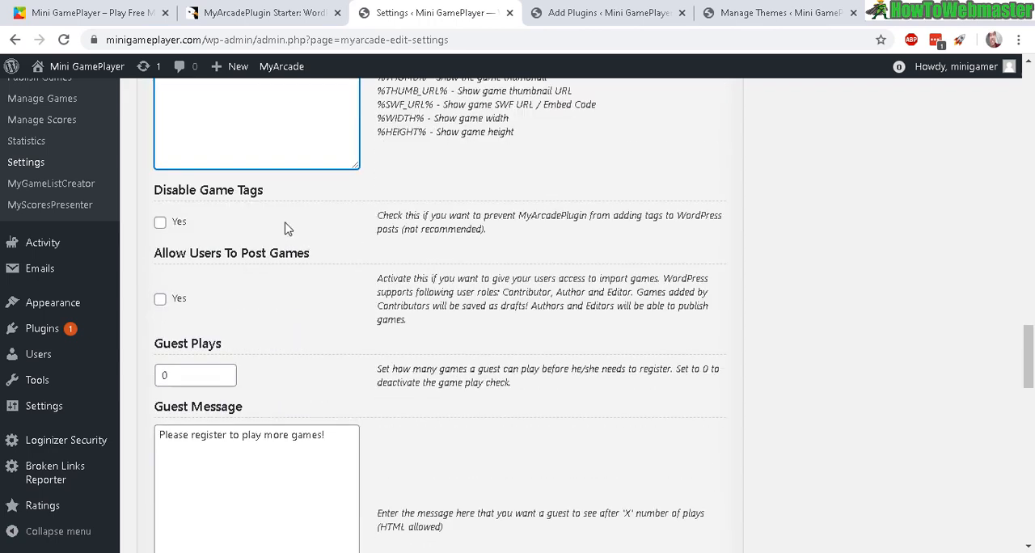
pyautogui.scroll(-3)
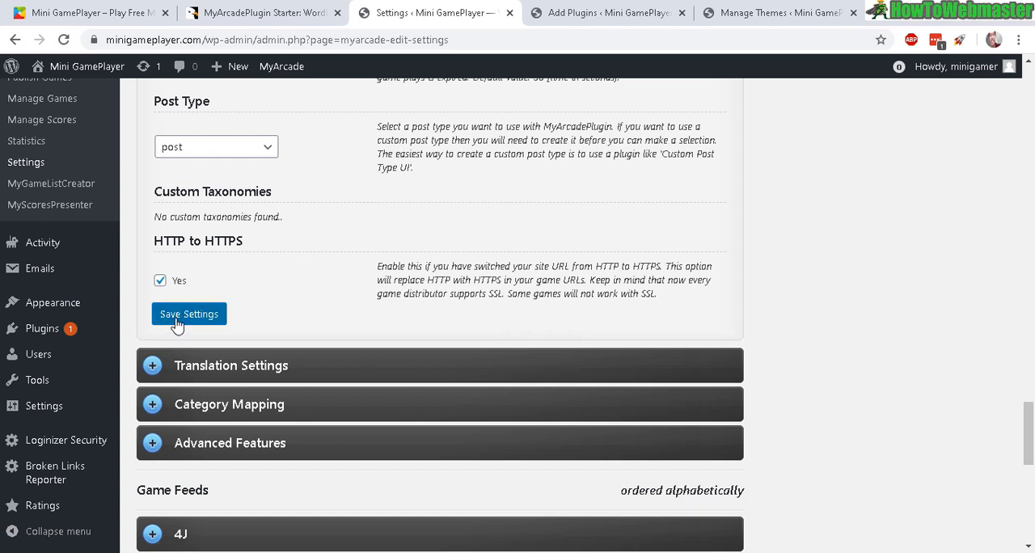
pyautogui.scroll(-3)
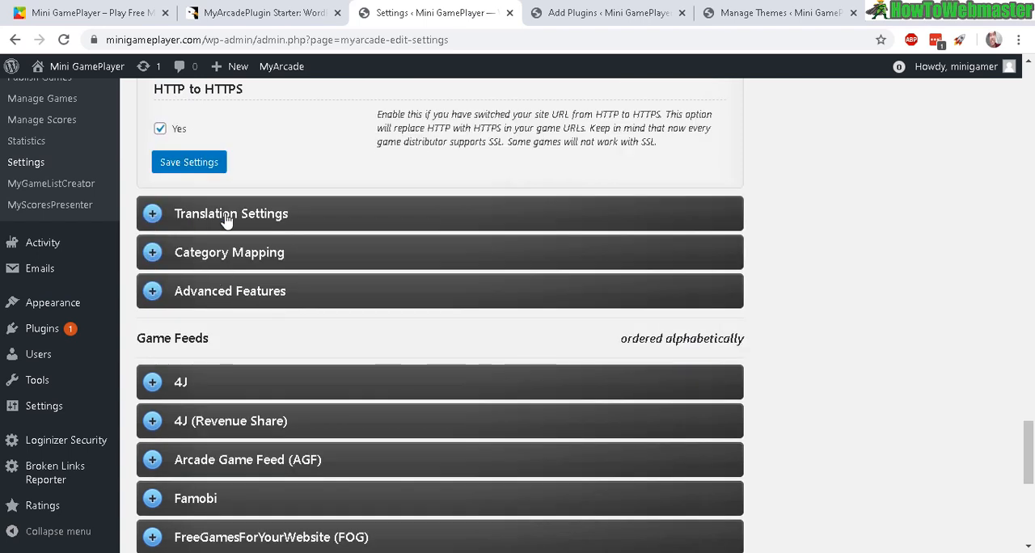
pyautogui.scroll(-3)
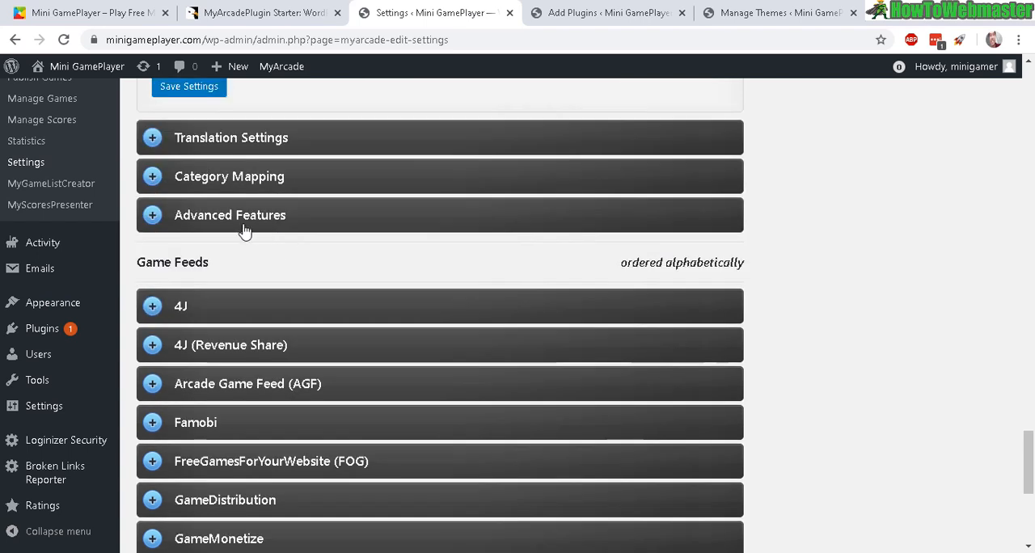
pyautogui.click(229, 176)
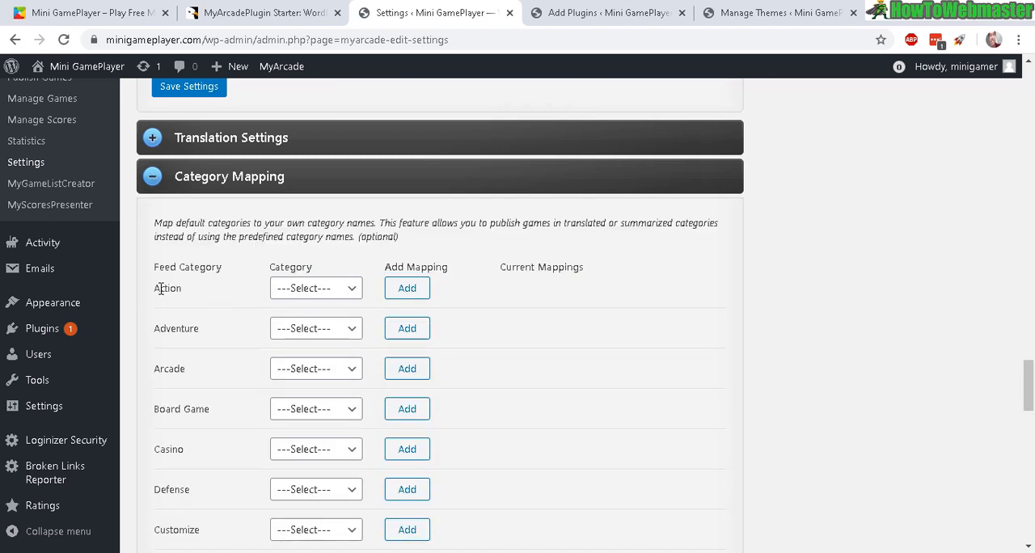
pyautogui.doubleClick(167, 288)
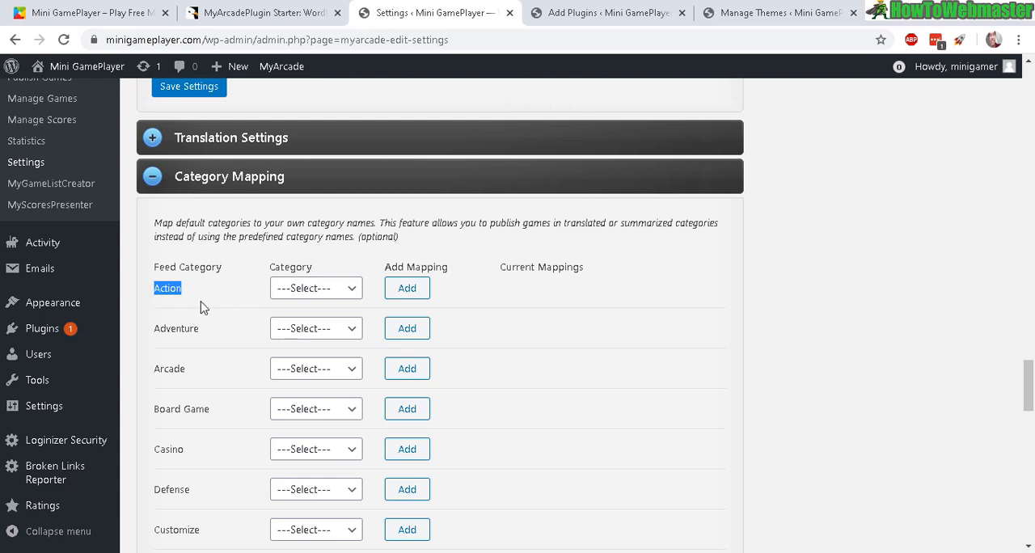
pyautogui.moveTo(316, 288)
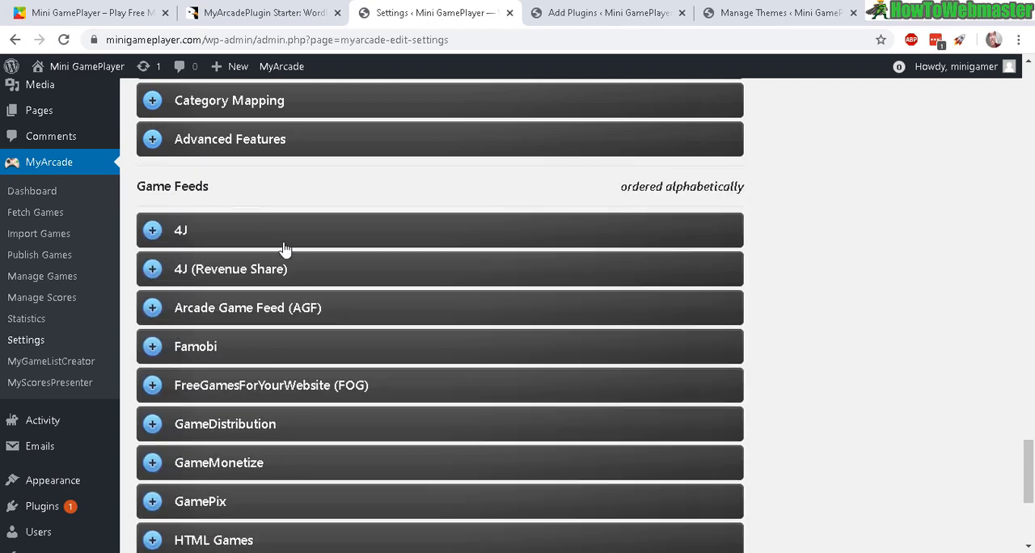
# - Look over the 4J feed options without changes, then go to MyArcade > Fetch Games
pyautogui.scroll(-3)
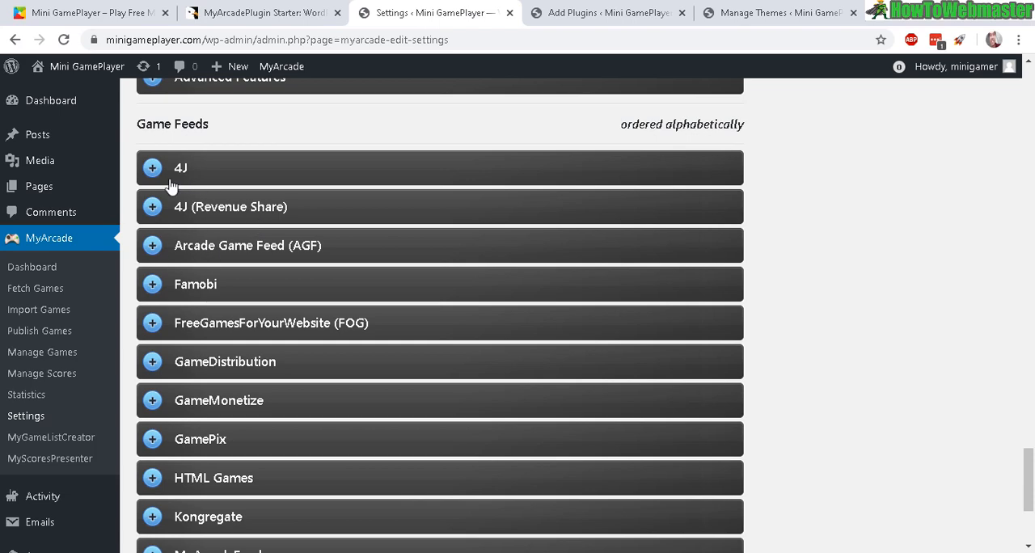
pyautogui.click(181, 168)
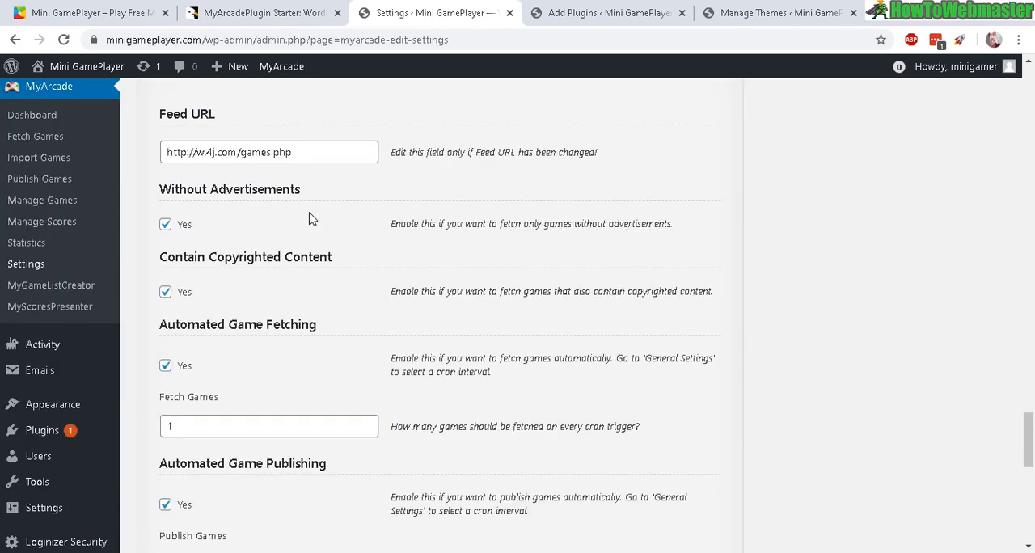
pyautogui.scroll(-3)
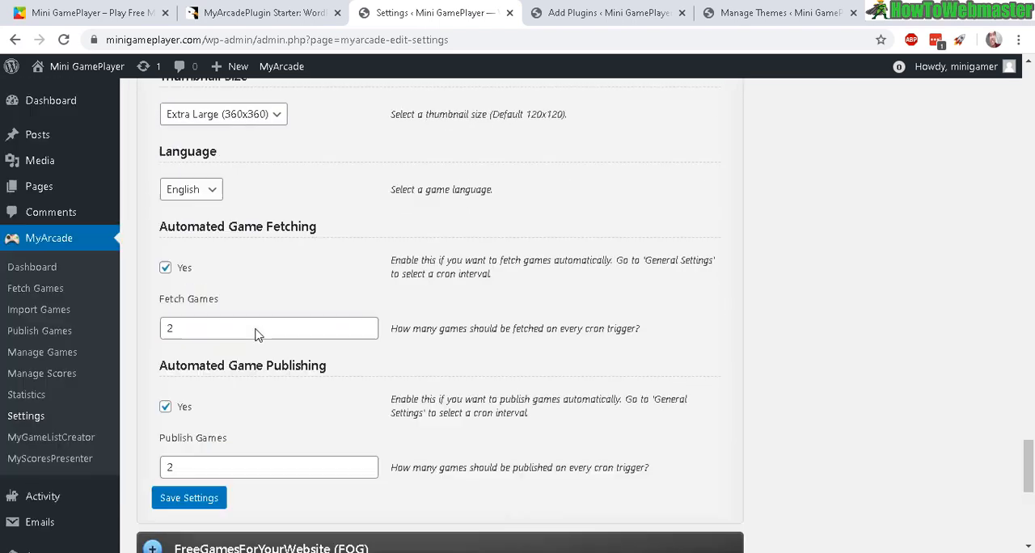
pyautogui.scroll(-3)
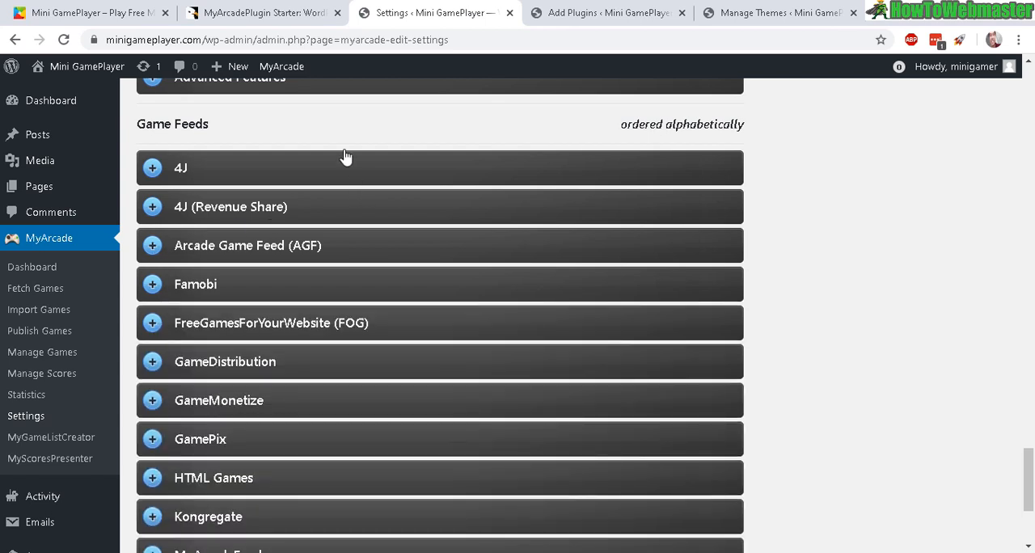
pyautogui.moveTo(41, 289)
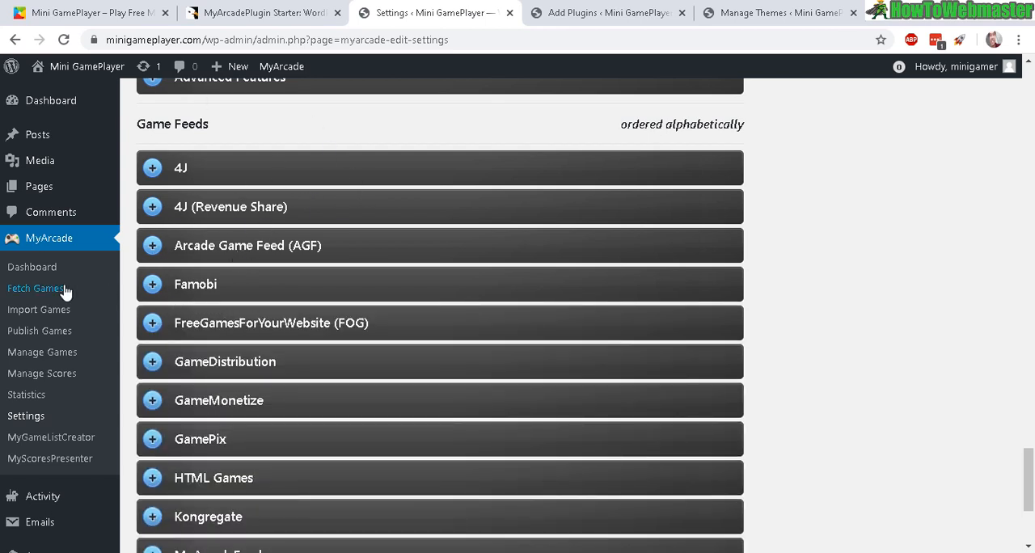
pyautogui.click(35, 288)
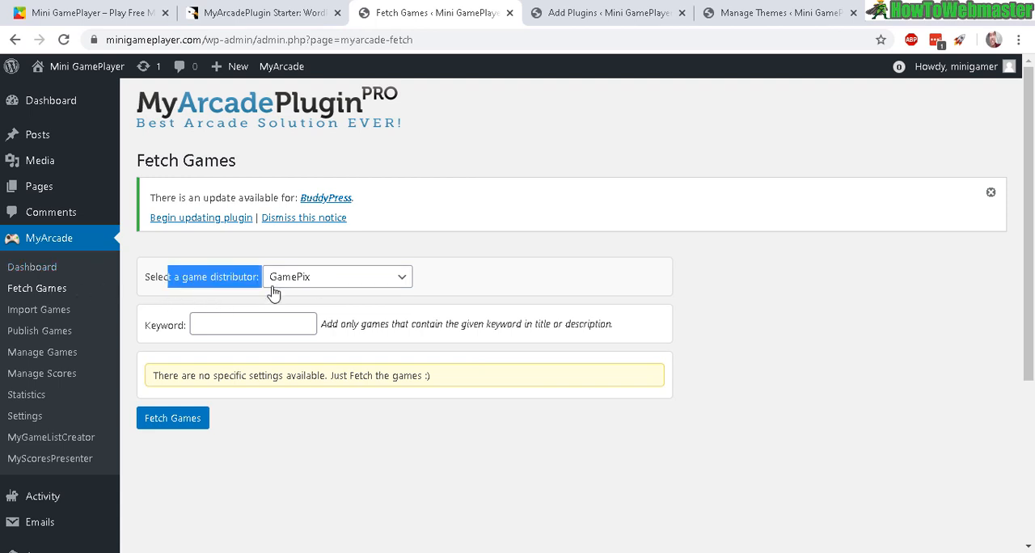
pyautogui.moveTo(269, 366)
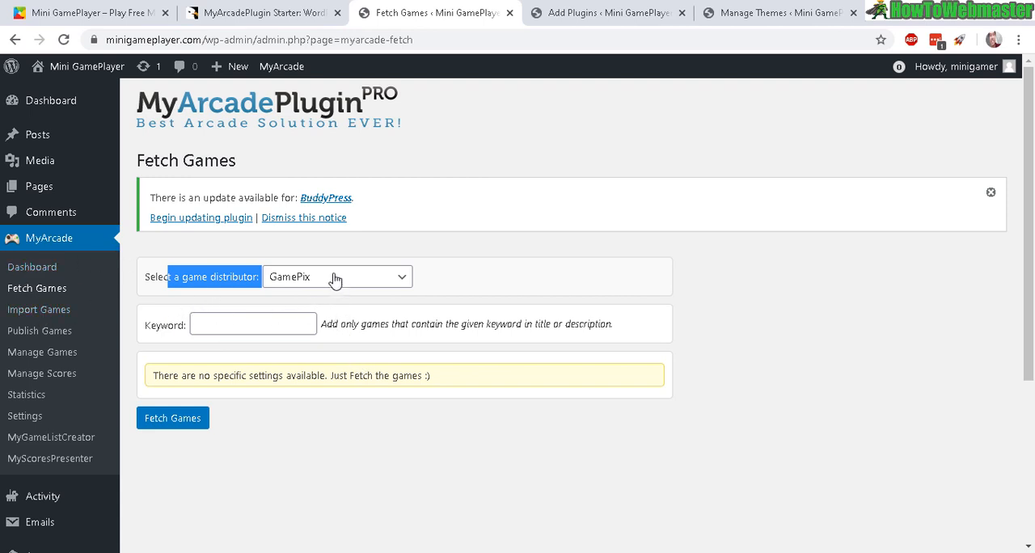
pyautogui.moveTo(282, 300)
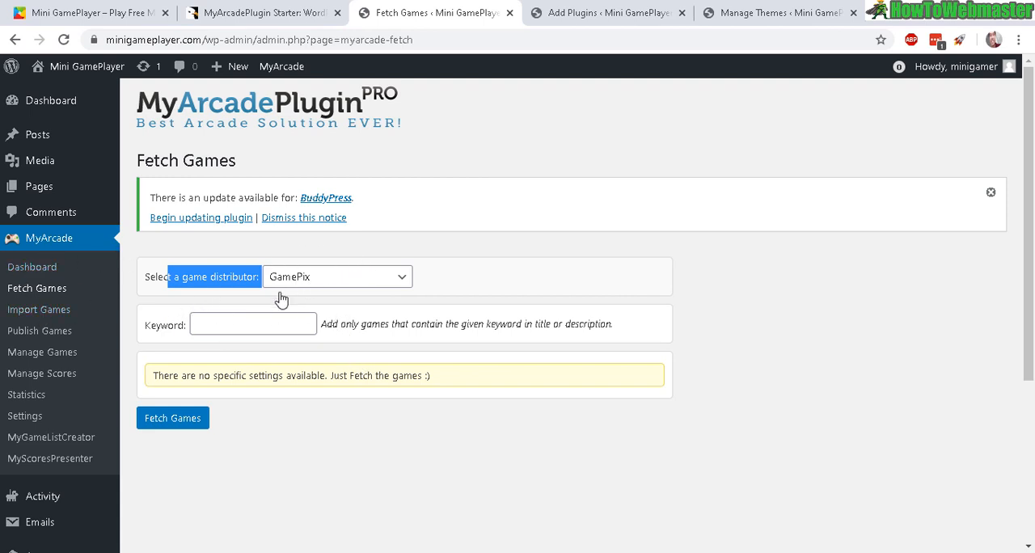
# - Fetch GamePix games using the keyword 'tower defense'
pyautogui.click(253, 324)
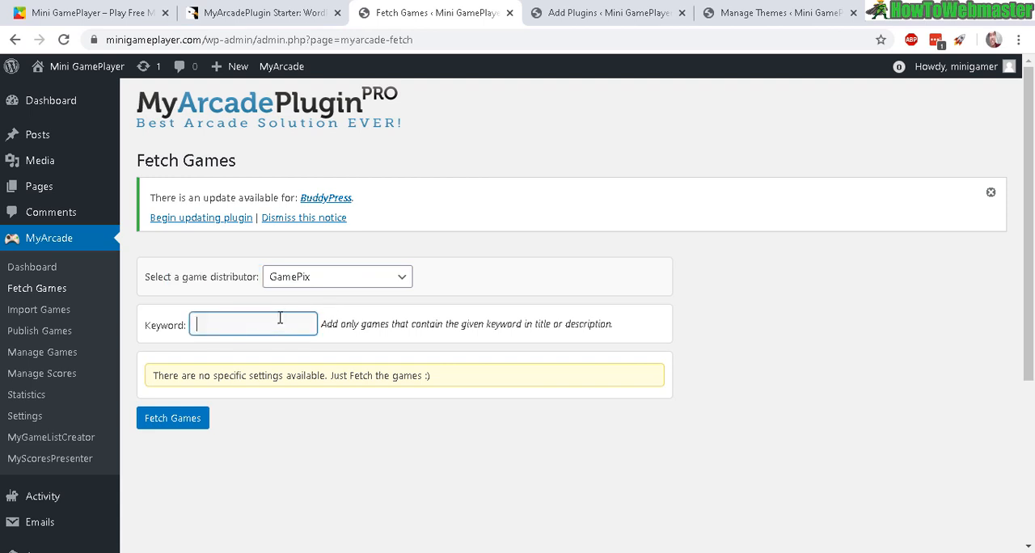
pyautogui.write('tower')
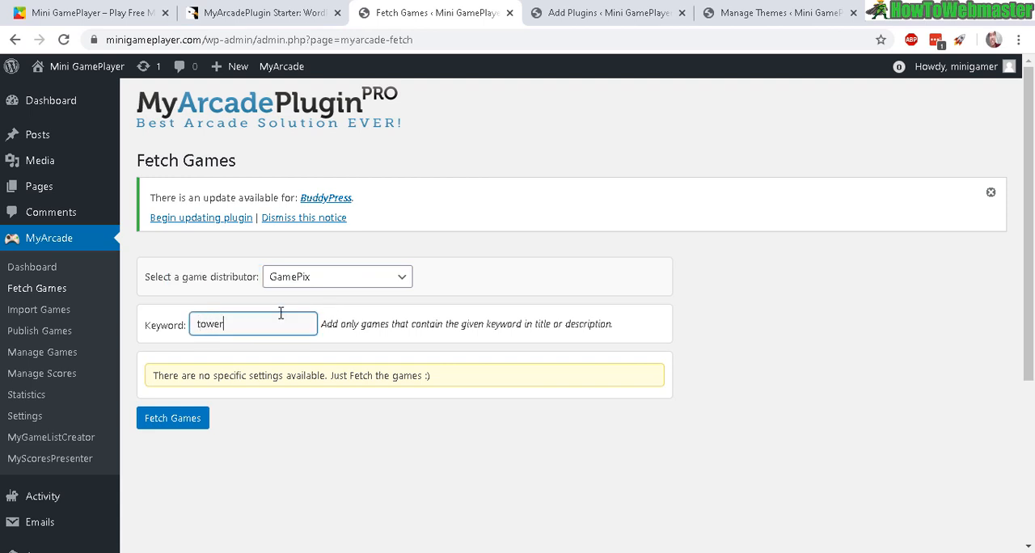
pyautogui.write('defense')
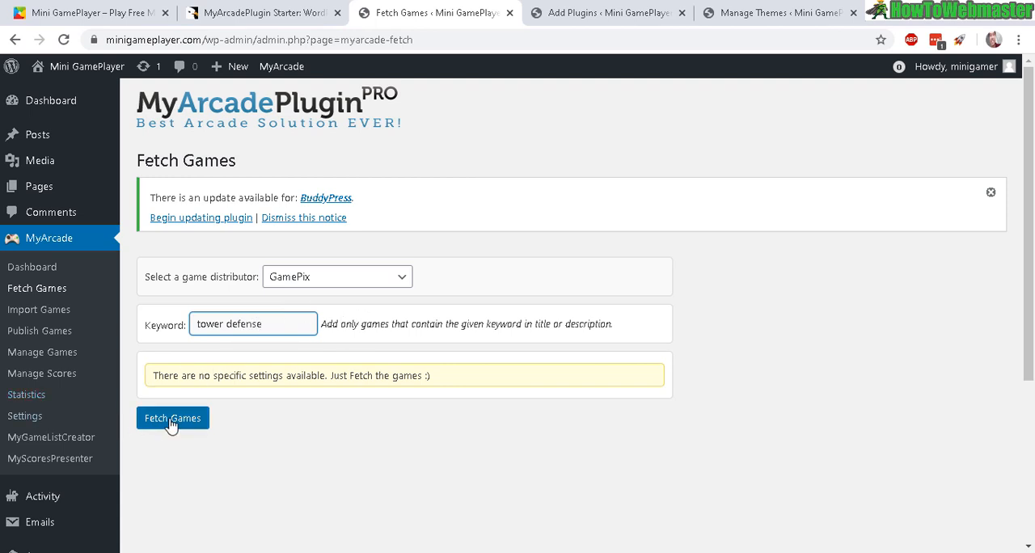
pyautogui.click(172, 418)
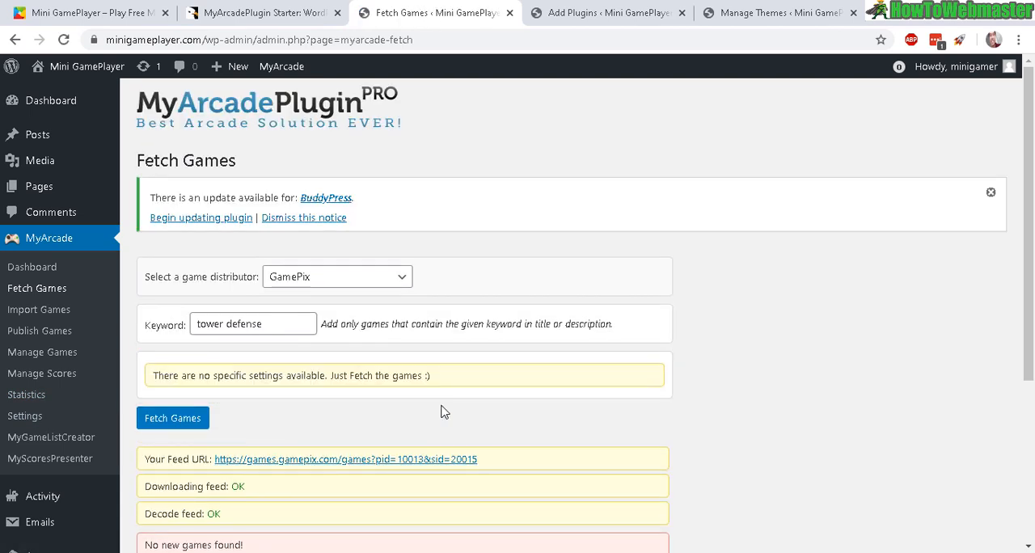
# - Switch the distributor to Kongregate and fetch again, listing Dungeon Defender and Elite Forces: Warfare 2
pyautogui.click(337, 276)
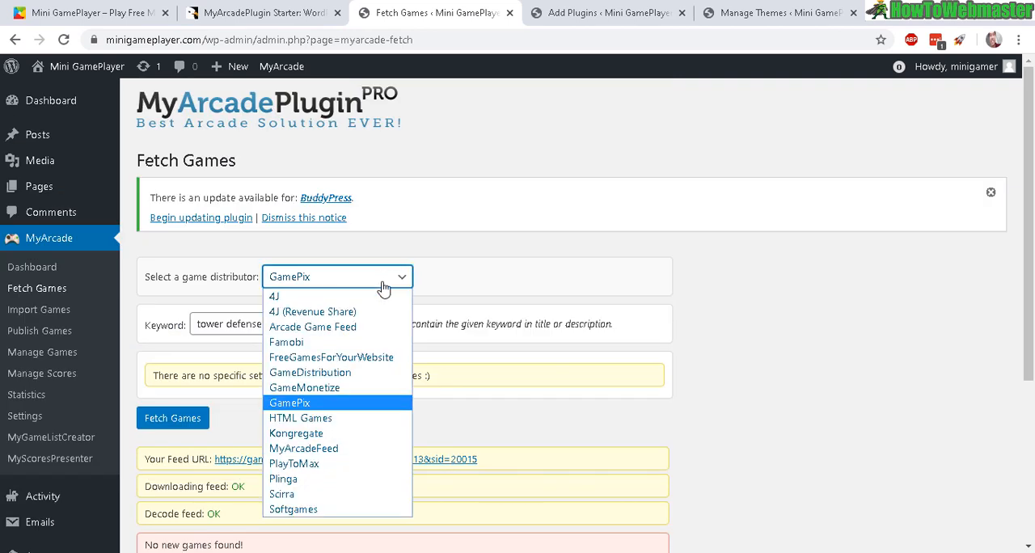
pyautogui.click(296, 432)
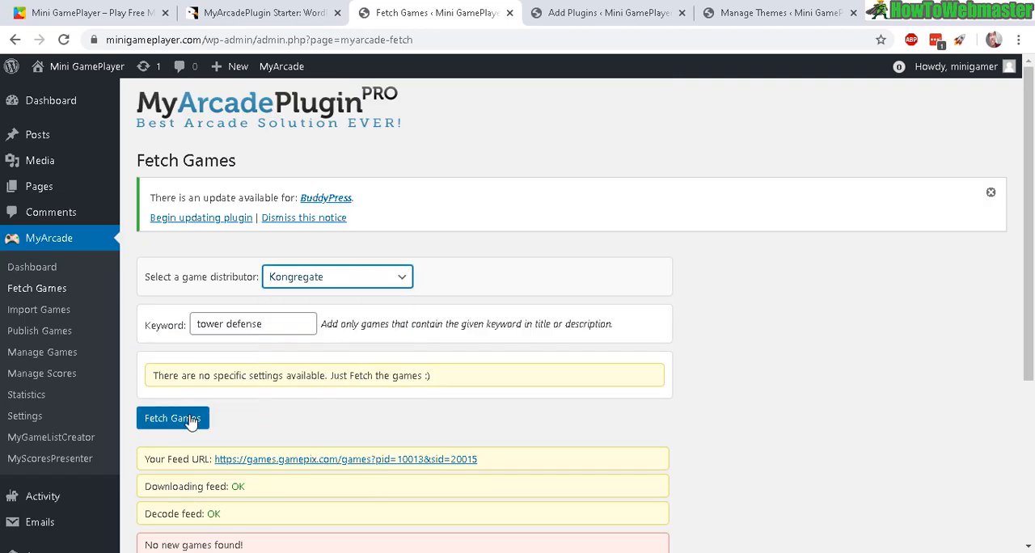
pyautogui.click(172, 418)
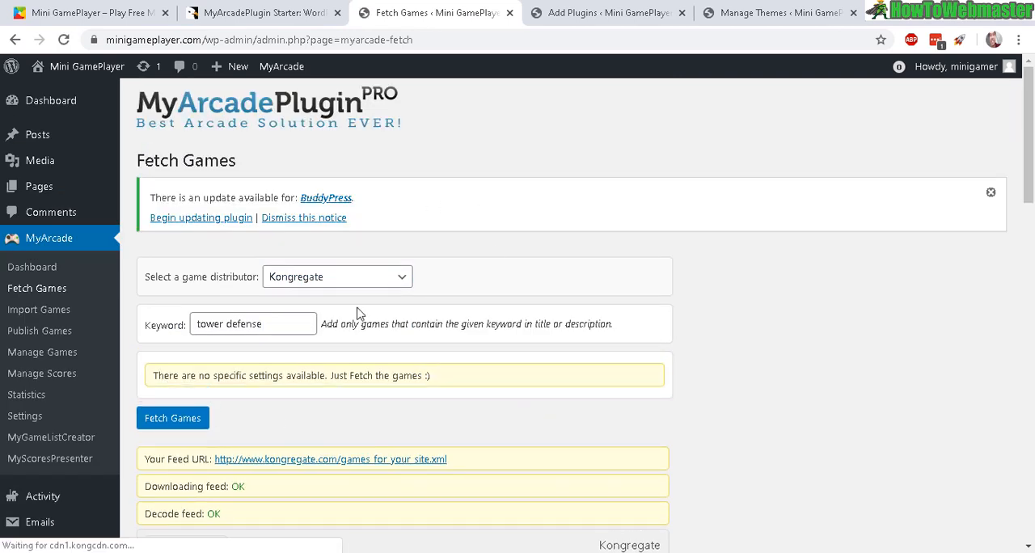
pyautogui.scroll(-3)
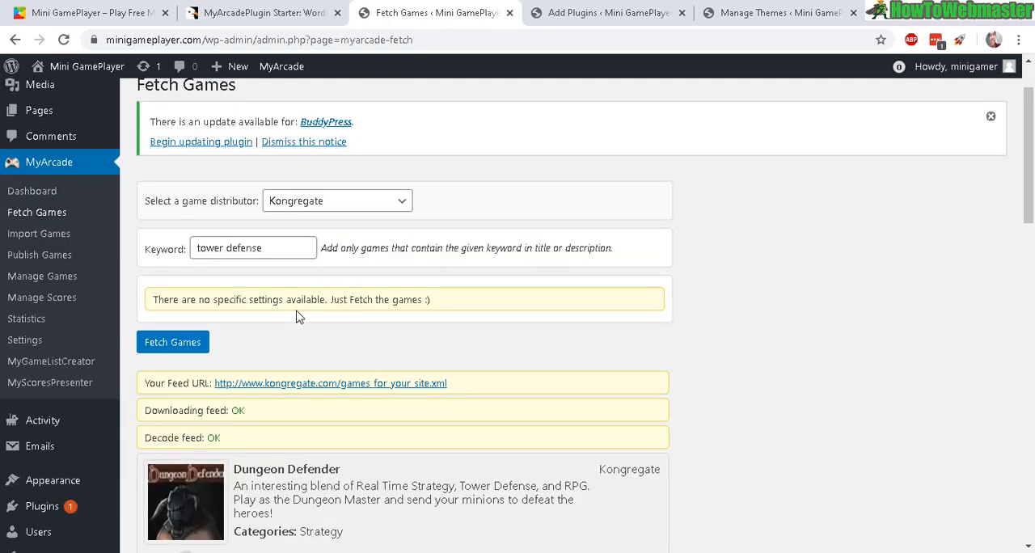
pyautogui.scroll(-3)
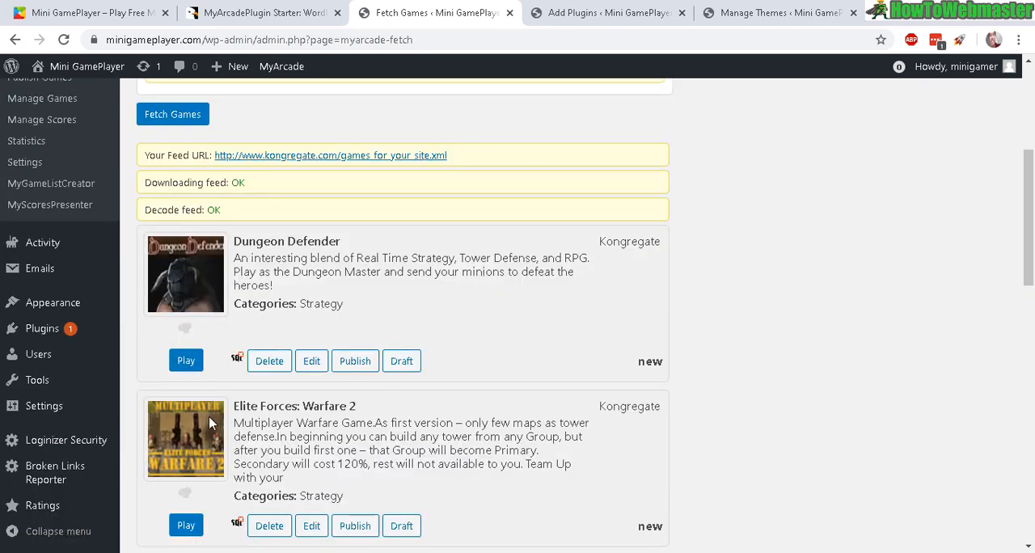
pyautogui.scroll(-3)
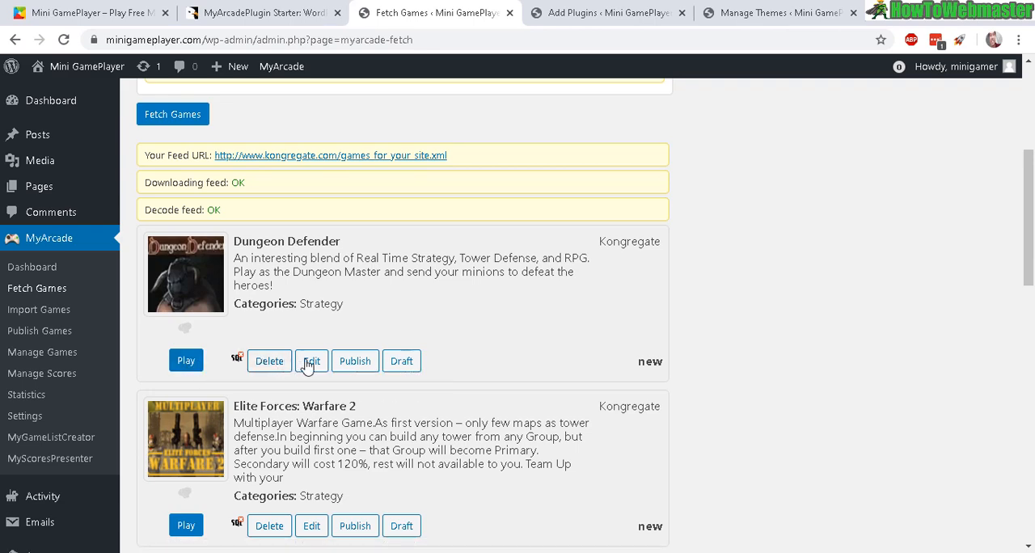
# - Preview Dungeon Defender's edit form, close it unchanged, and publish Dungeon Defender
pyautogui.click(311, 361)
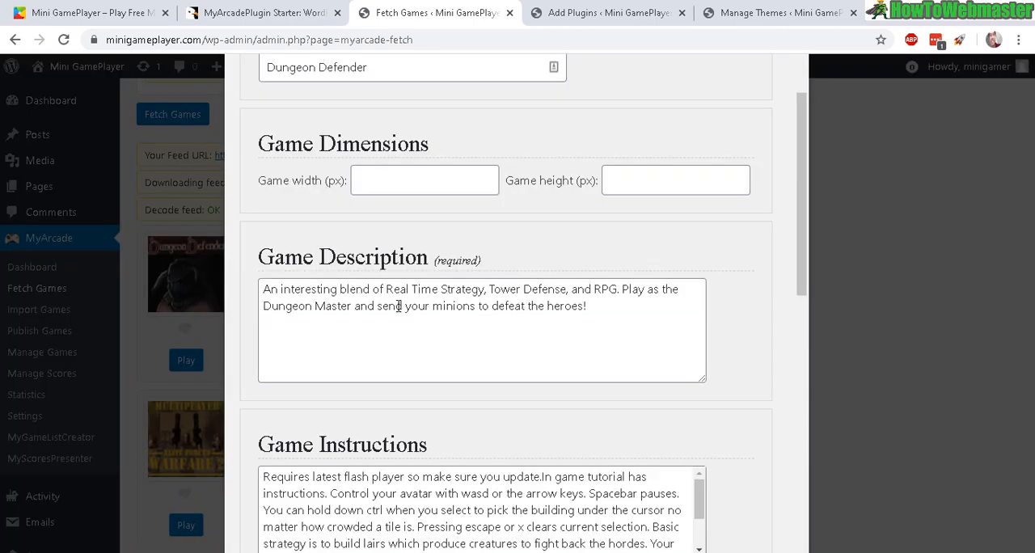
pyautogui.scroll(-3)
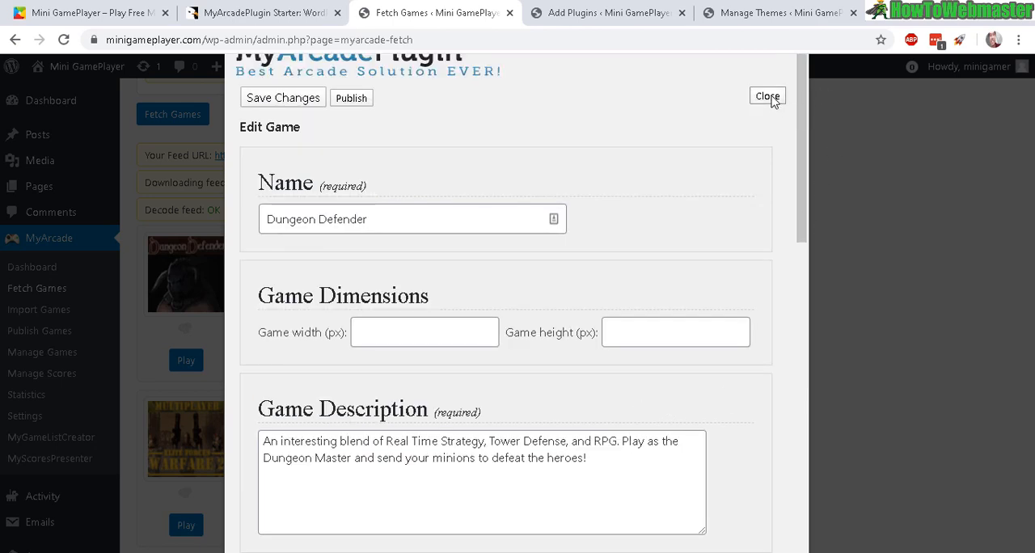
pyautogui.click(767, 96)
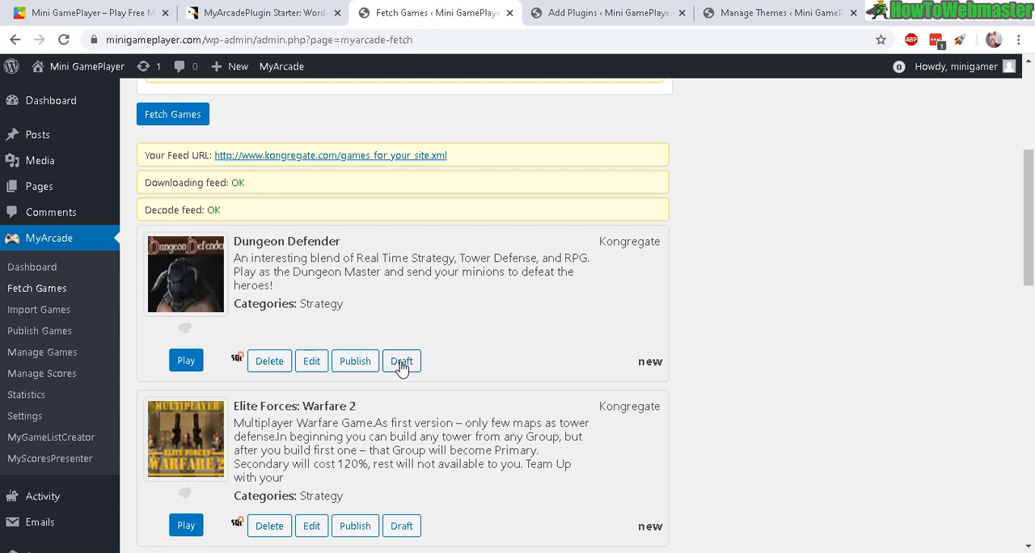
pyautogui.click(402, 361)
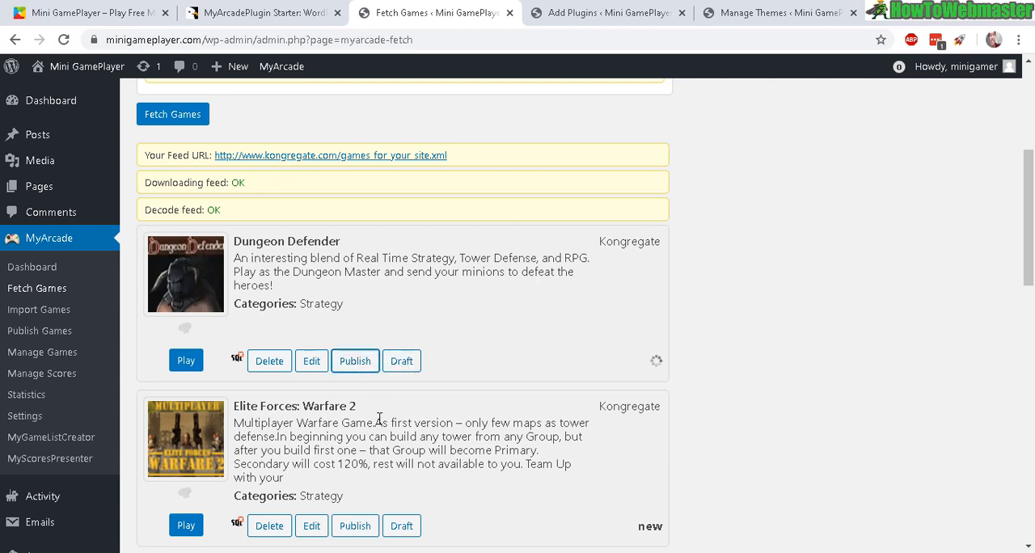
pyautogui.click(354, 361)
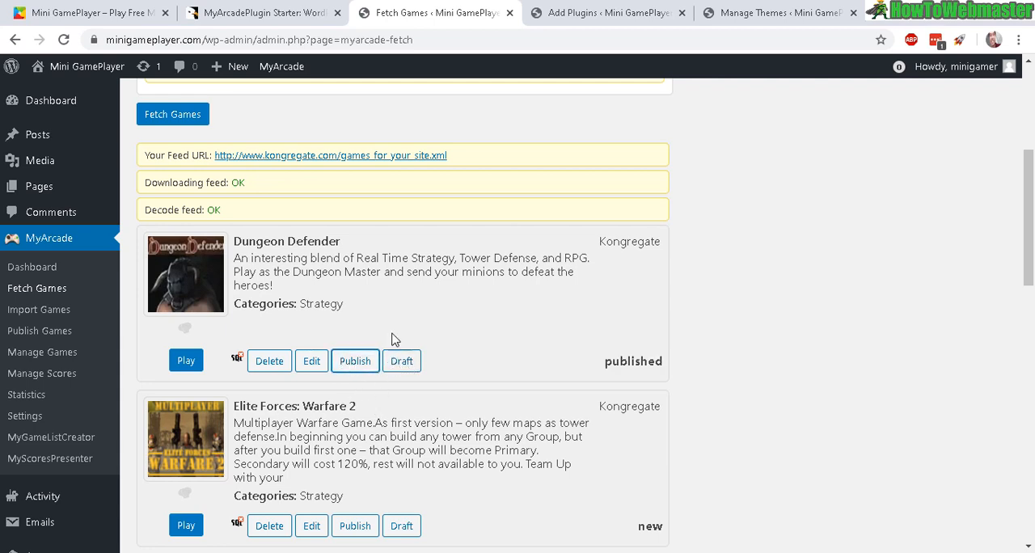
pyautogui.moveTo(36, 134)
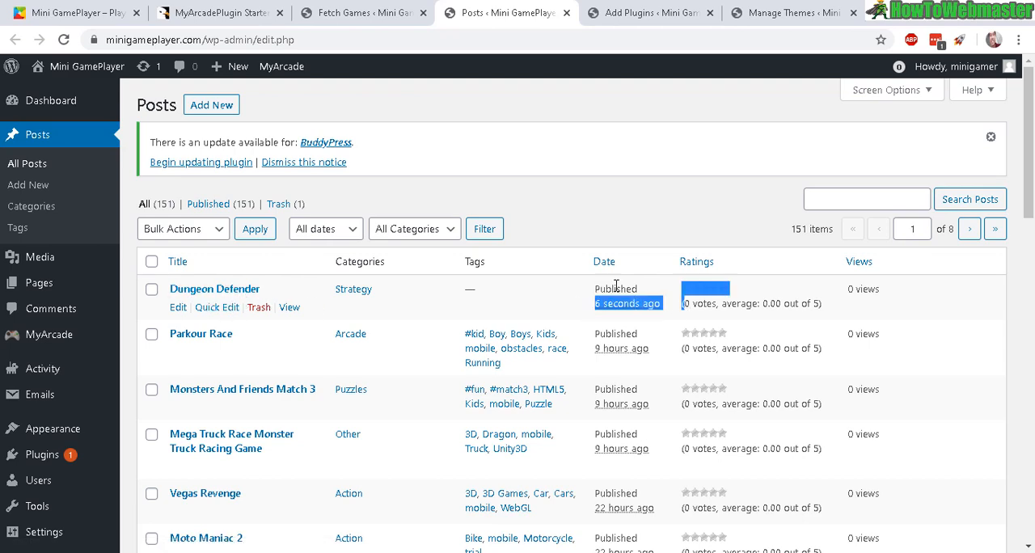
# - Check Dungeon Defender on the live site's Strategy section, then open MyArcade > Publish Games
pyautogui.click(73, 12)
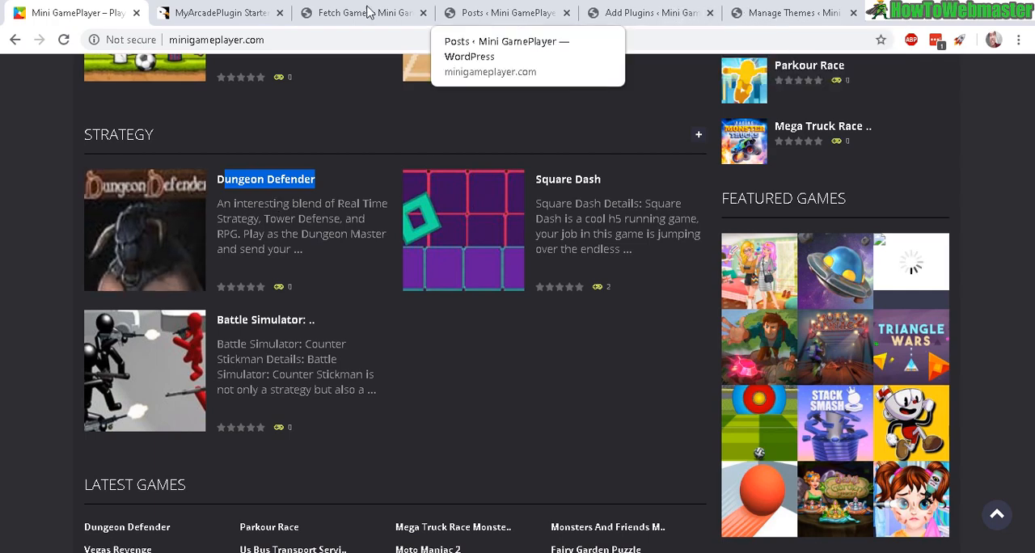
pyautogui.click(360, 12)
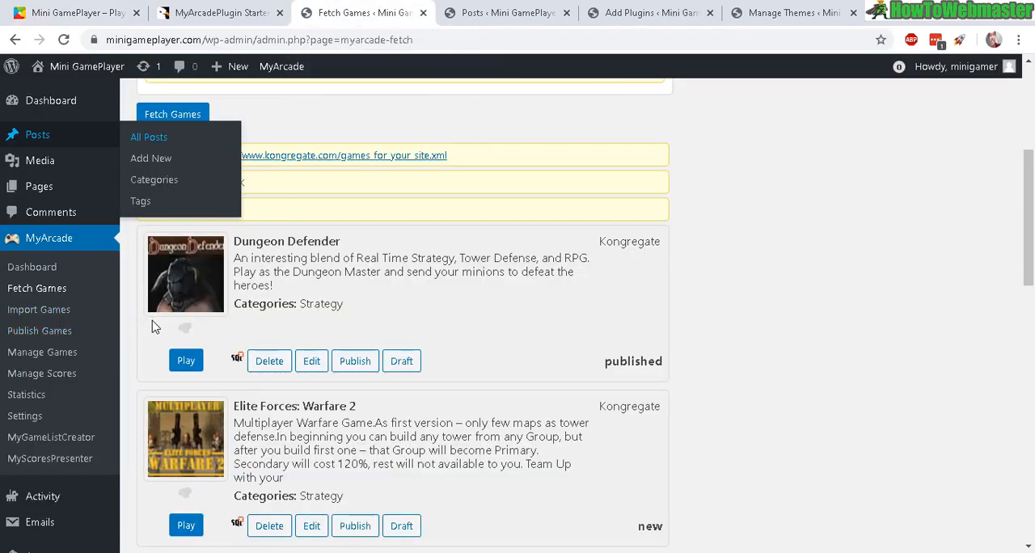
pyautogui.click(39, 331)
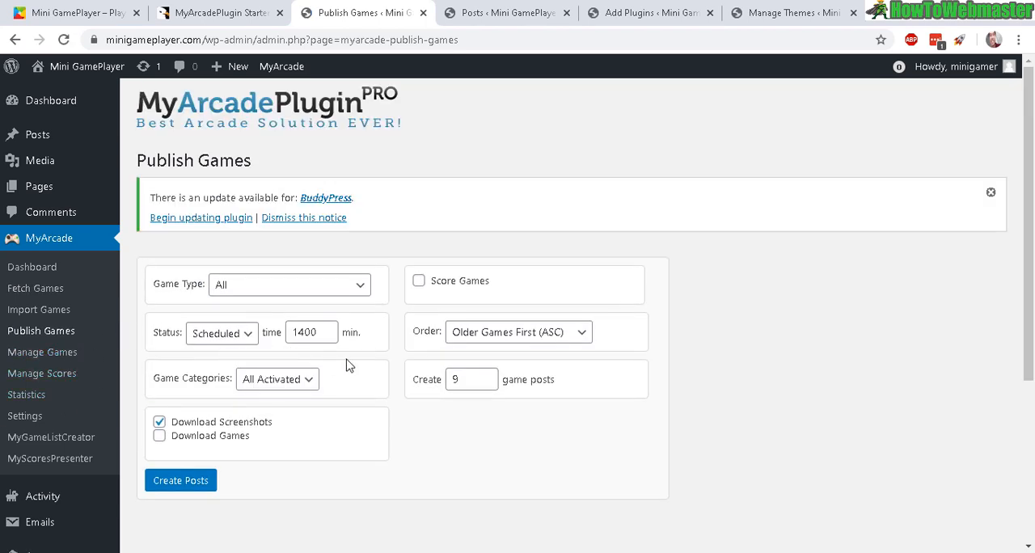
# - Run Publish Games to create nine scheduled game posts with no failures
pyautogui.scroll(-3)
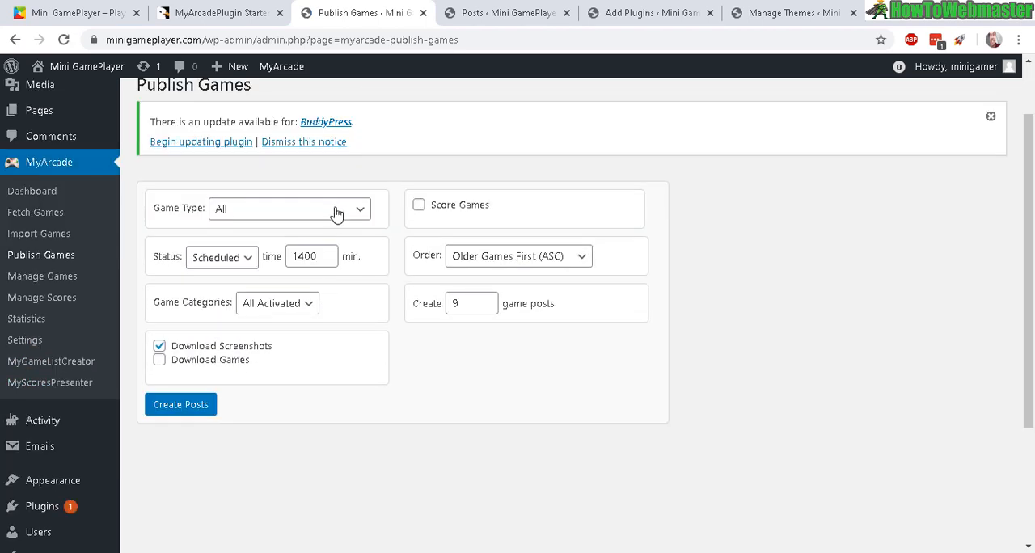
pyautogui.click(290, 208)
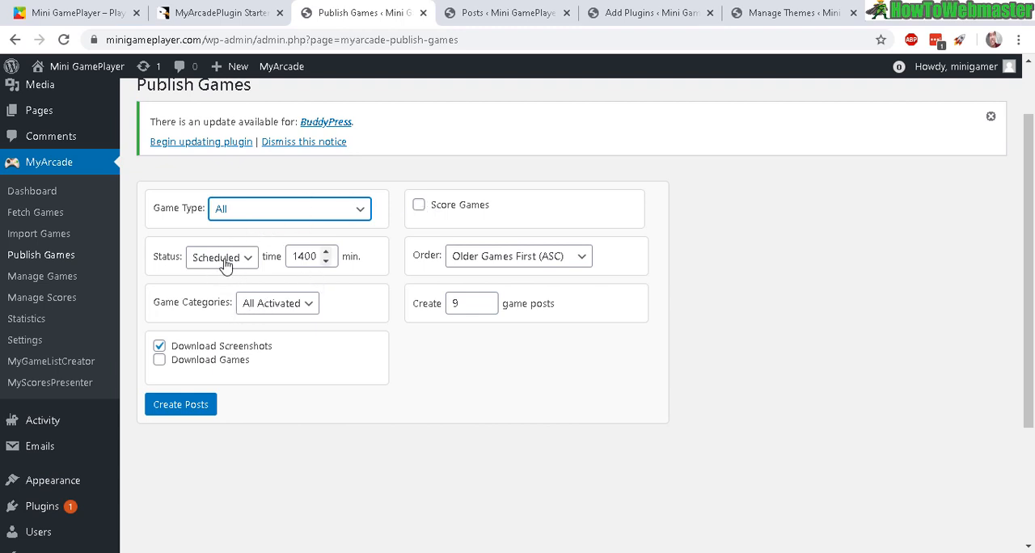
pyautogui.click(468, 303)
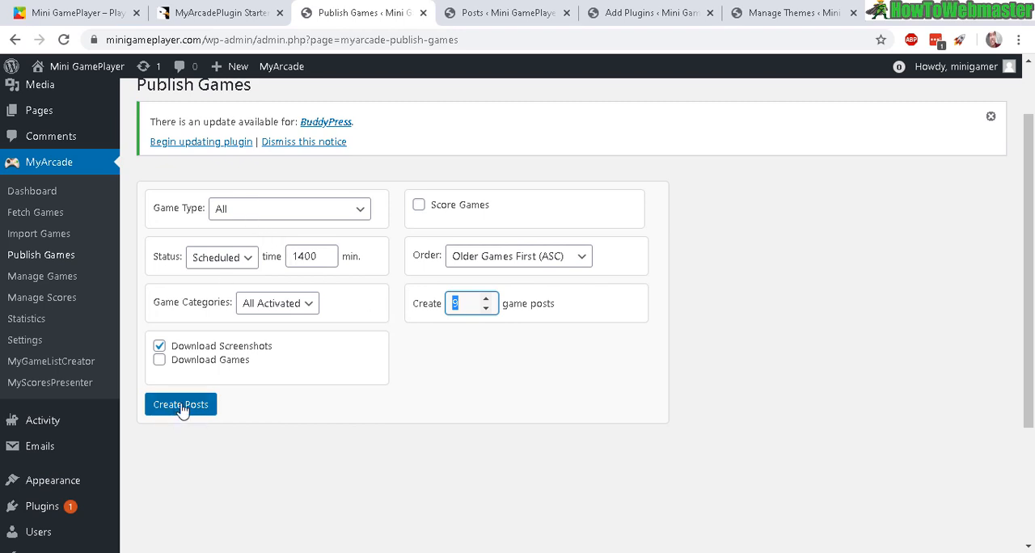
pyautogui.click(180, 404)
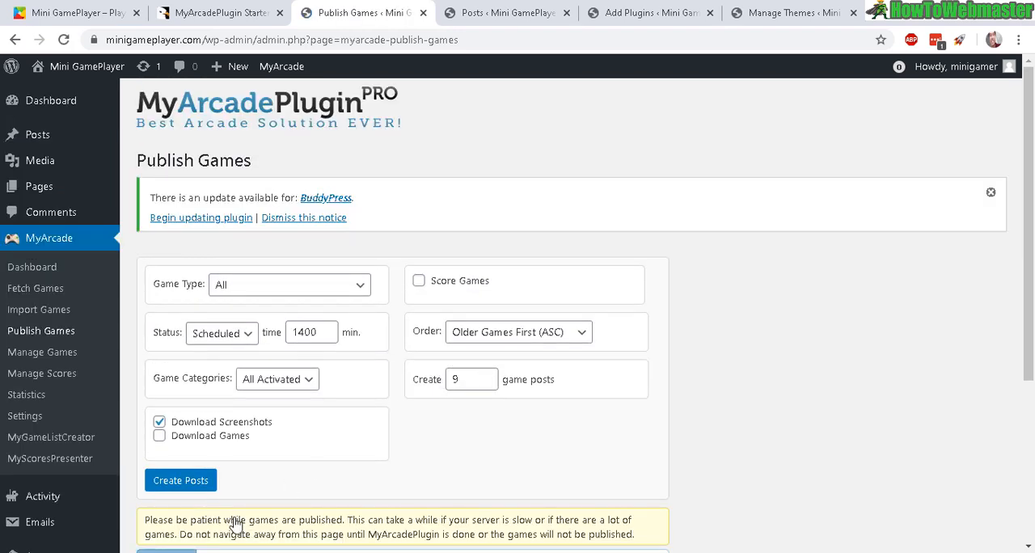
pyautogui.click(181, 480)
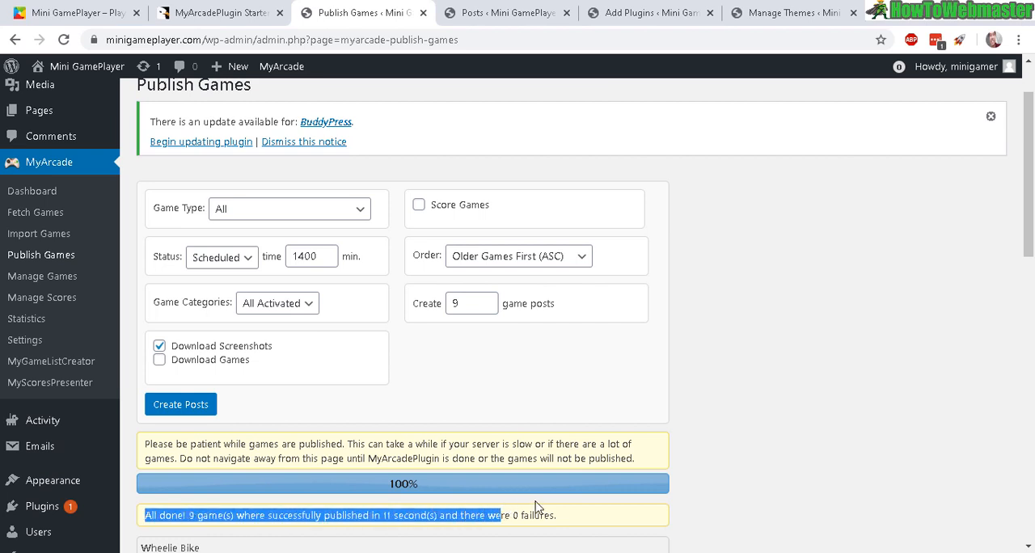
# - Change the status for new game posts to Publish
pyautogui.click(505, 12)
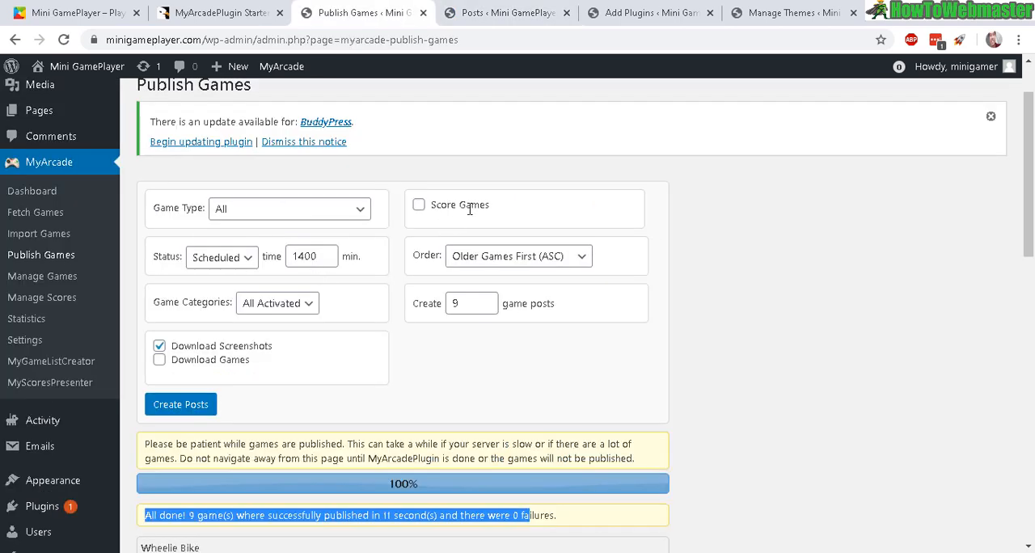
pyautogui.click(221, 256)
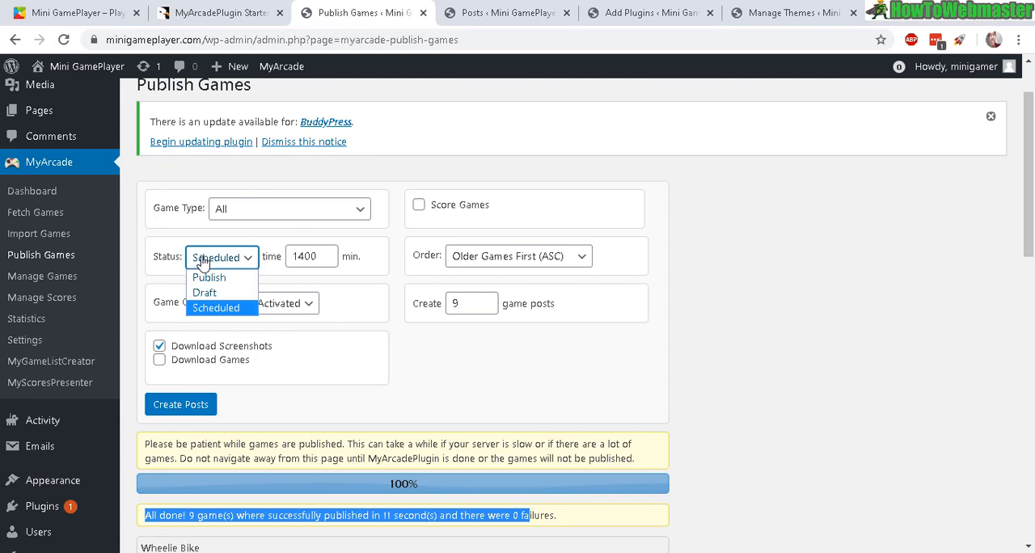
pyautogui.click(210, 278)
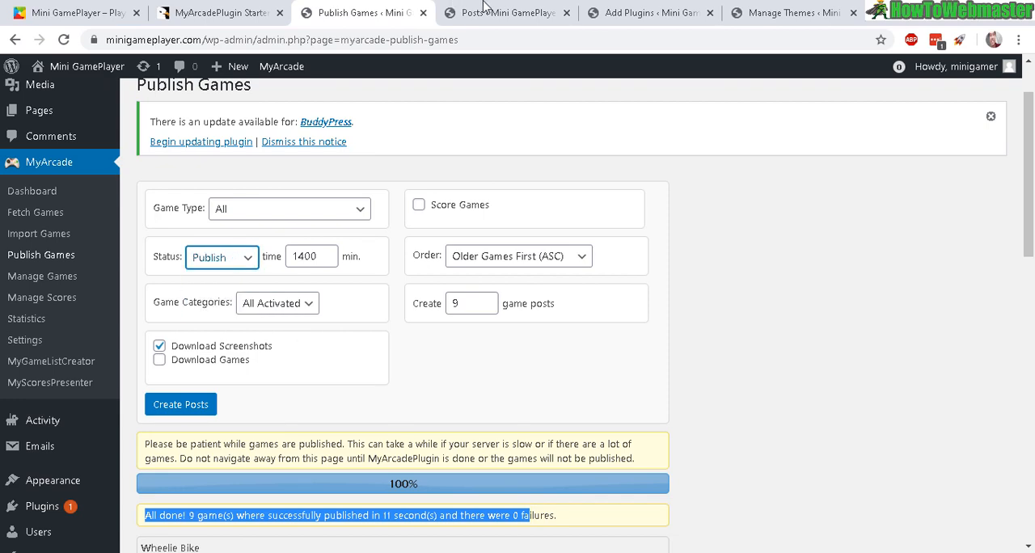
# - View the posts list with Wheelie Bike and Go Escape scheduled and Pick Me Up published
pyautogui.click(506, 13)
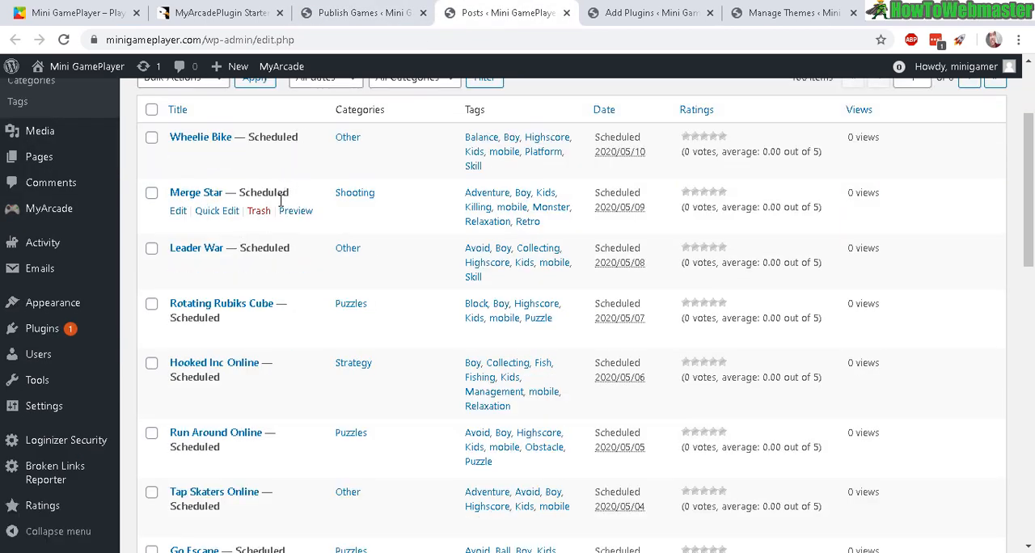
pyautogui.scroll(-3)
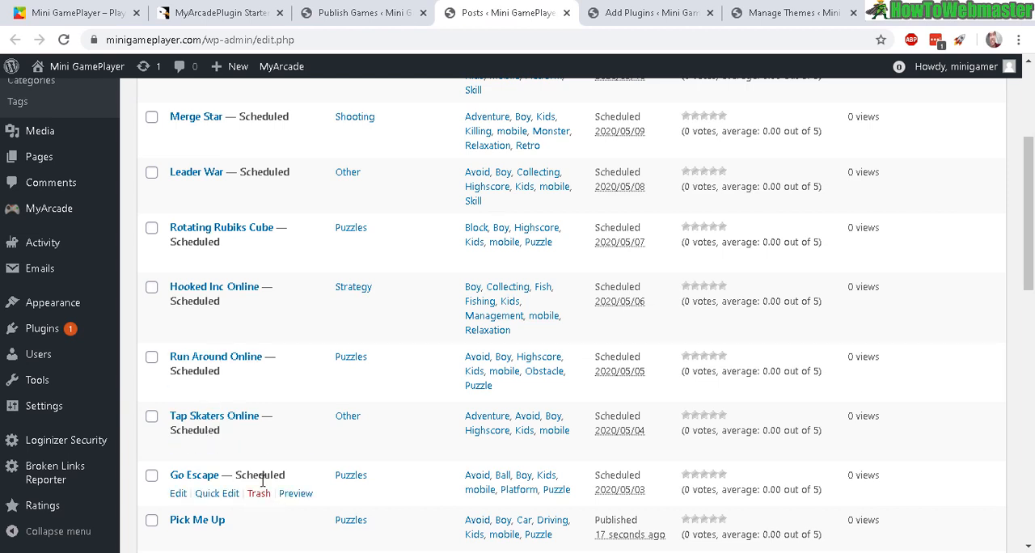
pyautogui.moveTo(645, 212)
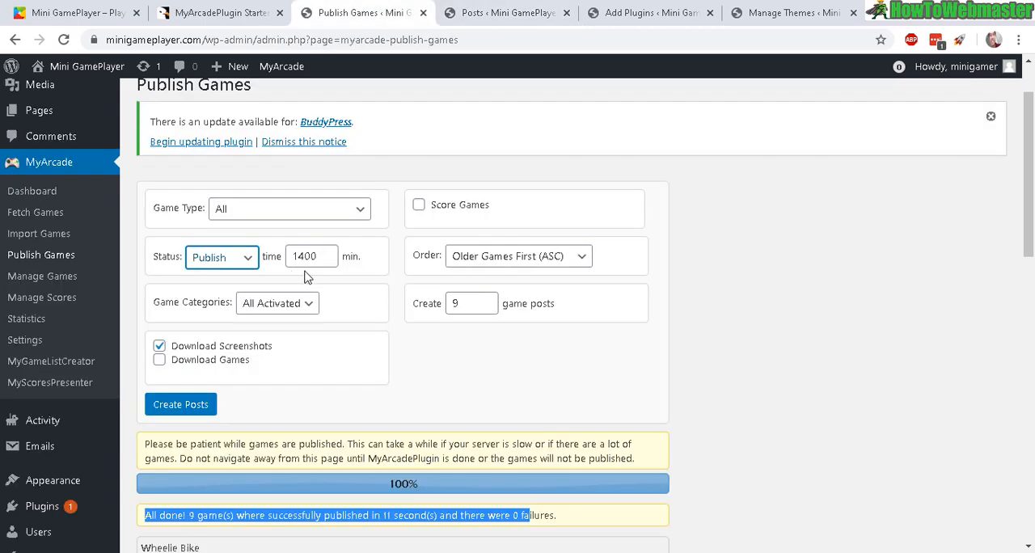
# - Back on Publish Games, select the 1400-minute time value and reveal the Appearance menu
pyautogui.click(307, 256)
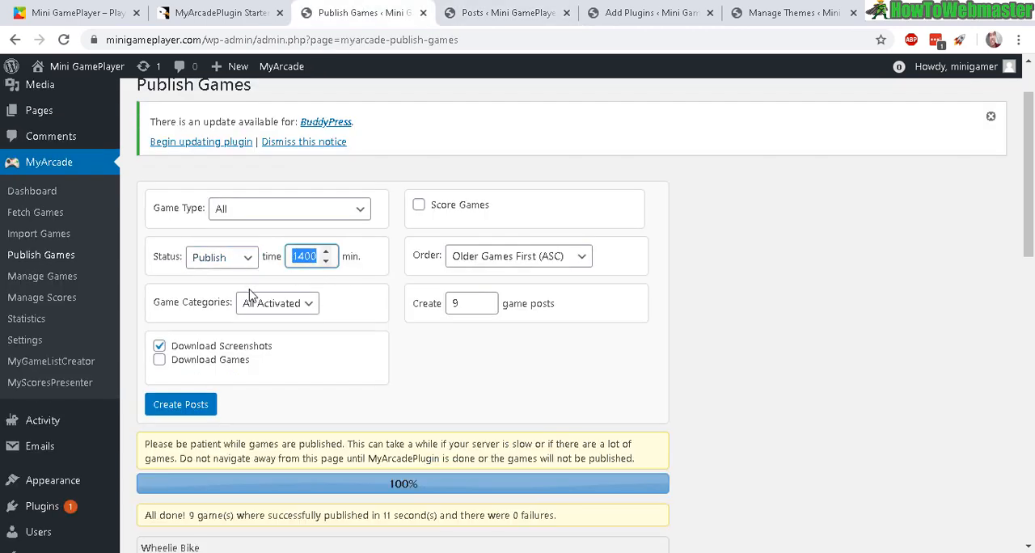
pyautogui.moveTo(501, 8)
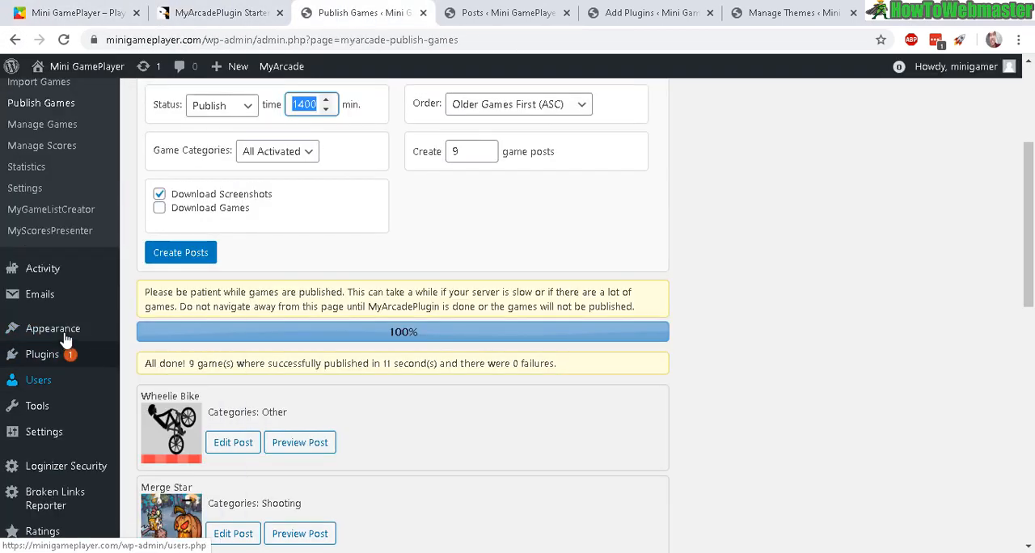
pyautogui.click(52, 328)
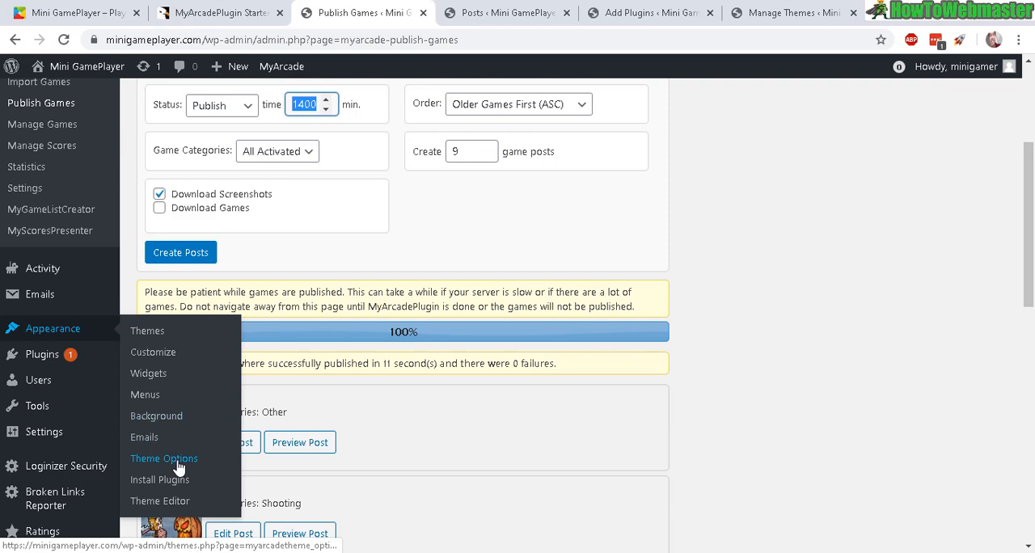
# - Open Theme Options and browse the sidebar position, scrolling and lazy-load settings
pyautogui.click(164, 459)
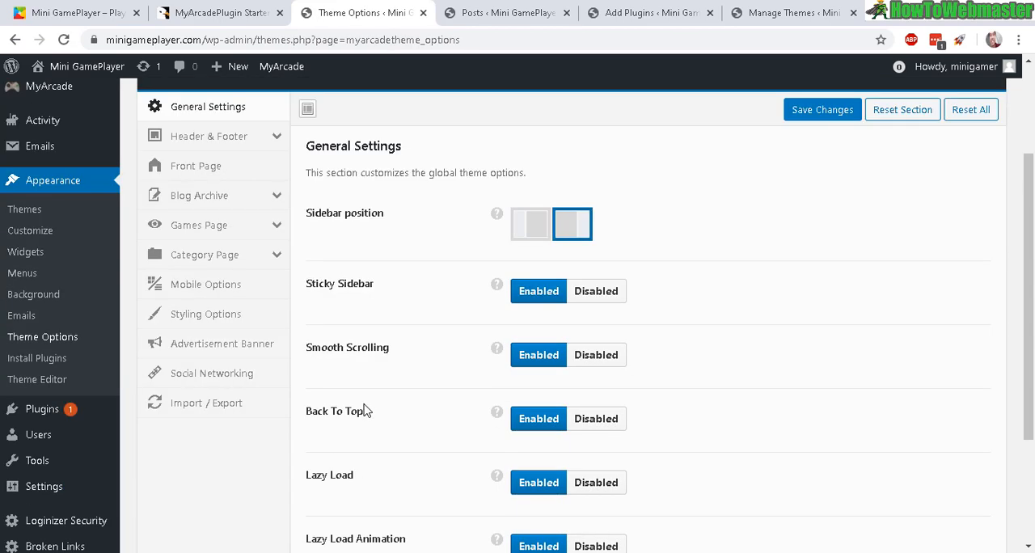
pyautogui.scroll(-3)
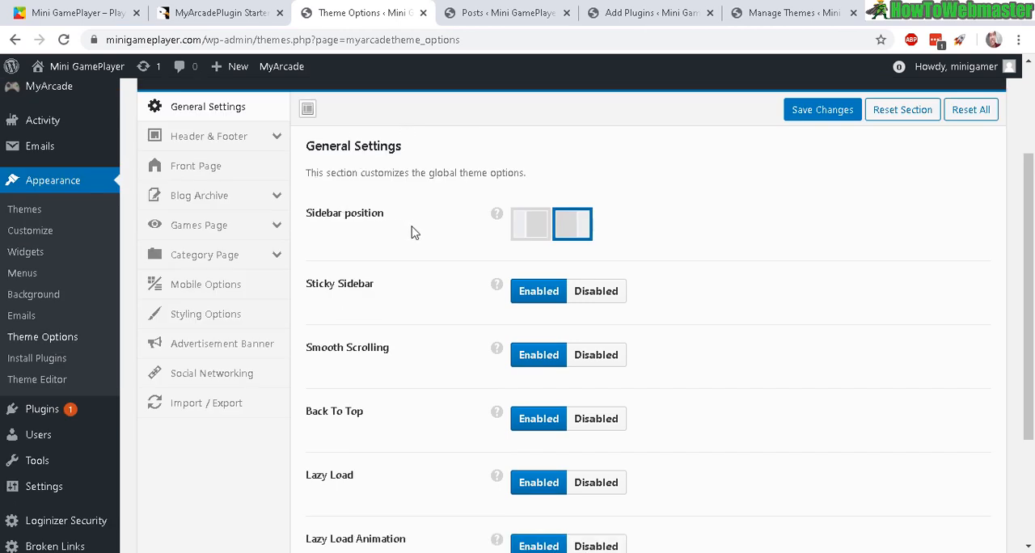
pyautogui.moveTo(524, 254)
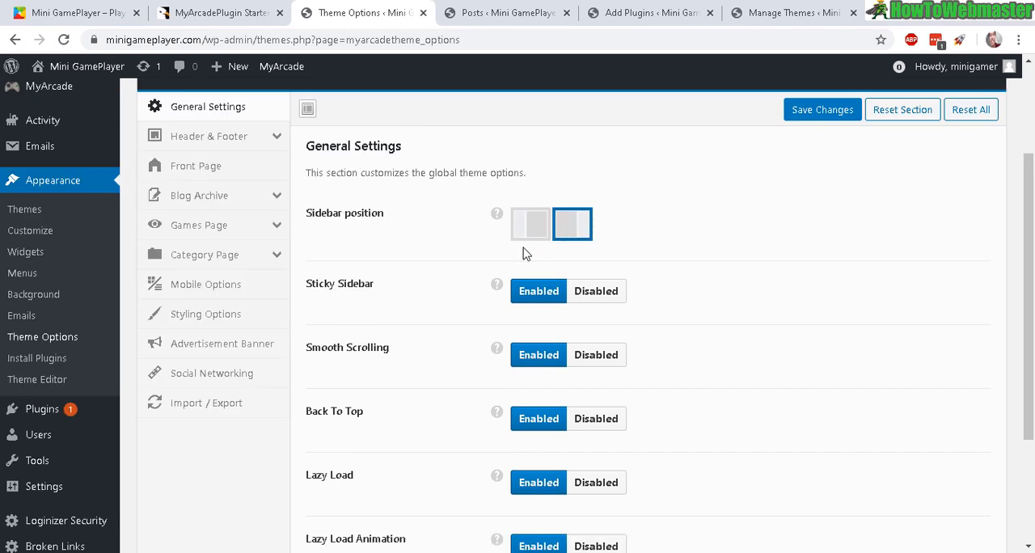
pyautogui.scroll(-3)
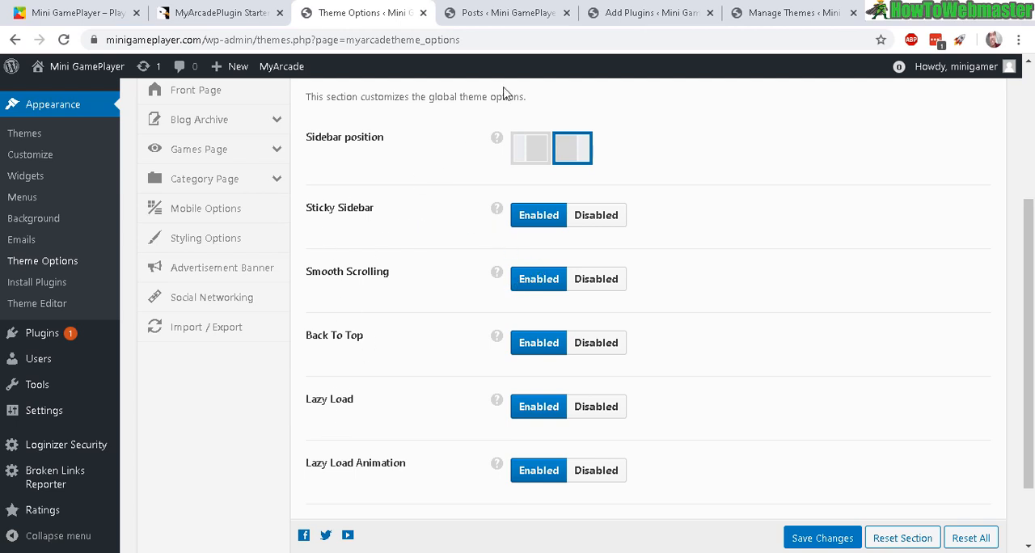
pyautogui.moveTo(555, 111)
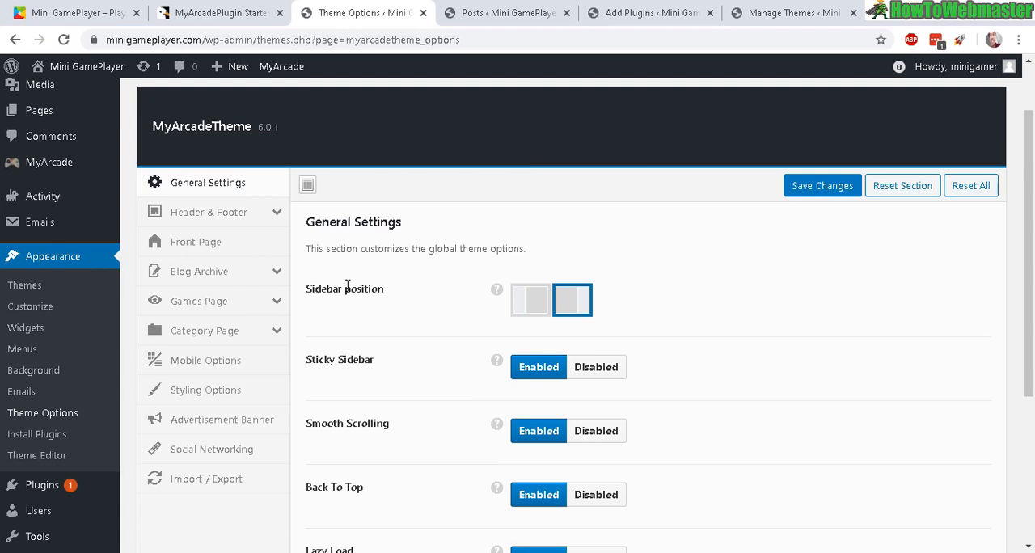
pyautogui.moveTo(194, 219)
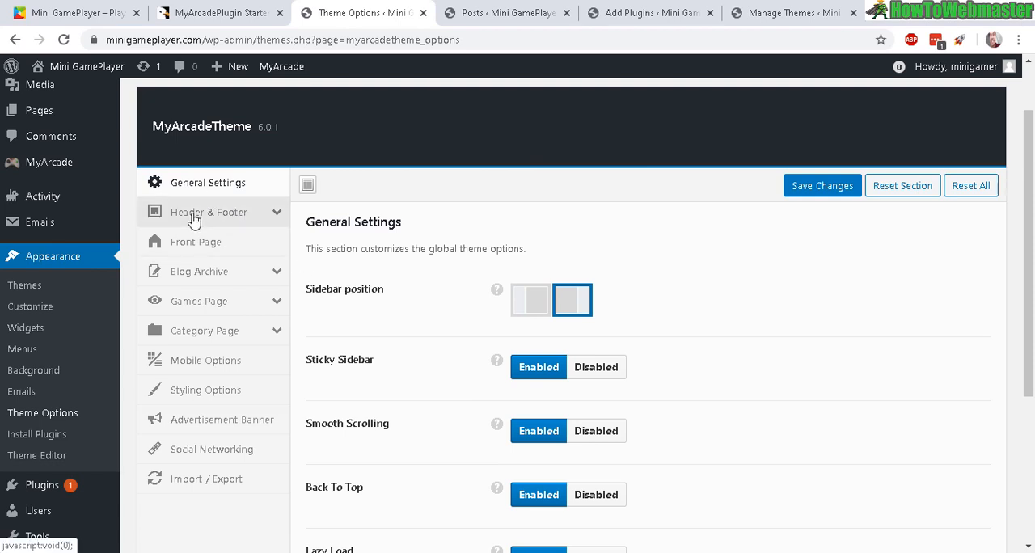
# - Review Header & Footer and Advertisement Banner options, then show the CodeCanyon MyArcadePlugin page
pyautogui.click(208, 212)
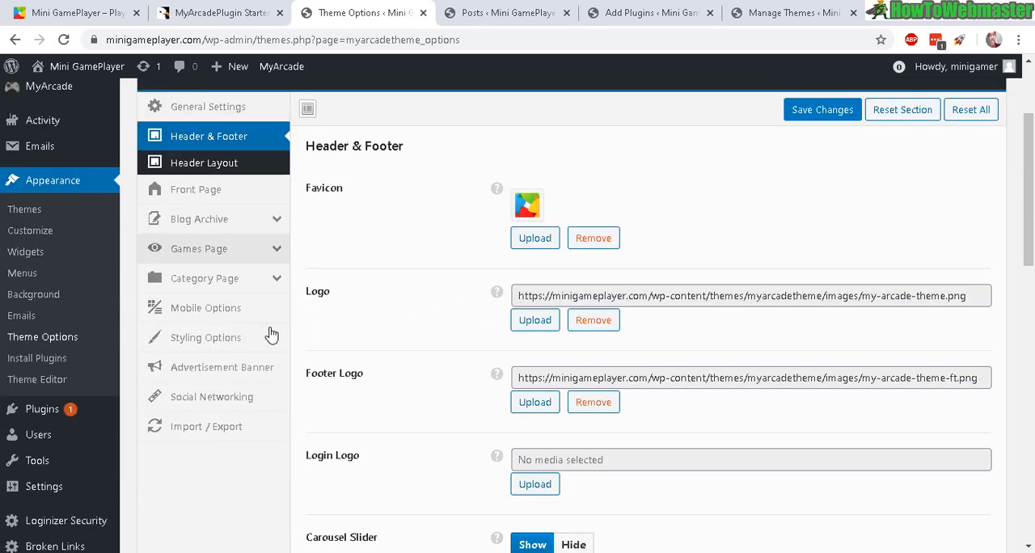
pyautogui.scroll(-3)
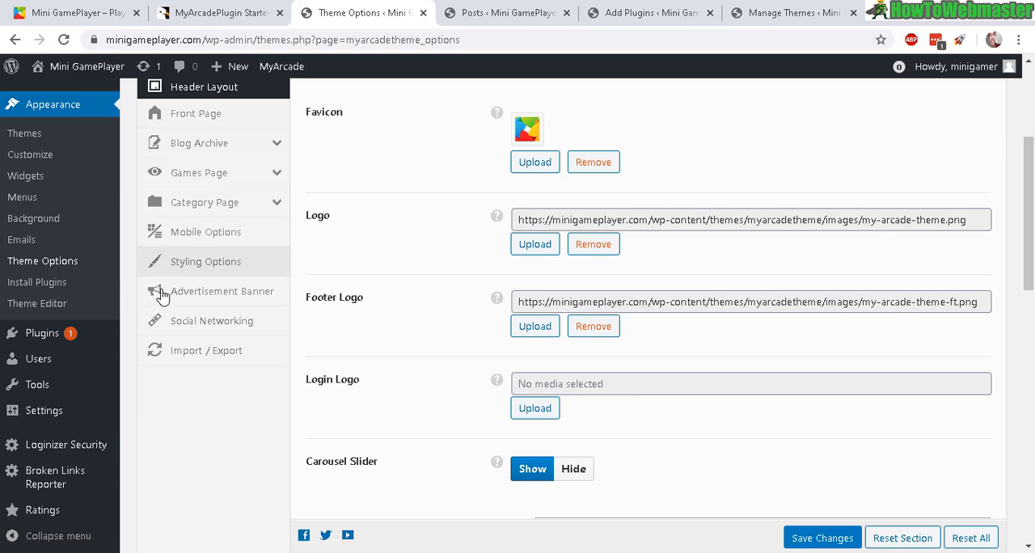
pyautogui.click(223, 291)
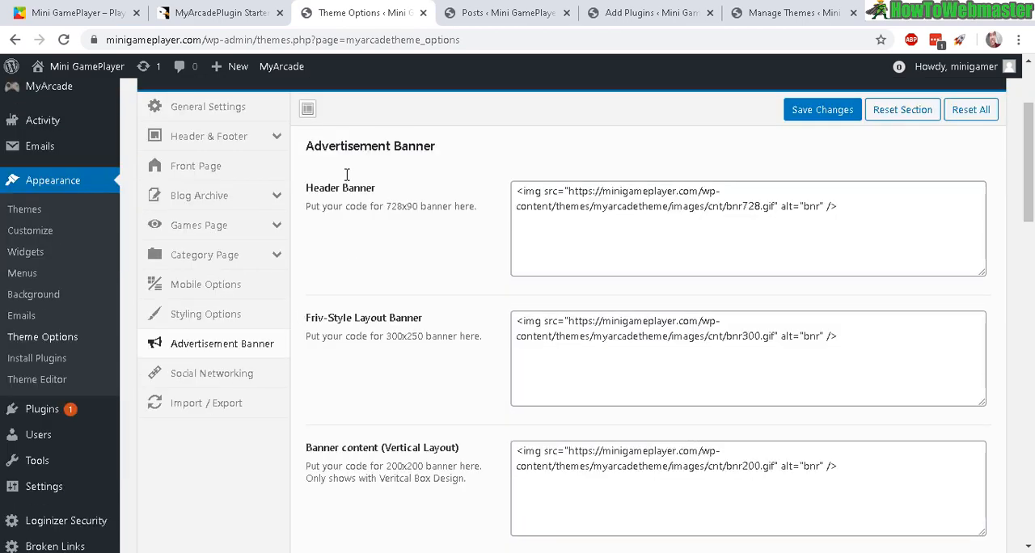
pyautogui.scroll(-3)
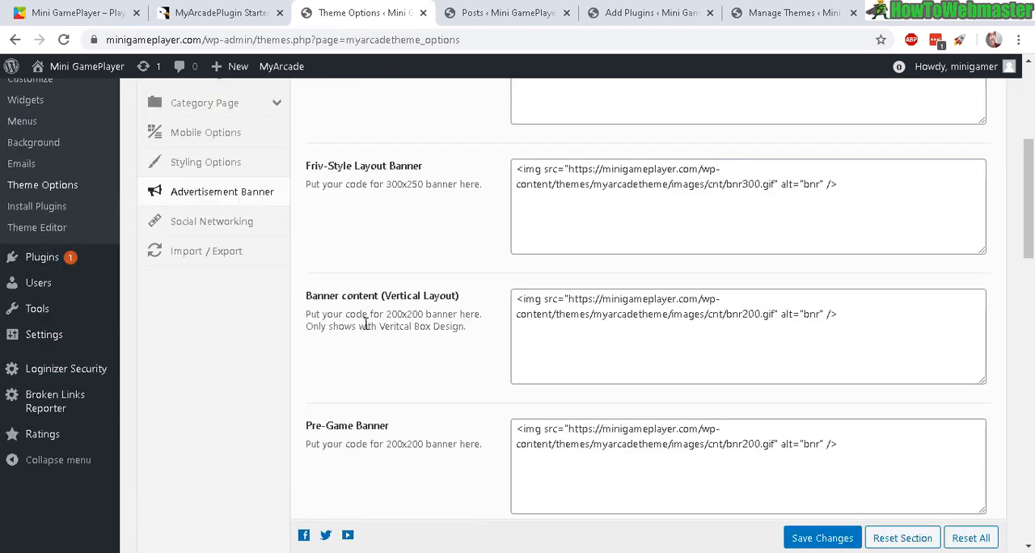
pyautogui.moveTo(363, 165)
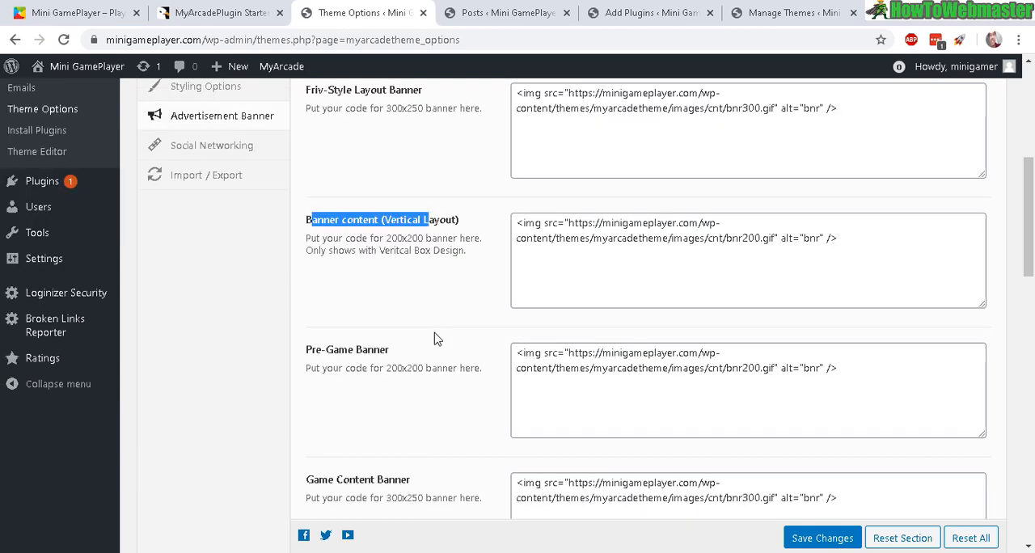
pyautogui.scroll(-3)
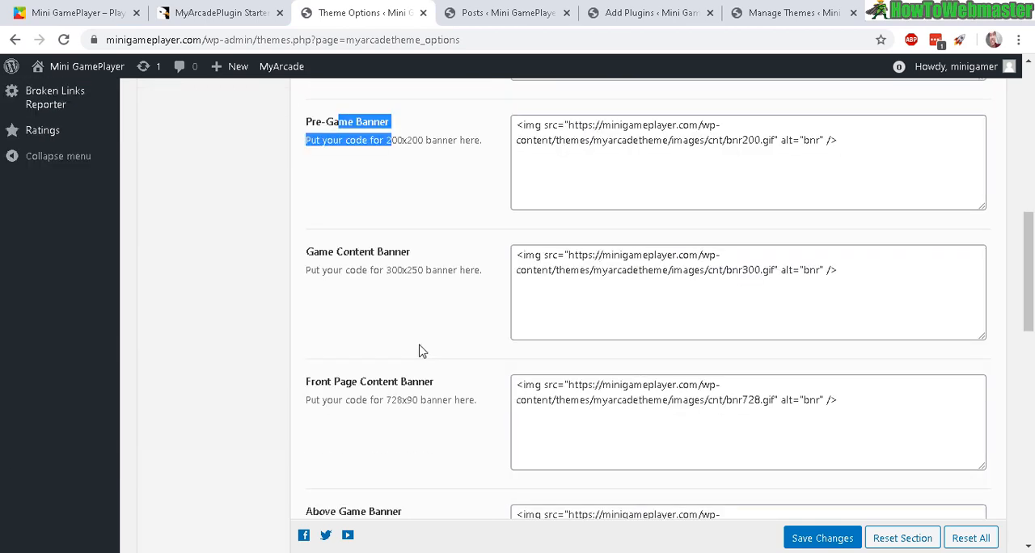
pyautogui.scroll(-3)
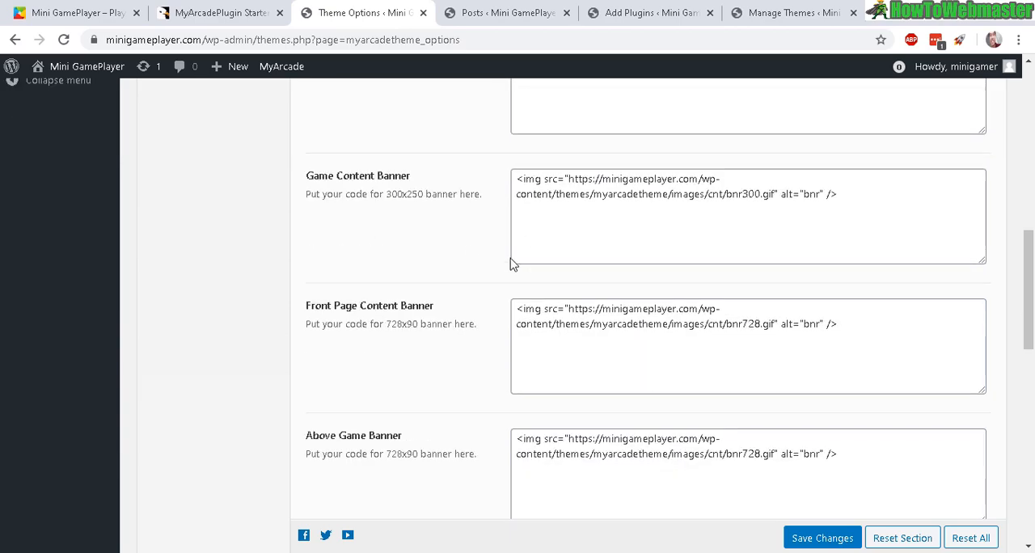
pyautogui.click(219, 12)
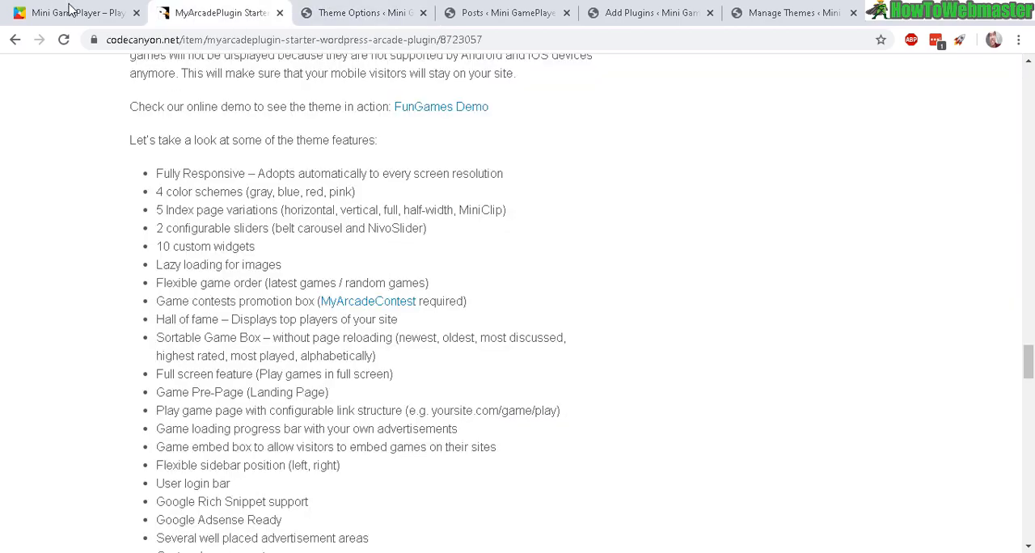
# - Browse the dark Mini GamePlayer homepage's ad placeholders, then return to Advertisement Banner options
pyautogui.click(72, 12)
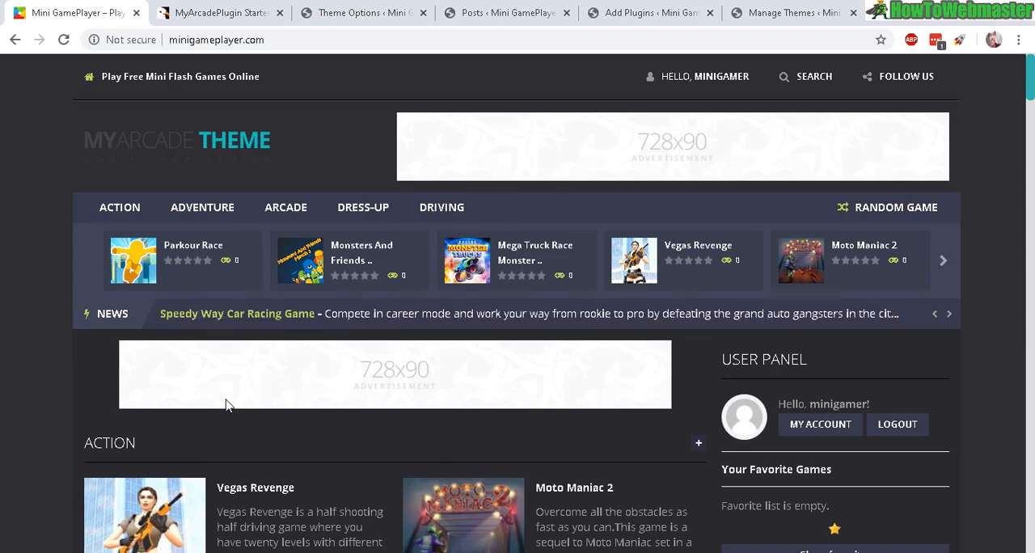
pyautogui.scroll(-3)
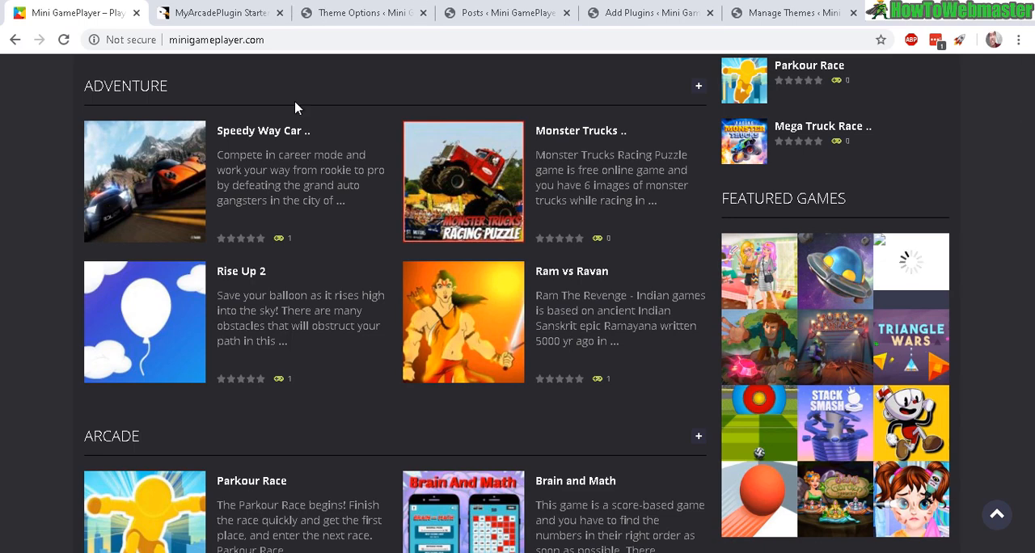
pyautogui.click(356, 12)
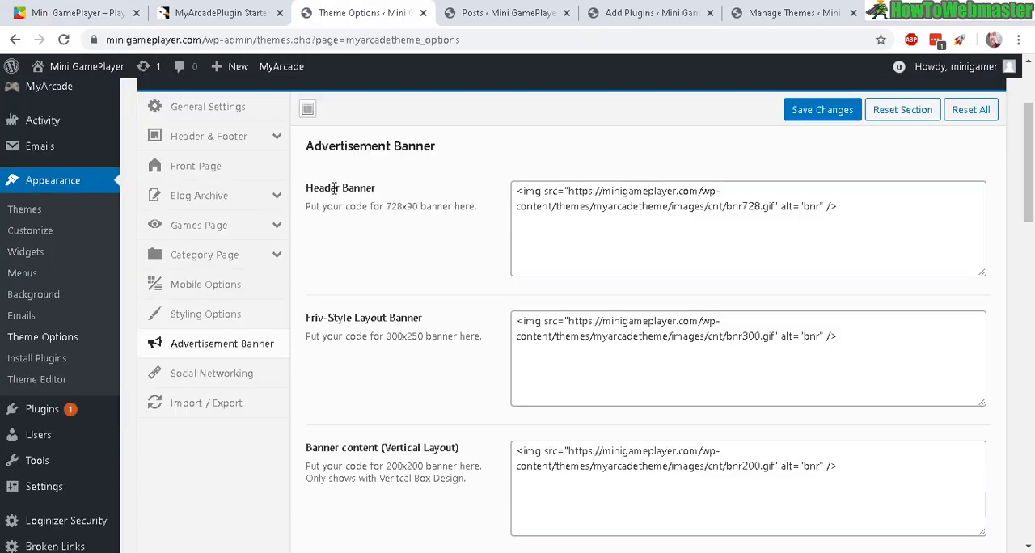
# - In Styling Options, change the Theme Stylesheet from Dark to Default
pyautogui.click(207, 106)
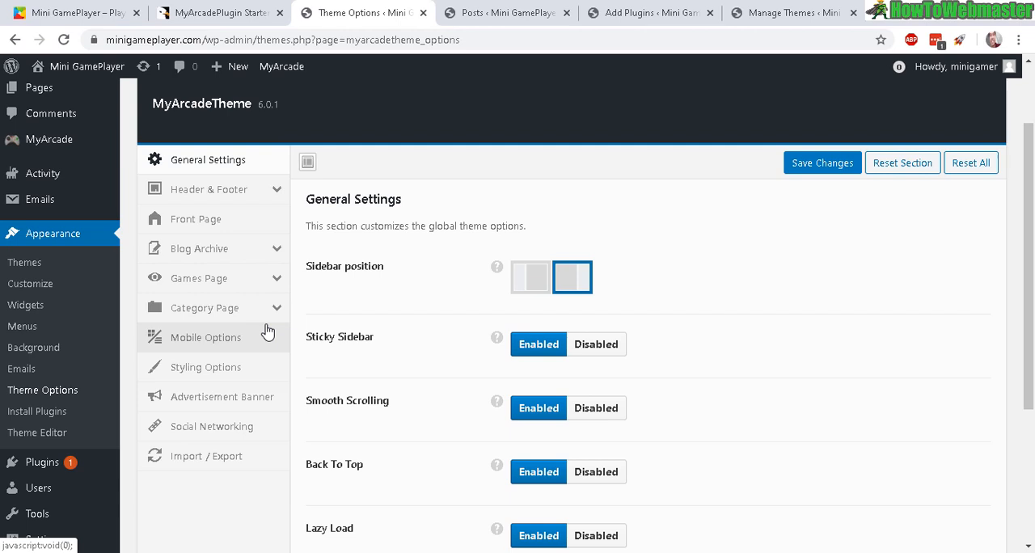
pyautogui.click(206, 367)
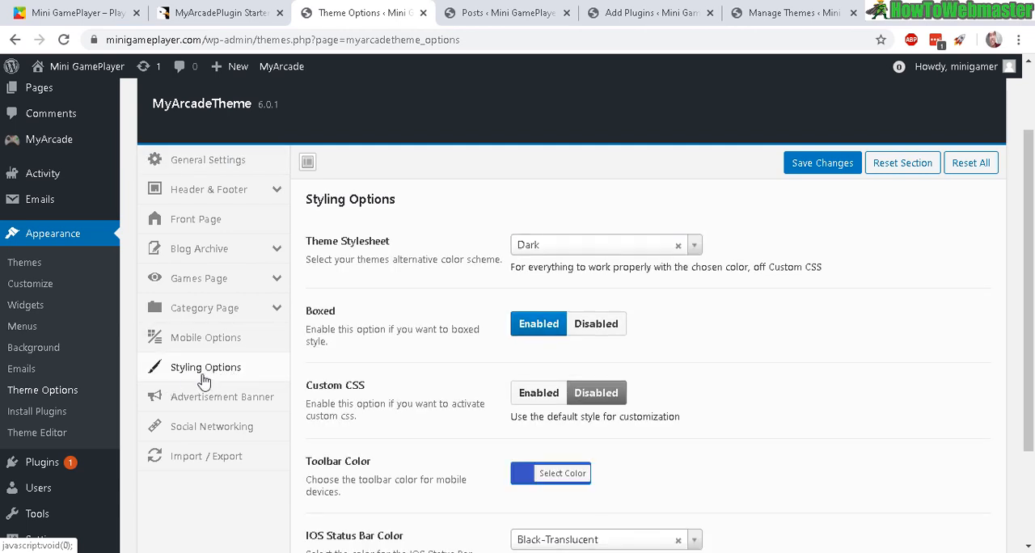
pyautogui.moveTo(605, 244)
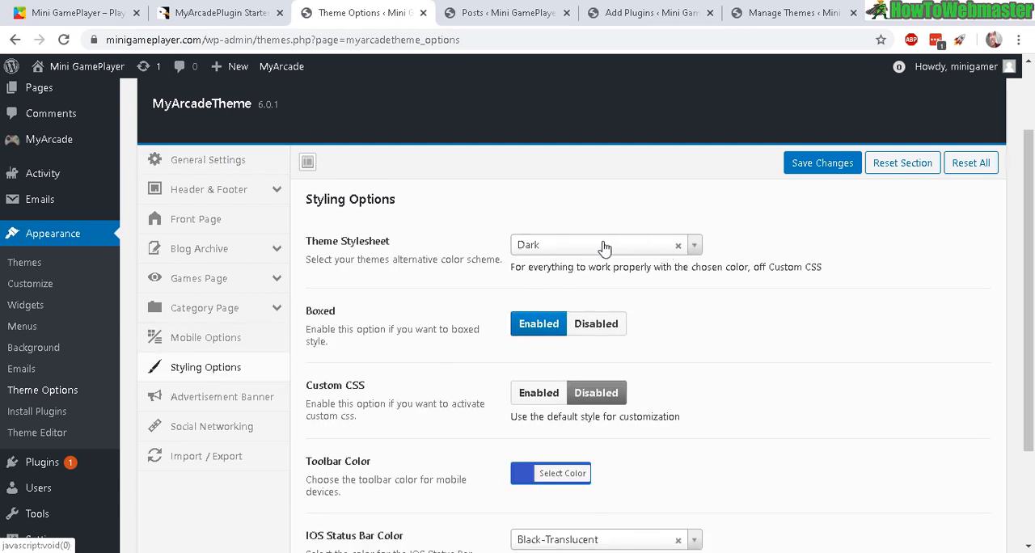
pyautogui.click(602, 244)
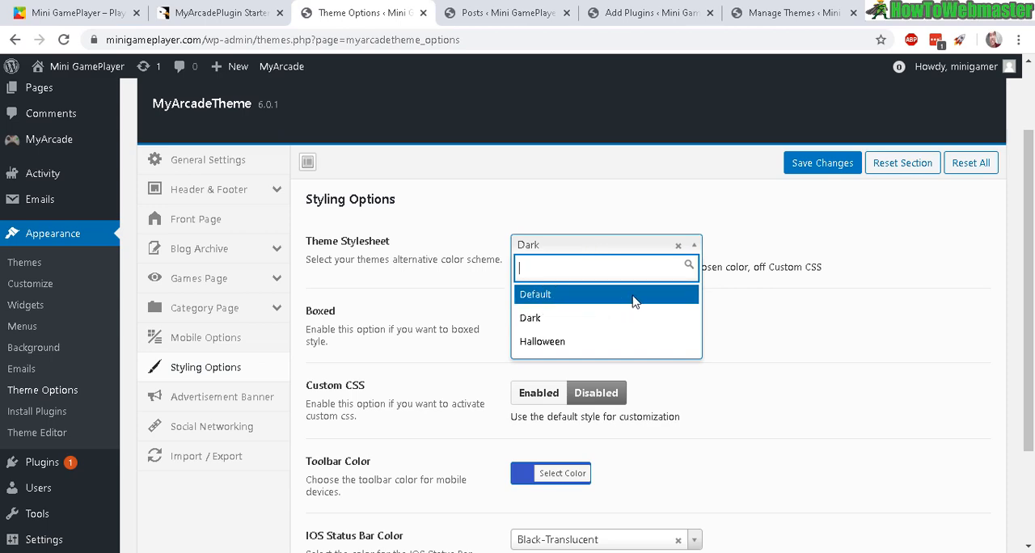
pyautogui.click(535, 293)
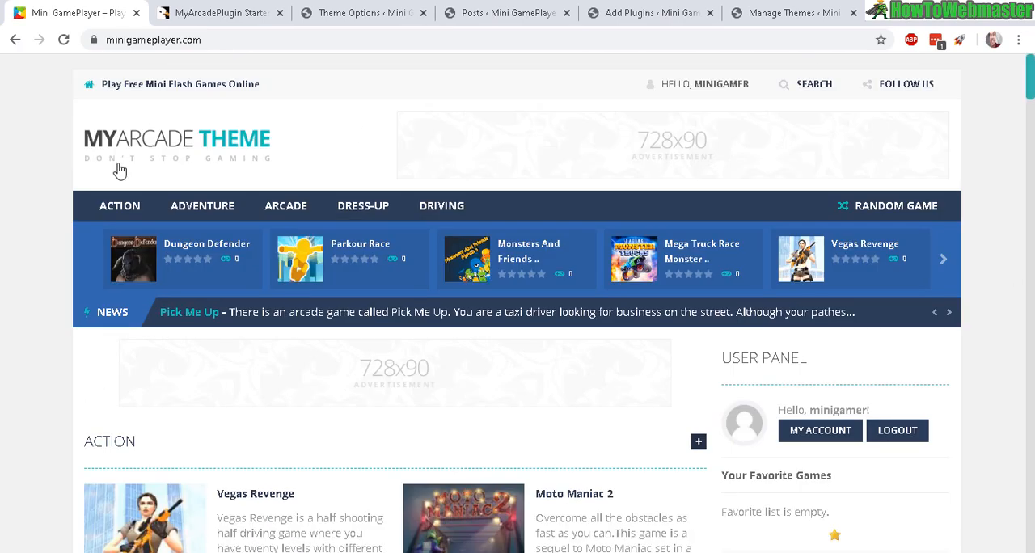
# - Scroll through the light homepage's Action and Adventure game sections
pyautogui.scroll(-3)
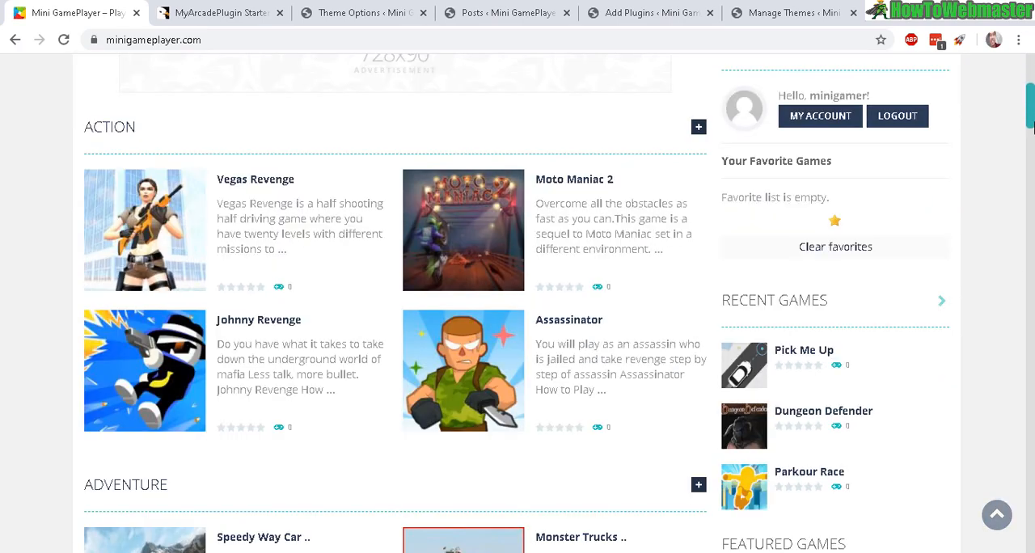
pyautogui.scroll(-3)
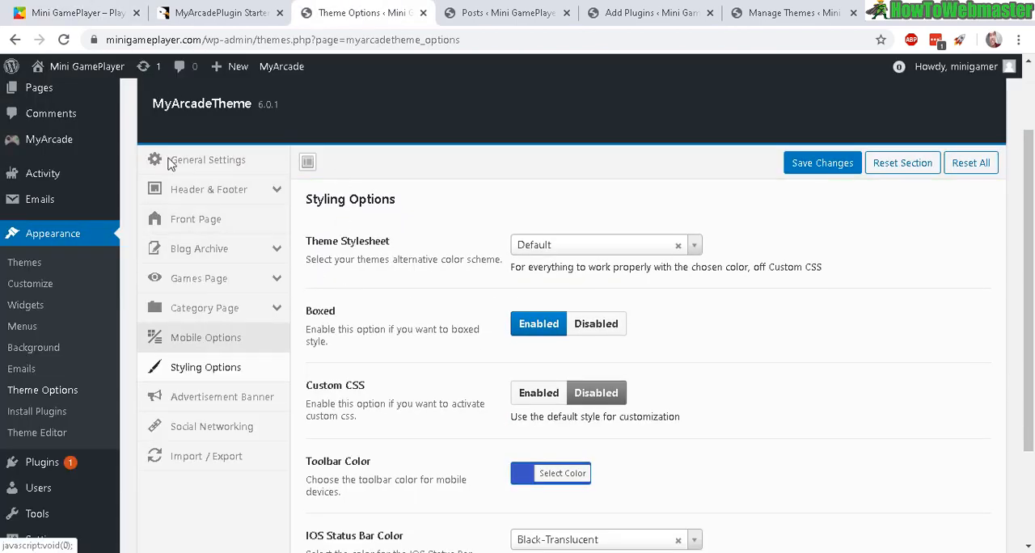
pyautogui.moveTo(216, 324)
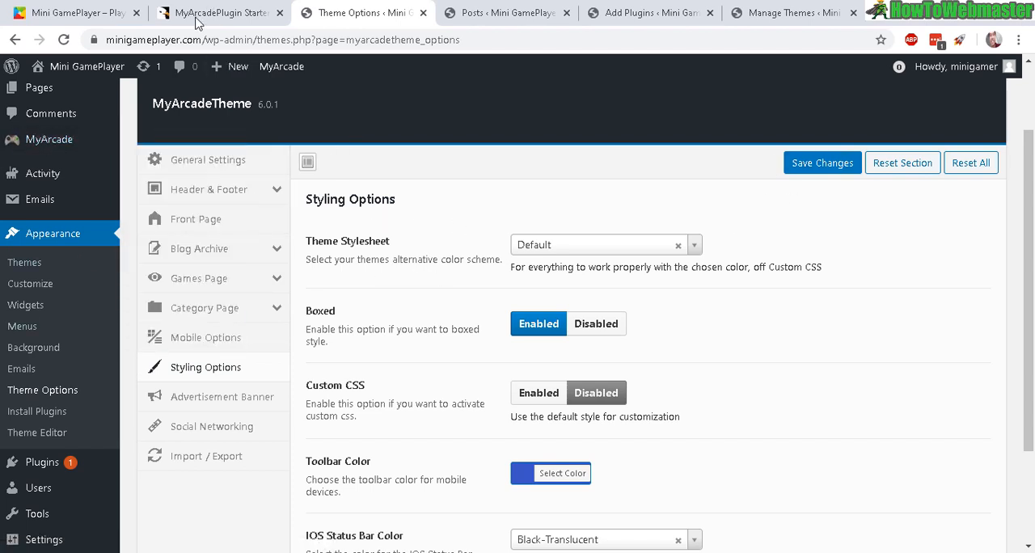
pyautogui.moveTo(22, 326)
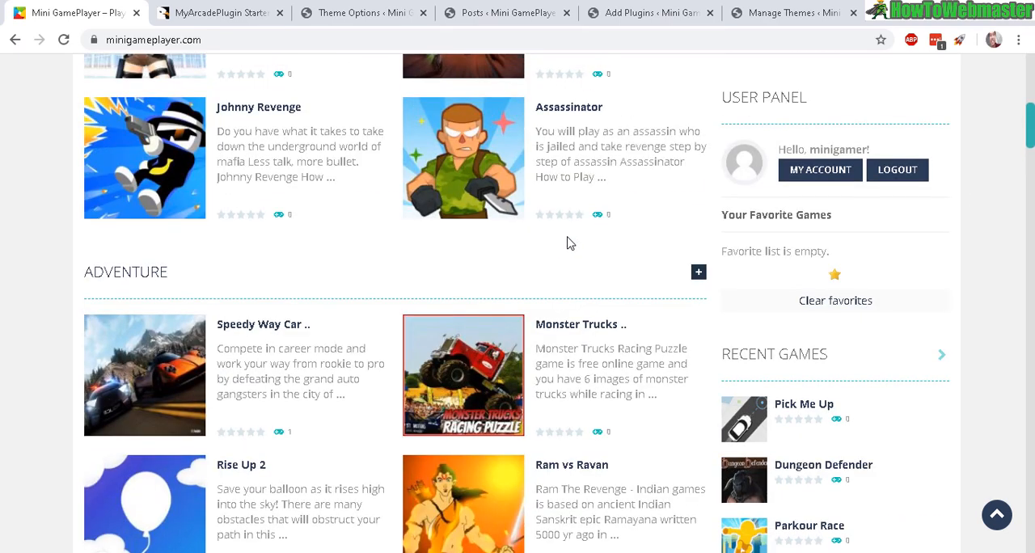
pyautogui.moveTo(144, 349)
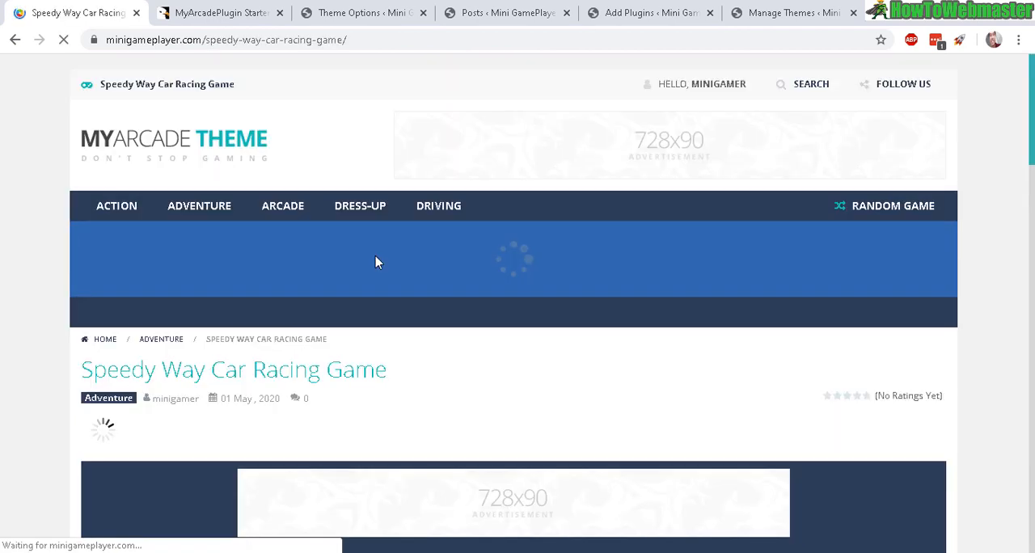
# - Scroll to the Speedy Way Car Racing Game player and load it to the Play screen
pyautogui.scroll(-3)
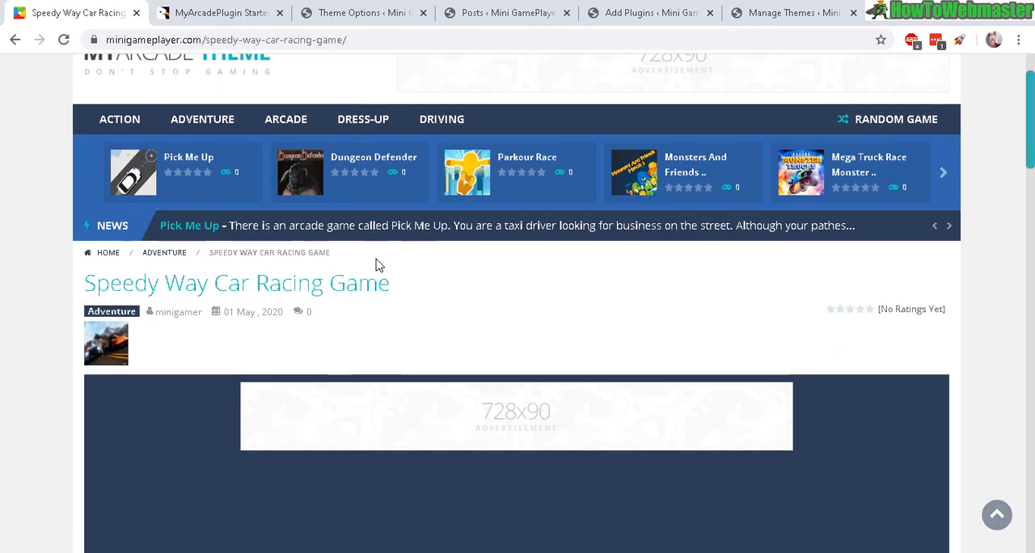
pyautogui.scroll(-3)
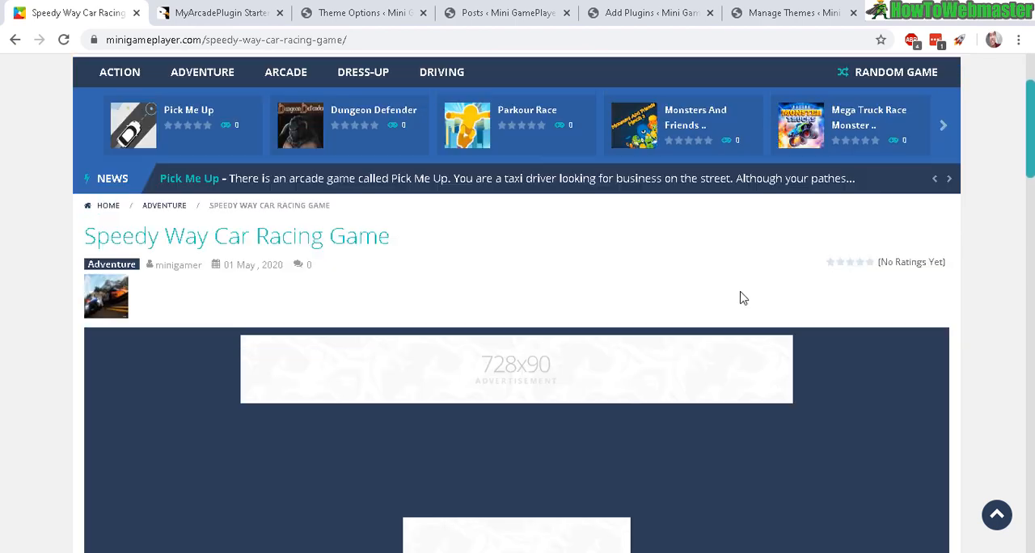
pyautogui.scroll(-3)
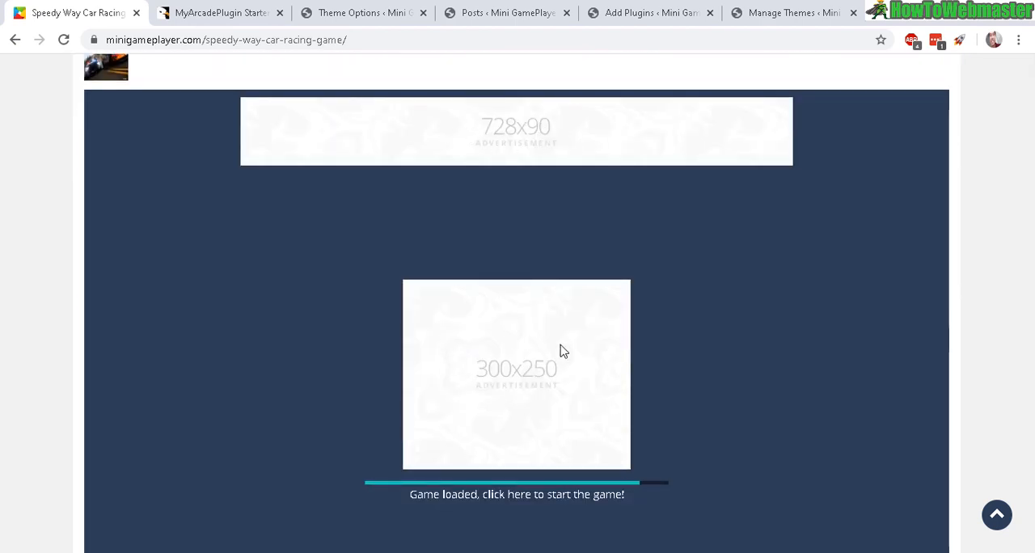
pyautogui.click(517, 374)
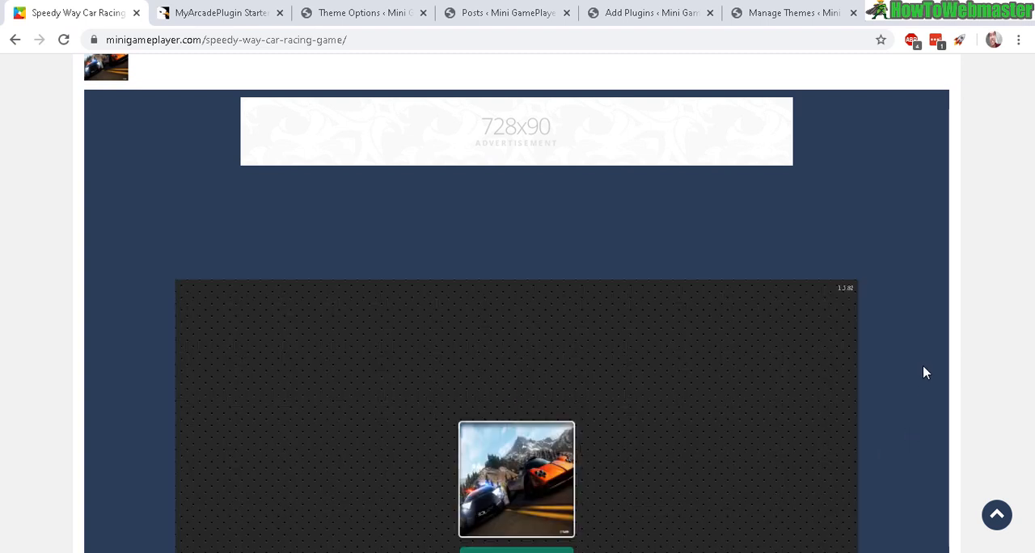
pyautogui.scroll(-3)
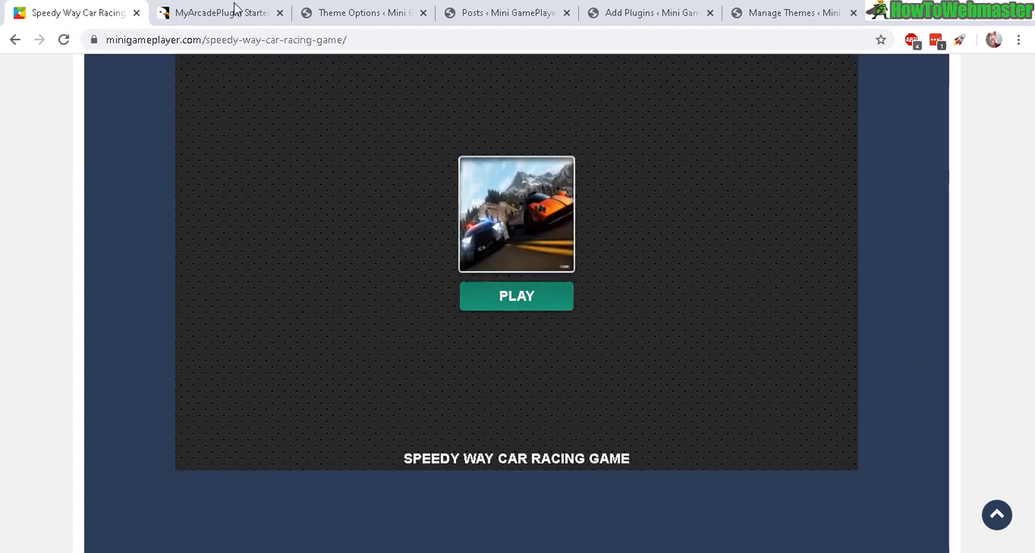
# - Start Speedy Way from PLAY into a race, then show the MyArcadePlugin page
pyautogui.click(516, 296)
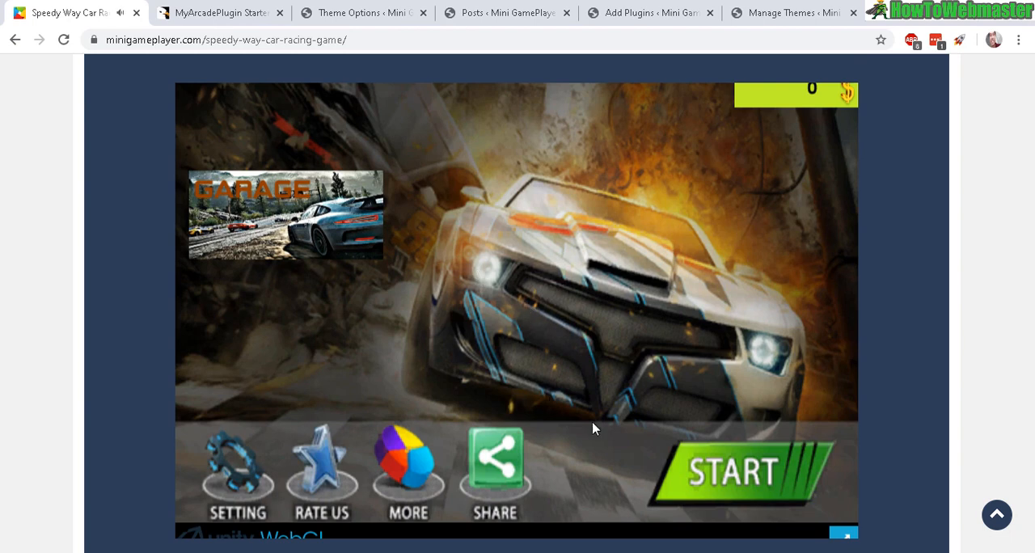
pyautogui.click(732, 469)
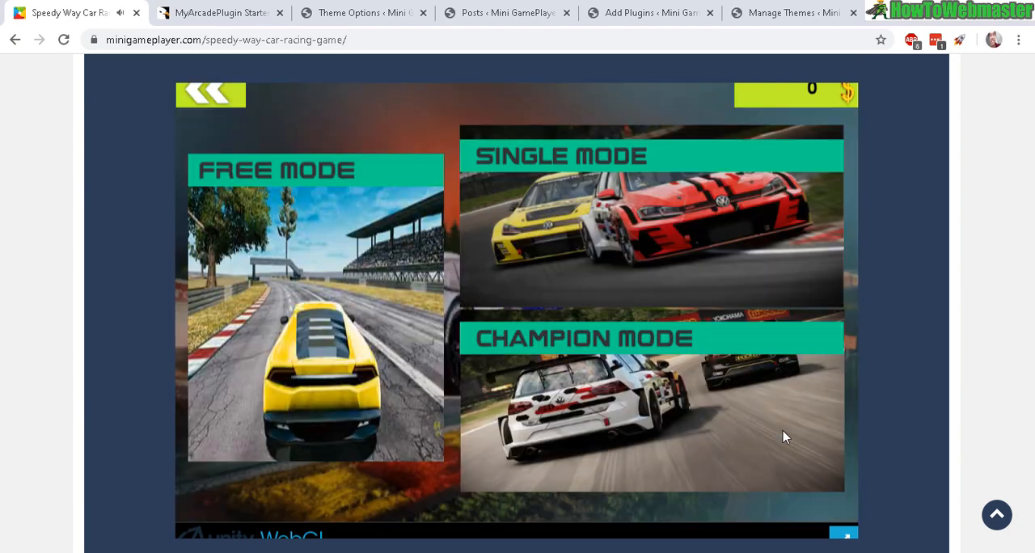
pyautogui.moveTo(360, 210)
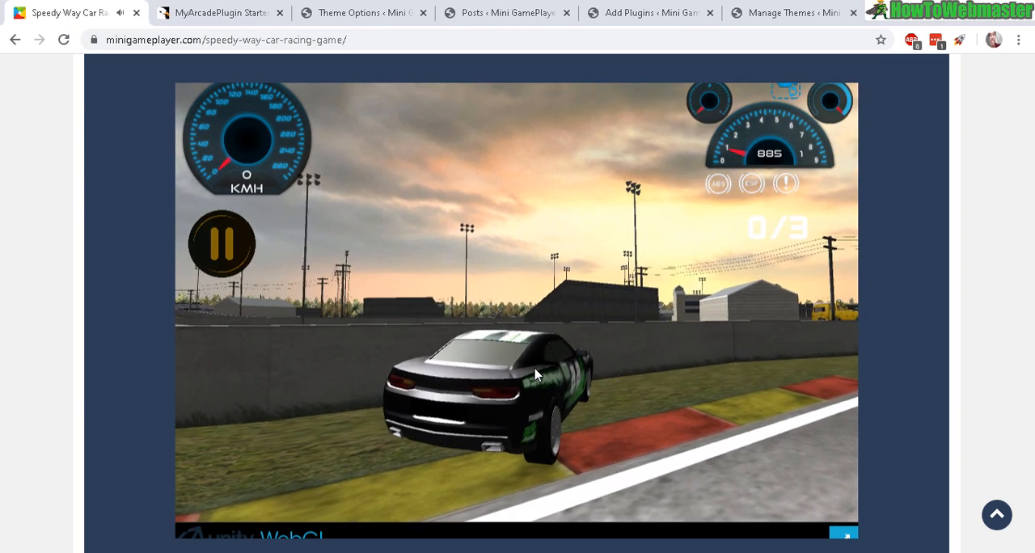
pyautogui.moveTo(419, 194)
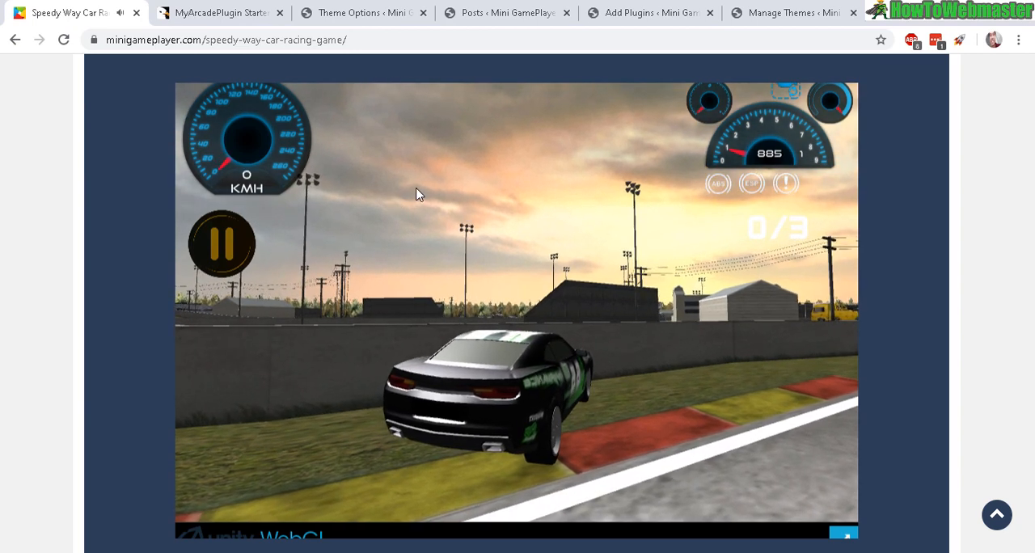
pyautogui.moveTo(498, 241)
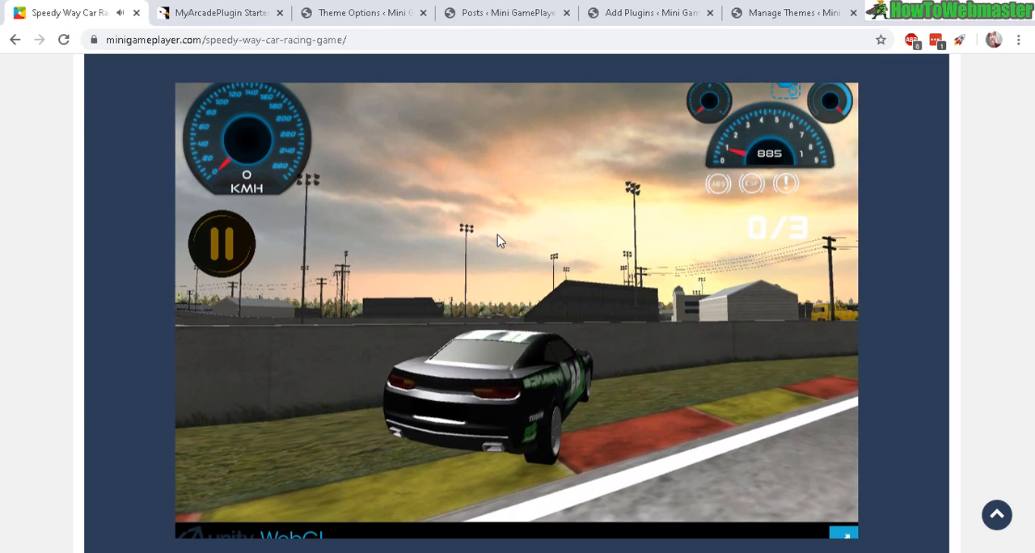
pyautogui.moveTo(474, 200)
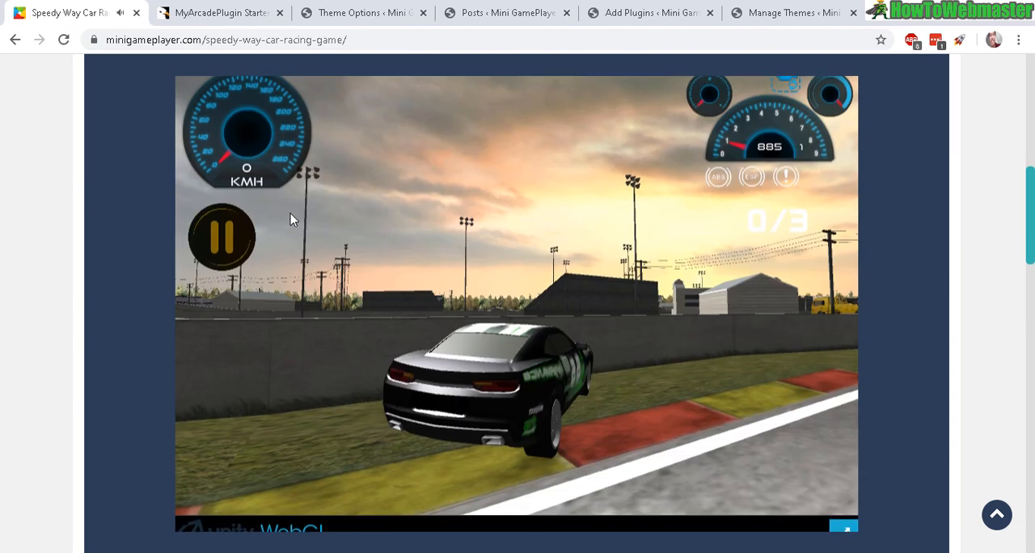
pyautogui.moveTo(149, 153)
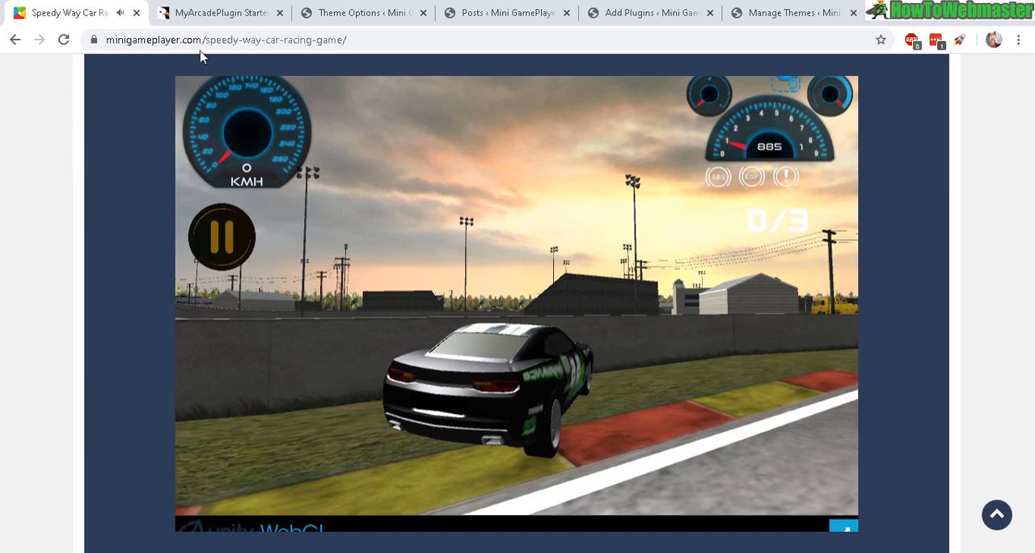
pyautogui.moveTo(299, 356)
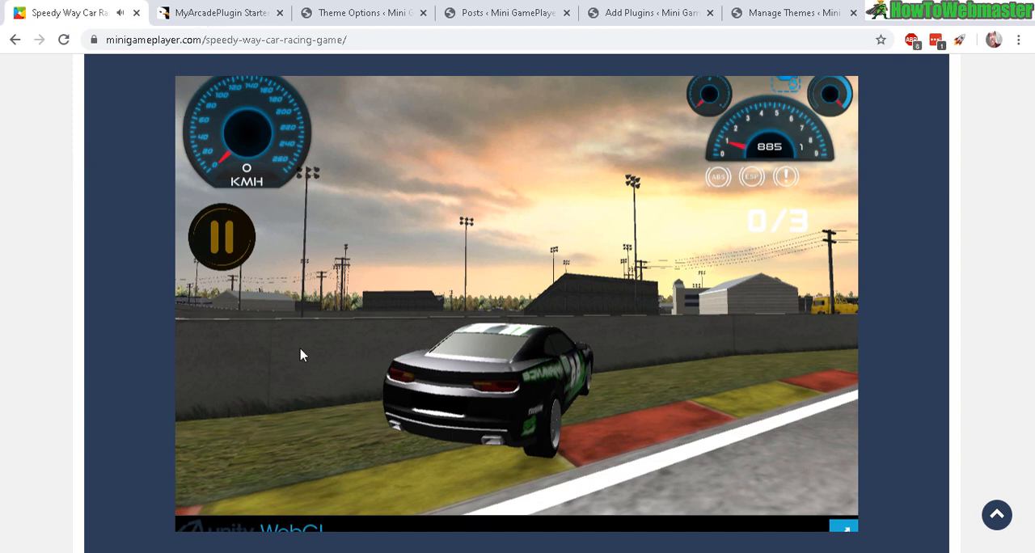
pyautogui.moveTo(255, 247)
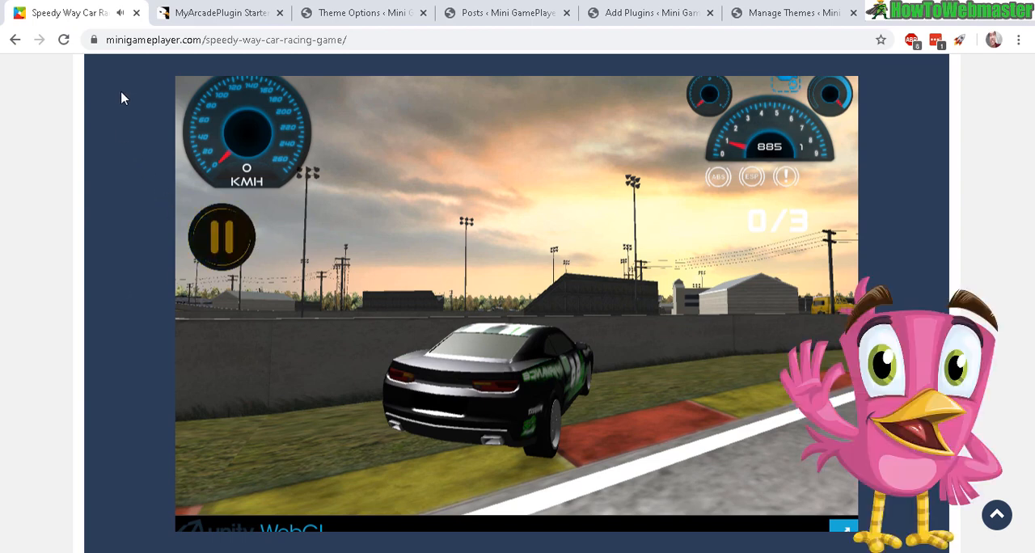
pyautogui.click(219, 12)
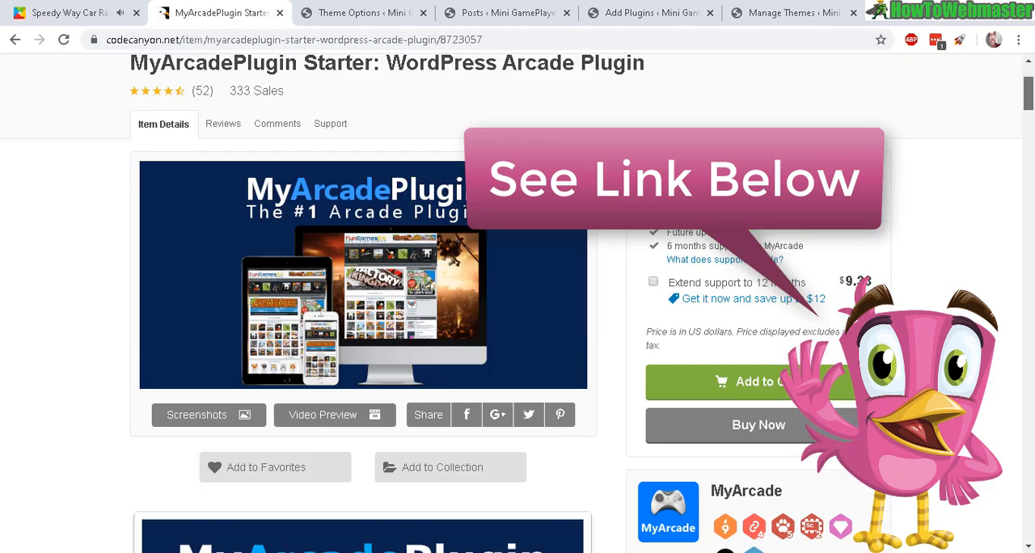
# - Scroll the MyArcadePlugin Starter CodeCanyon page down to the author badges and sales count
pyautogui.scroll(-3)
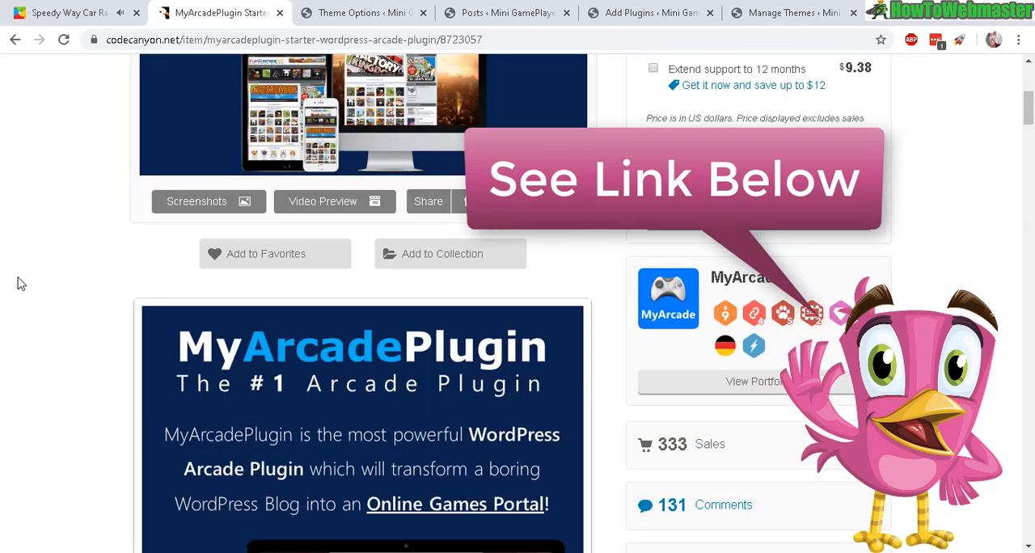